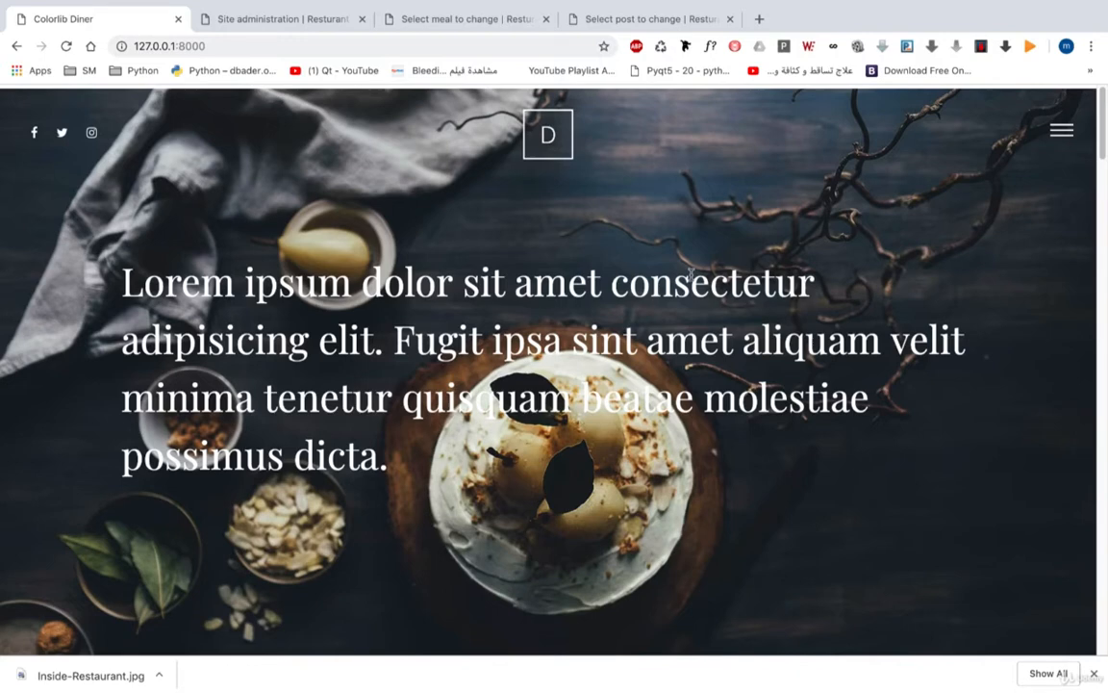
mouse_move(776, 315)
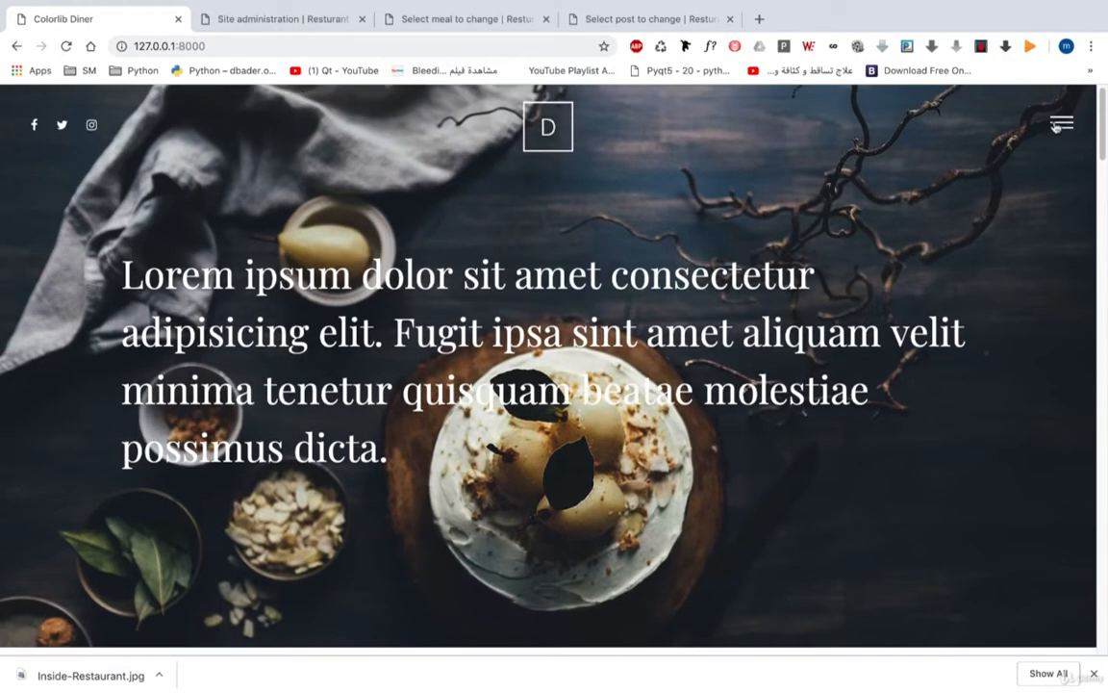
Bring up the full-screen navigation menu from the hamburger icon on the home page.
left_click(1061, 123)
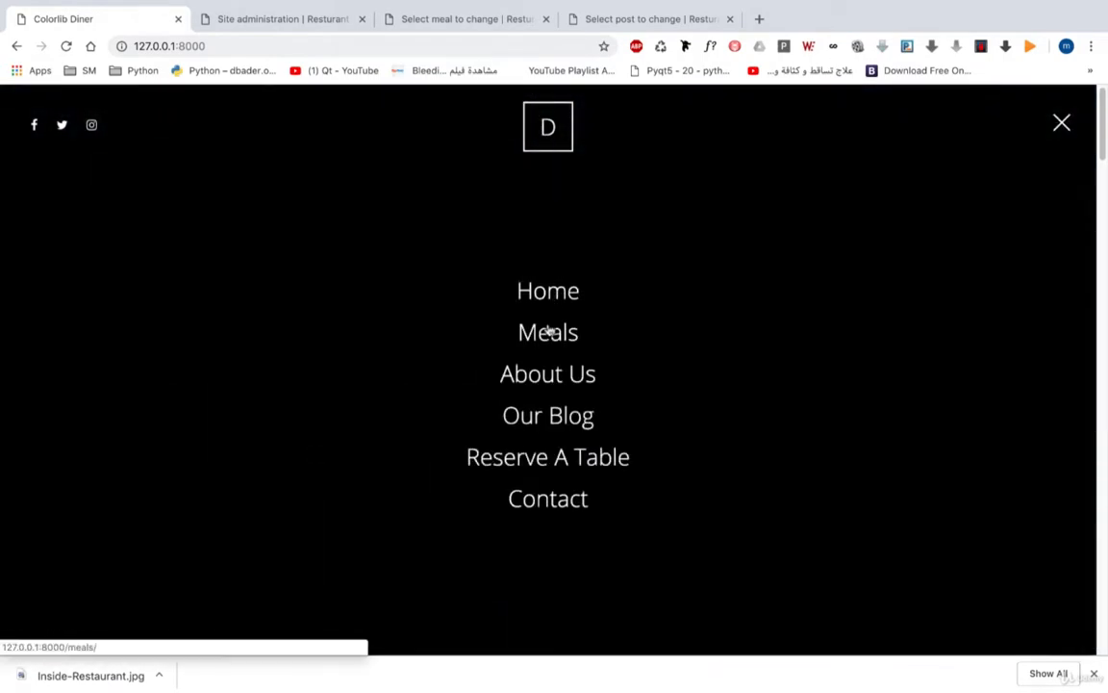
mouse_move(548, 415)
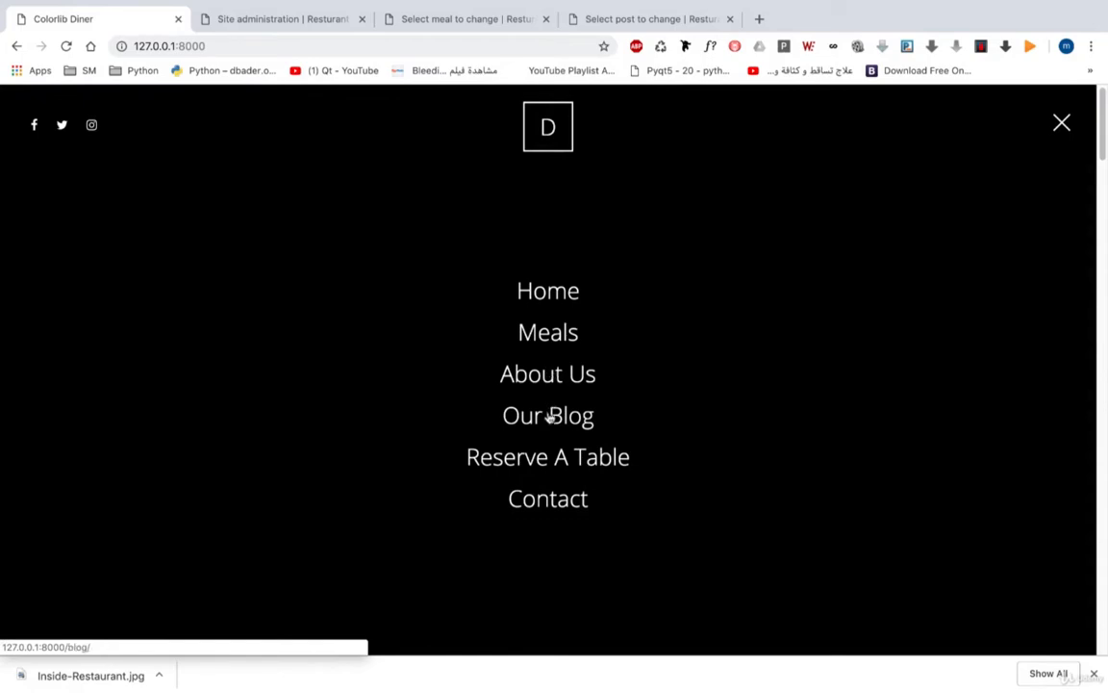
mouse_move(1055, 125)
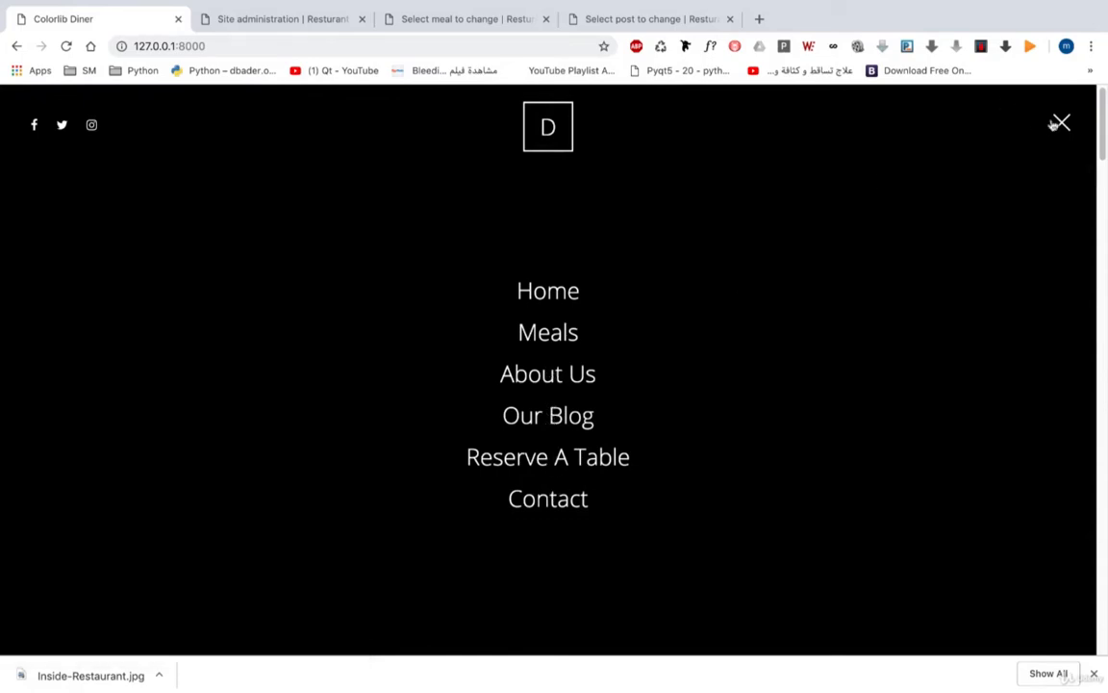
Close the menu and browse the home page menu list, viewing Dinner then Brunch items.
left_click(1059, 123)
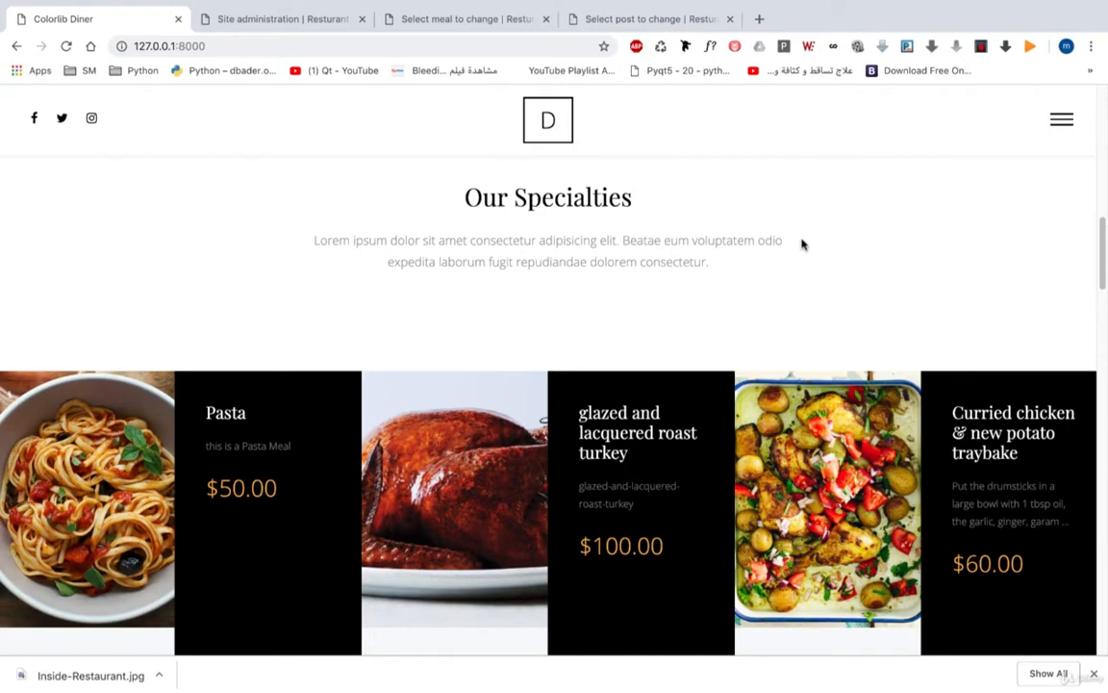
scroll("down", 3)
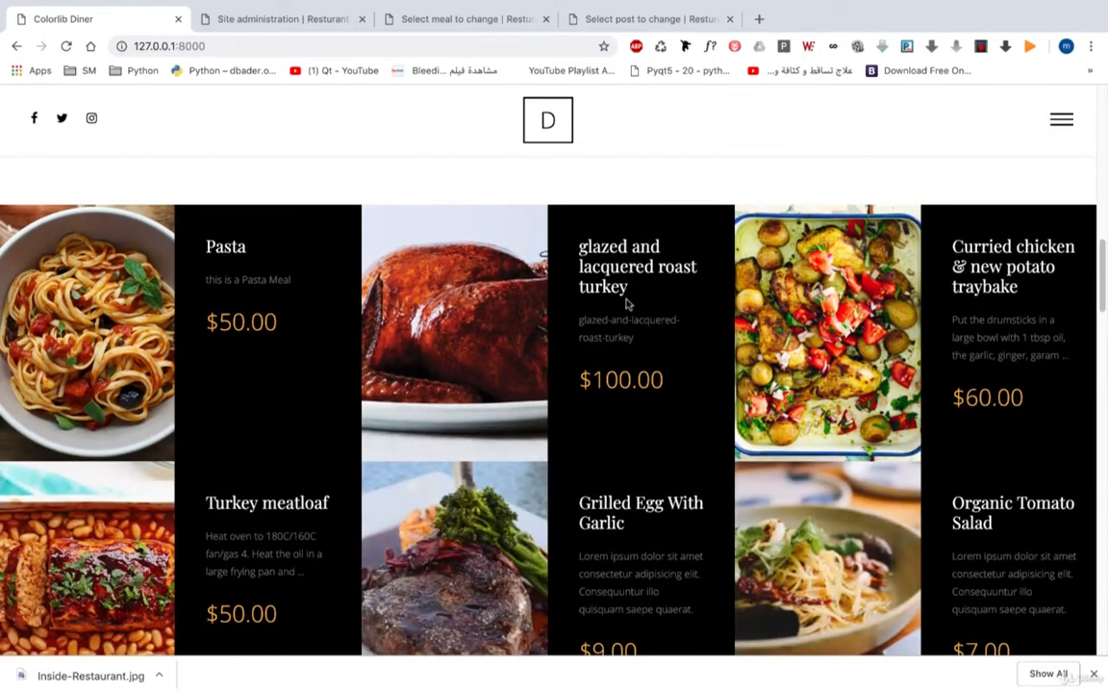
scroll("down", 3)
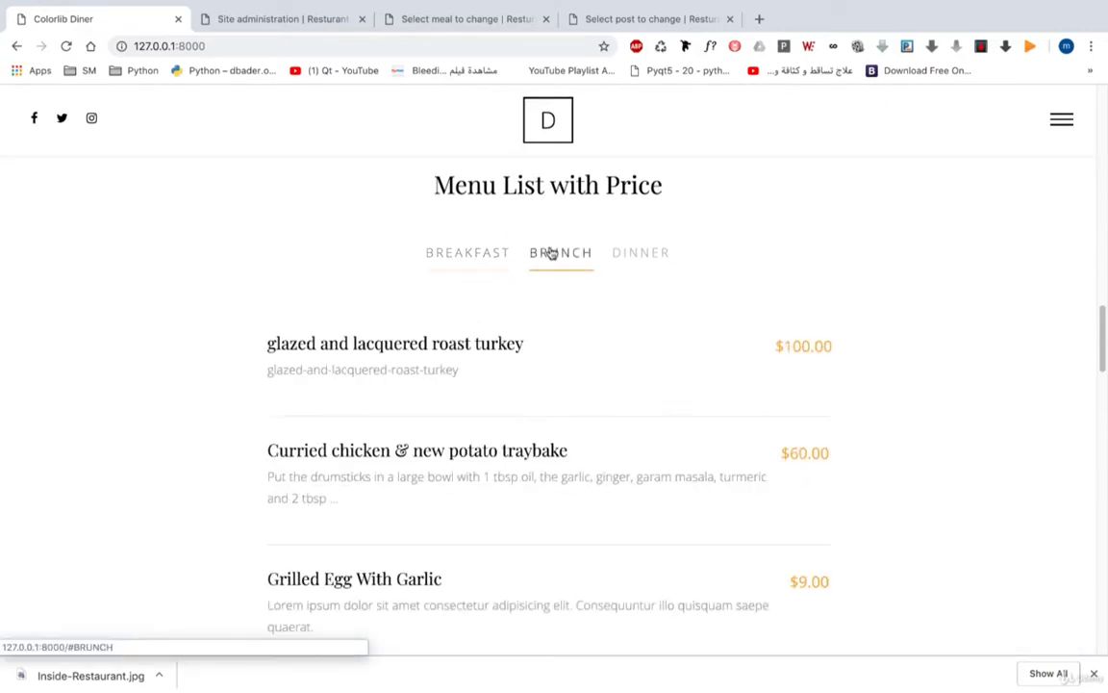
left_click(641, 252)
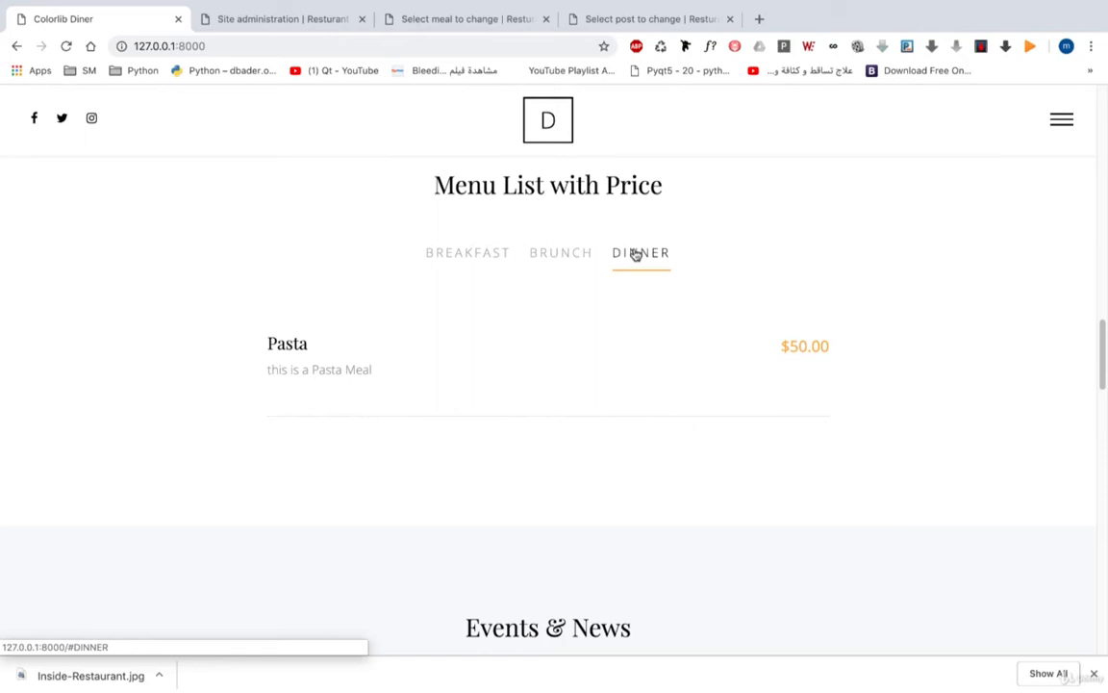
left_click(561, 252)
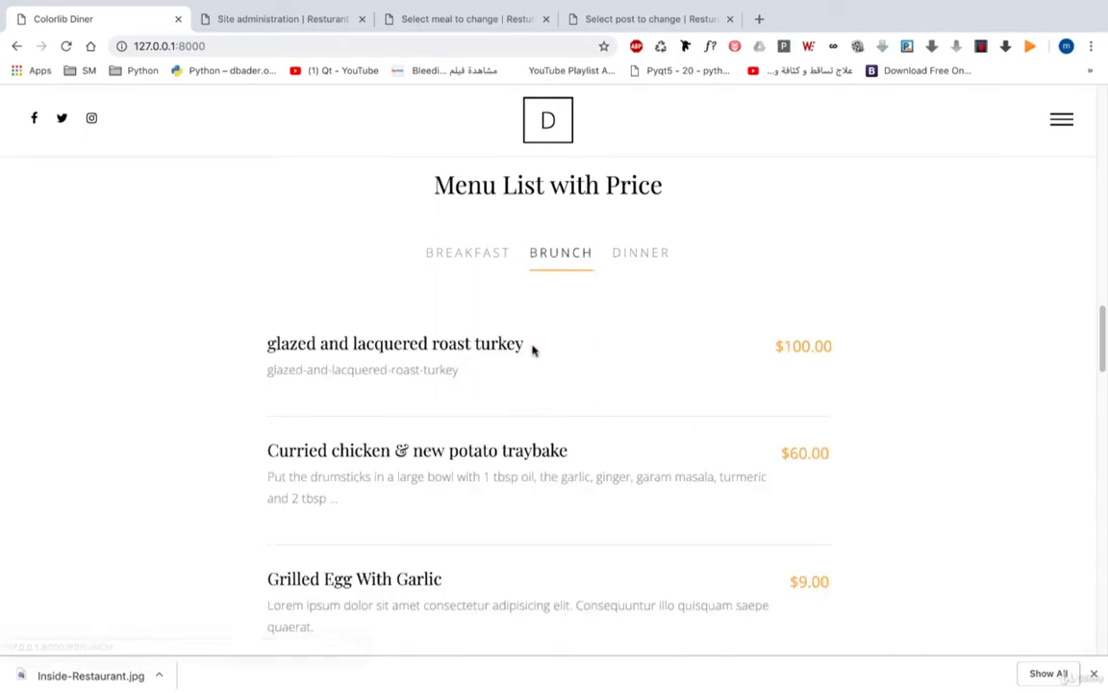
Scroll through the Events & News posts and FAQ down to the footer.
scroll("down", 3)
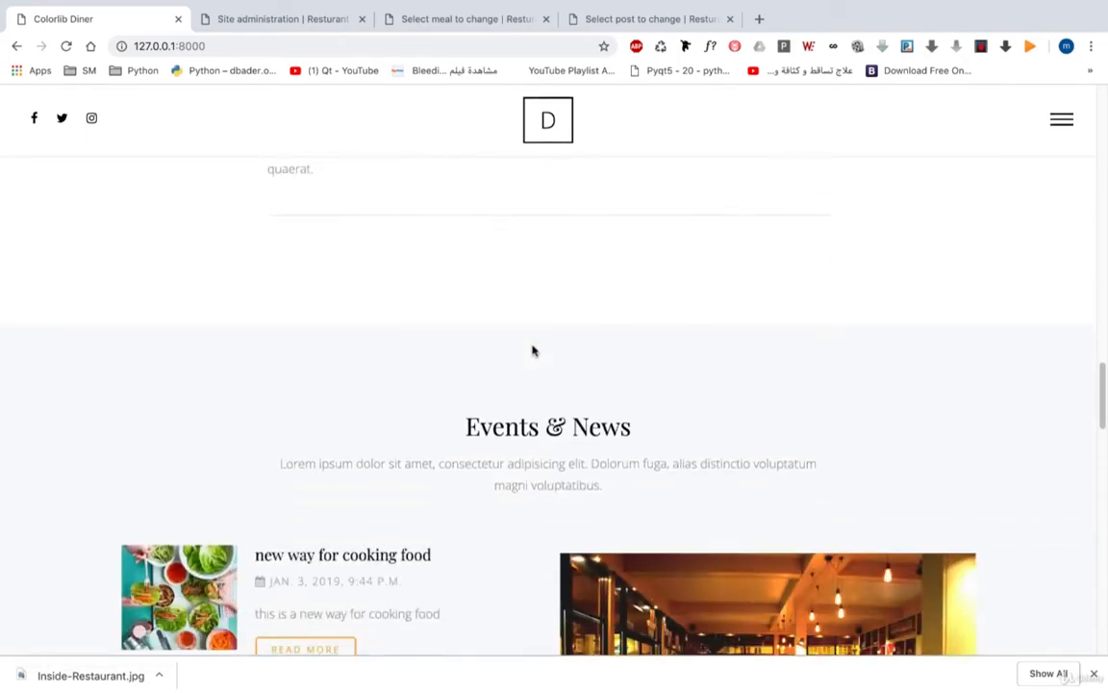
scroll("down", 3)
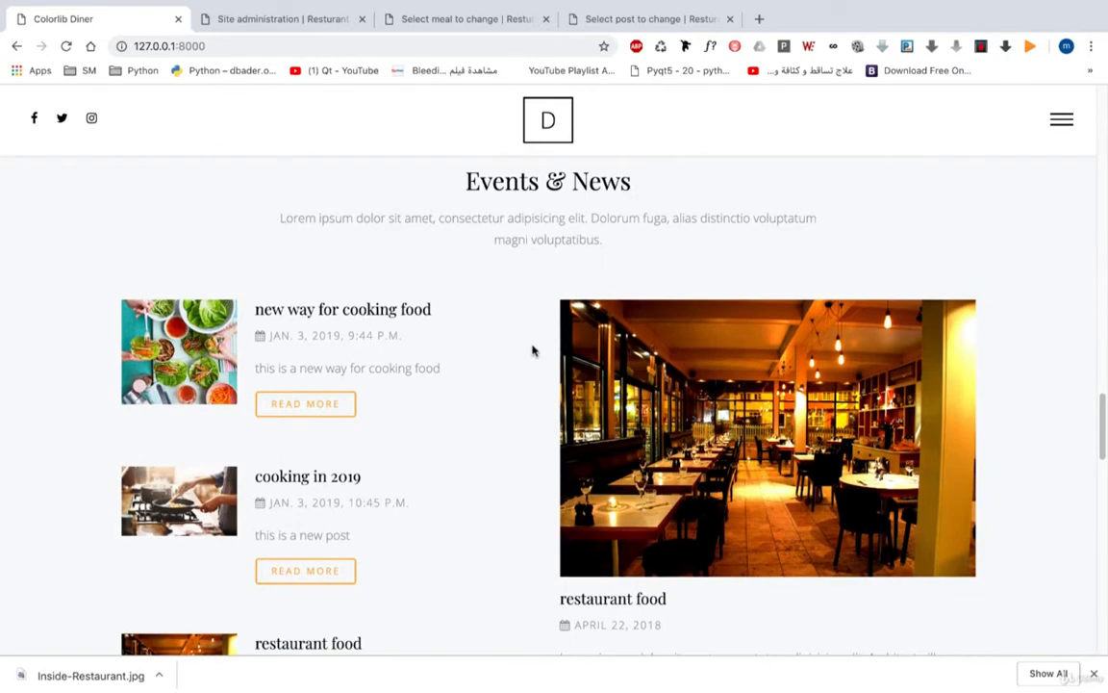
scroll("down", 3)
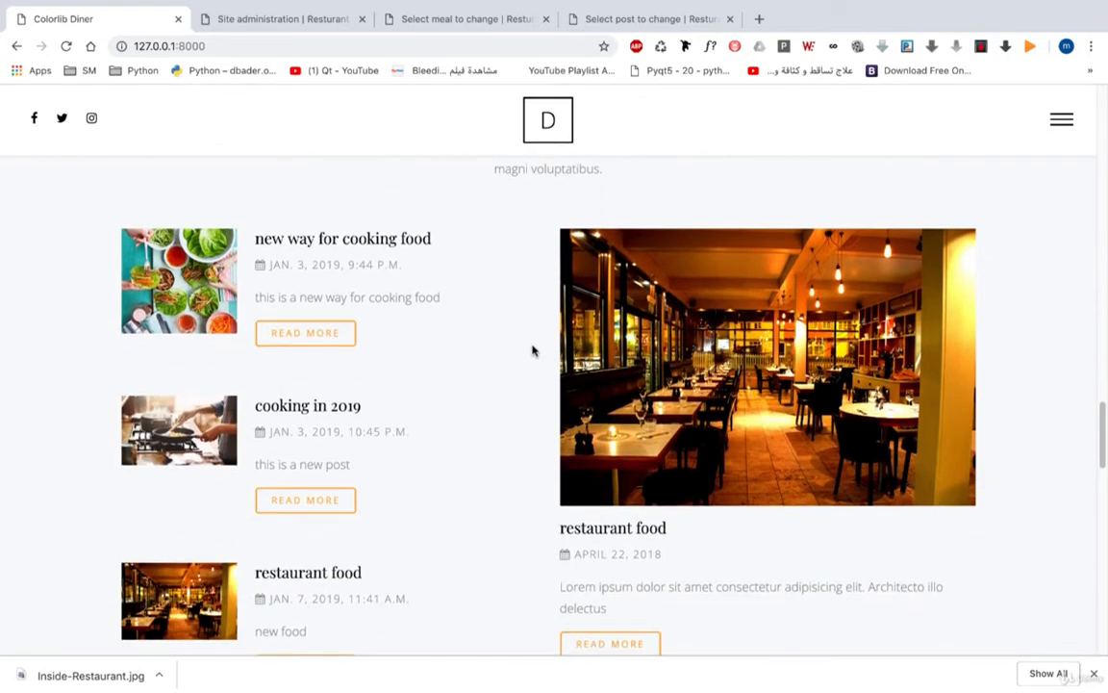
scroll("down", 3)
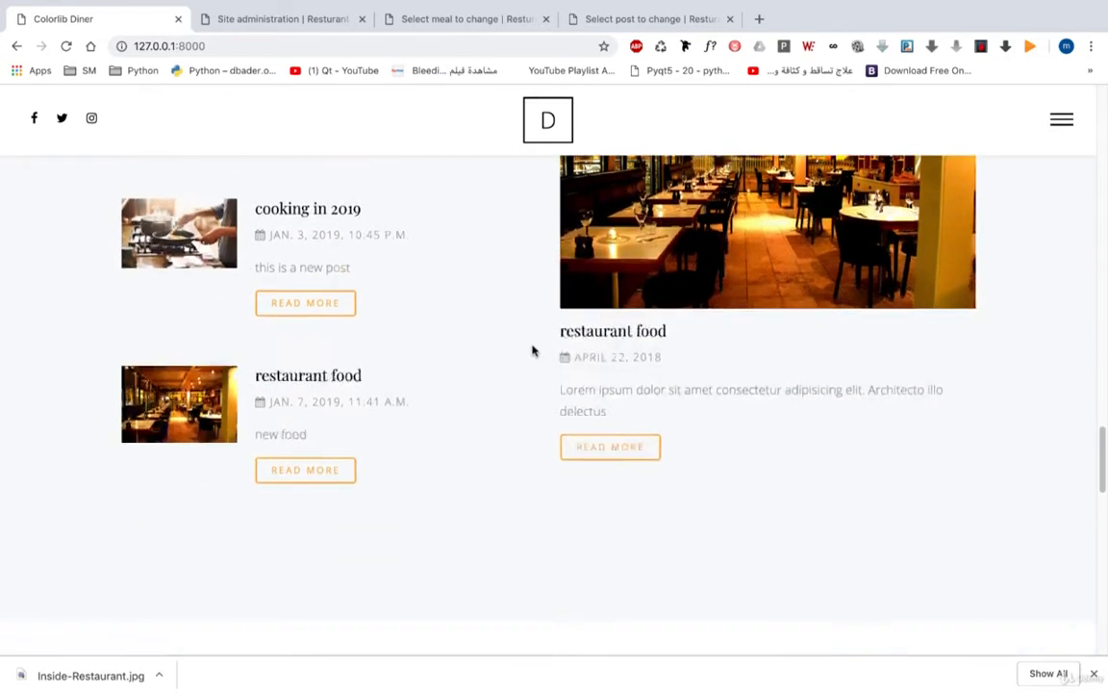
scroll("up", 3)
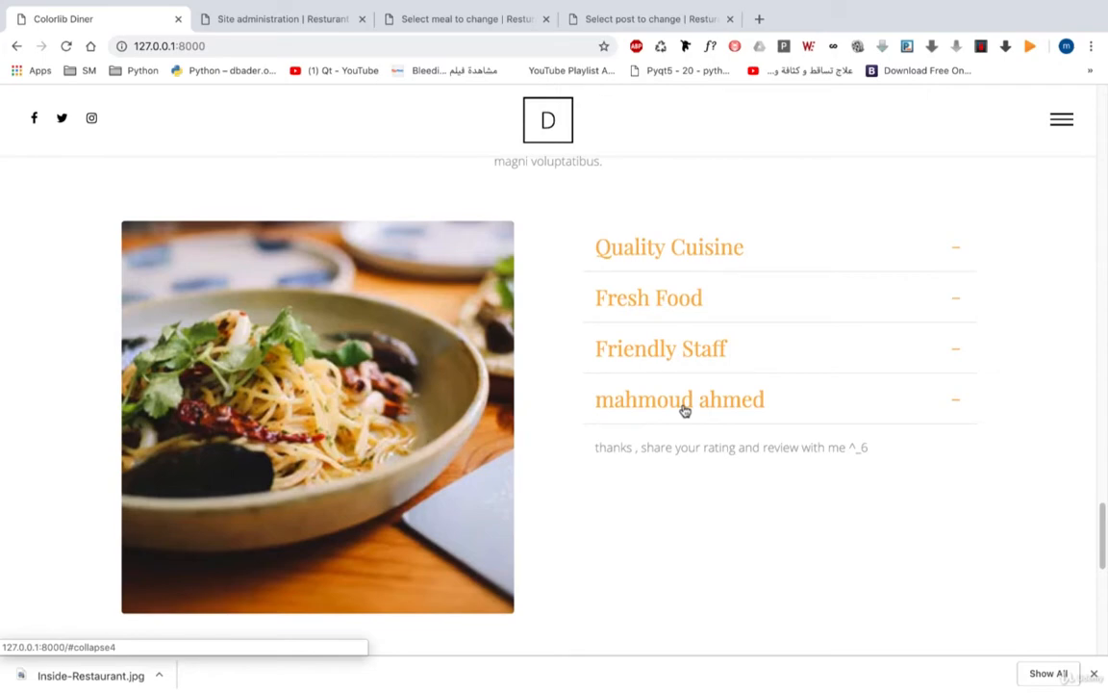
scroll("down", 3)
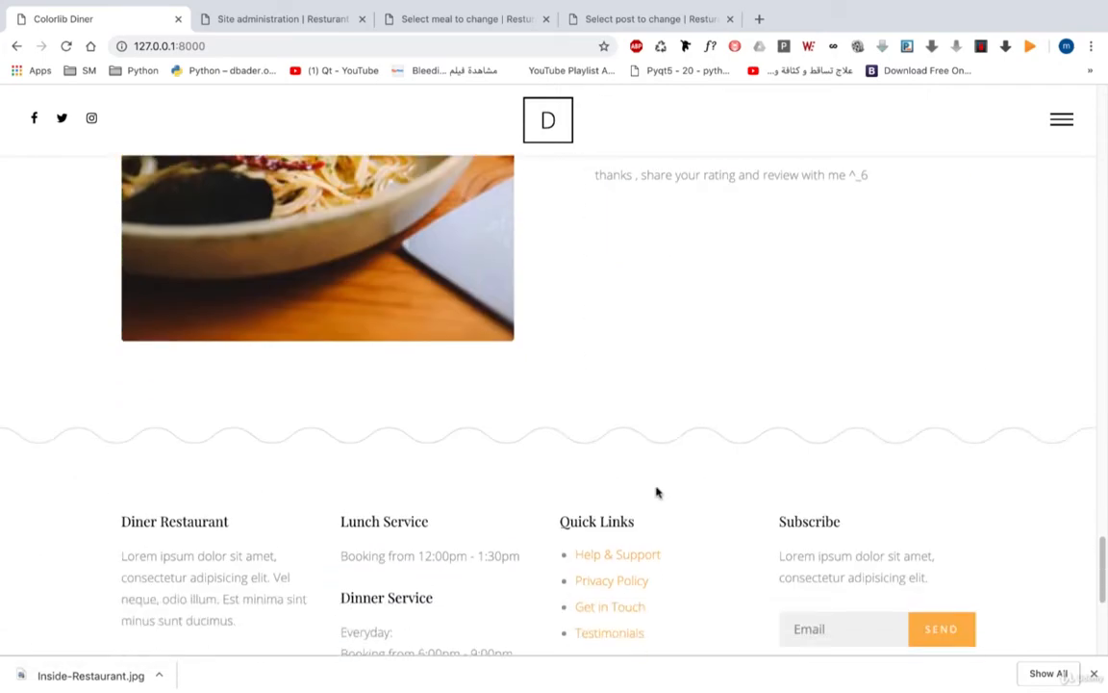
scroll("up", 3)
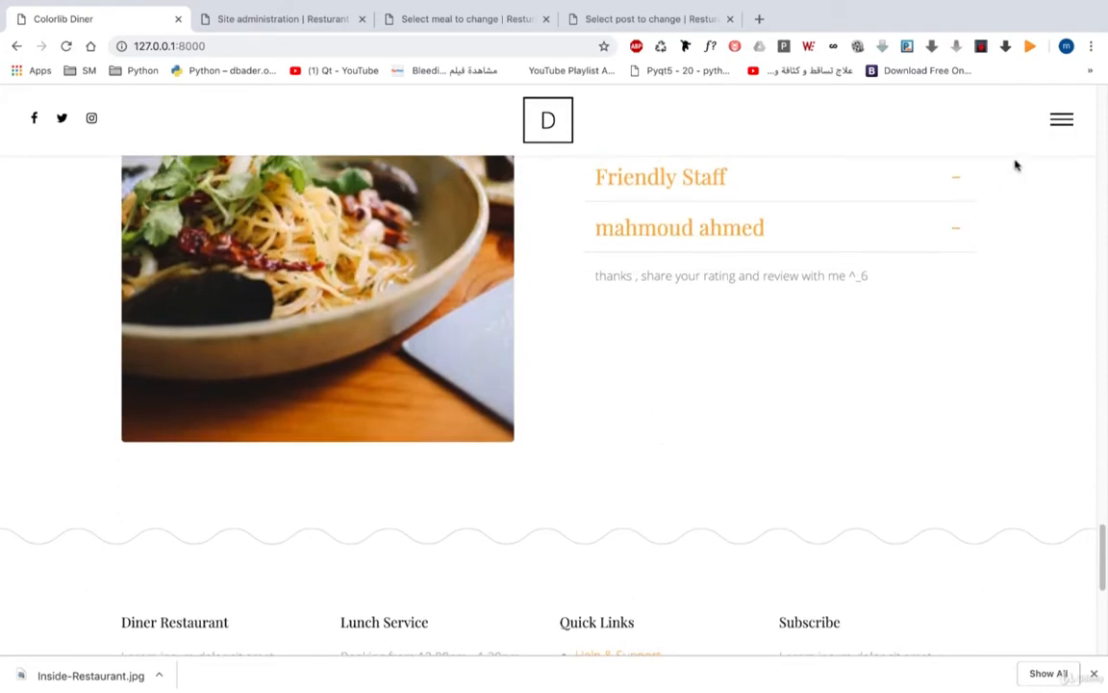
Go to the Meals page and view its Brunch and Dinner price lists (Pasta, $50.00).
left_click(1062, 118)
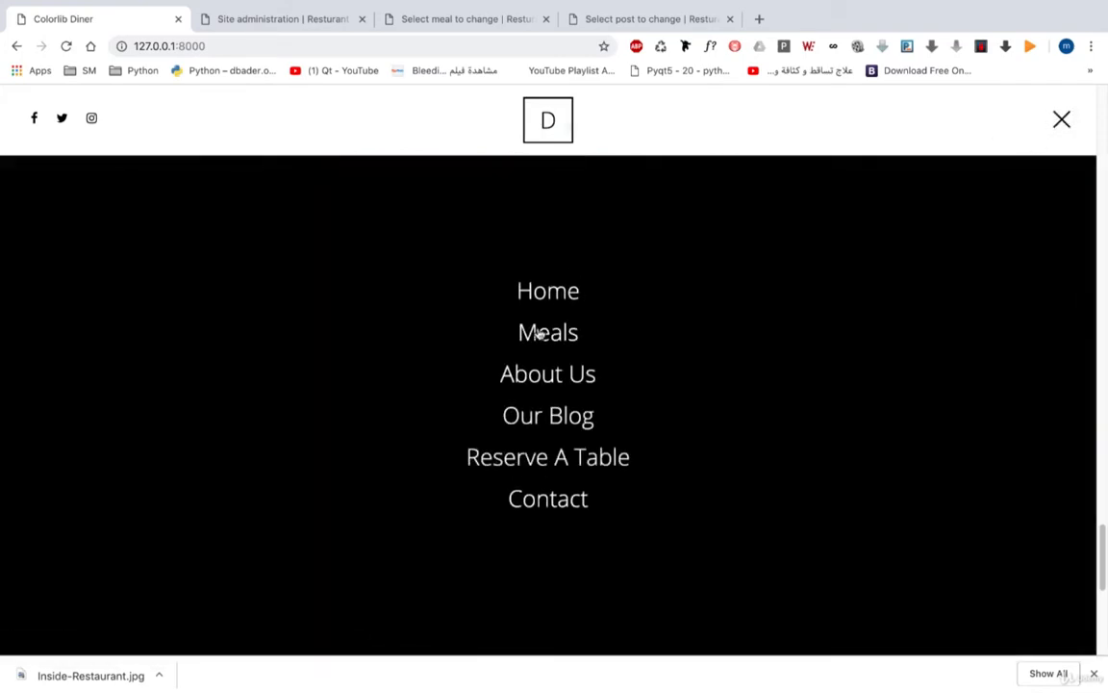
left_click(547, 331)
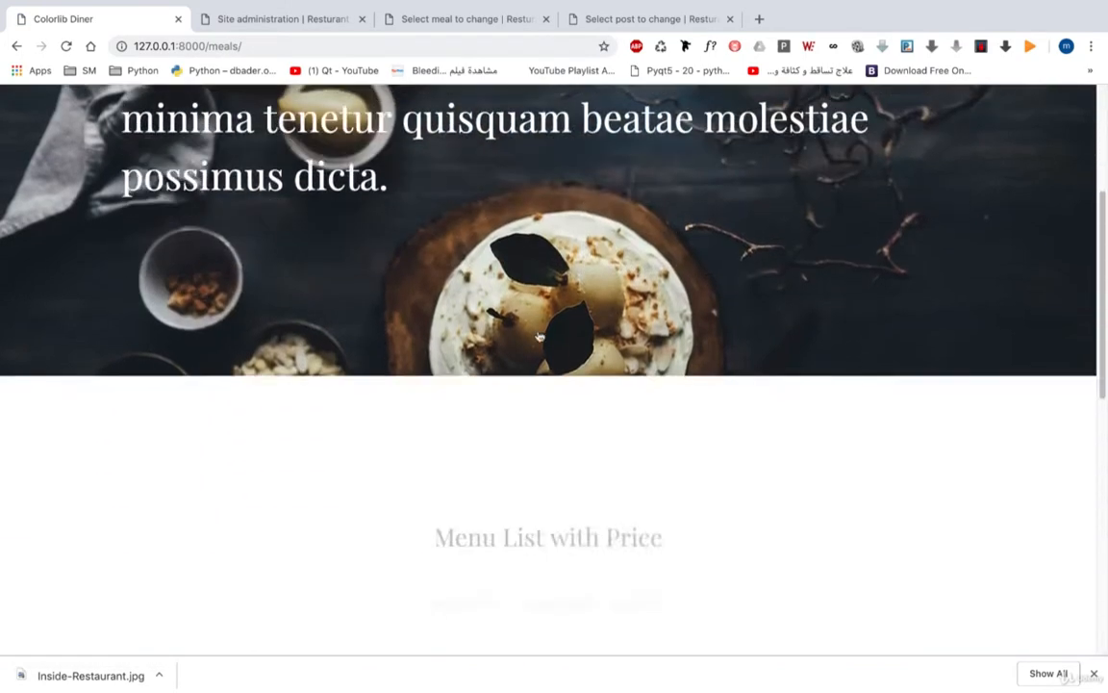
scroll("down", 3)
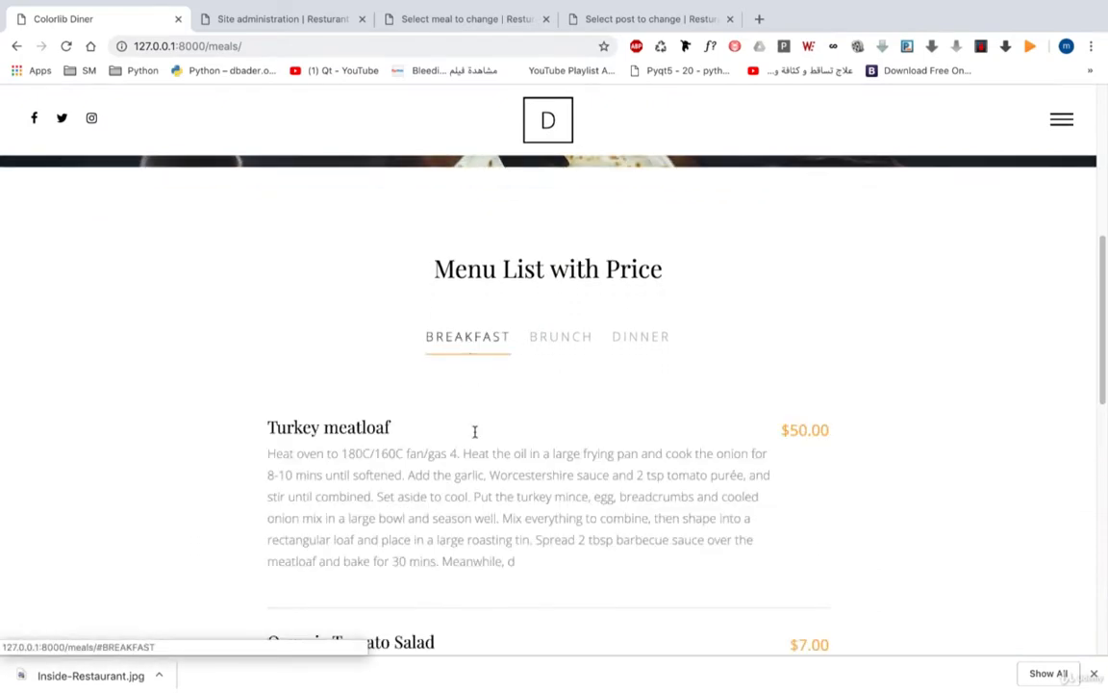
left_click(561, 336)
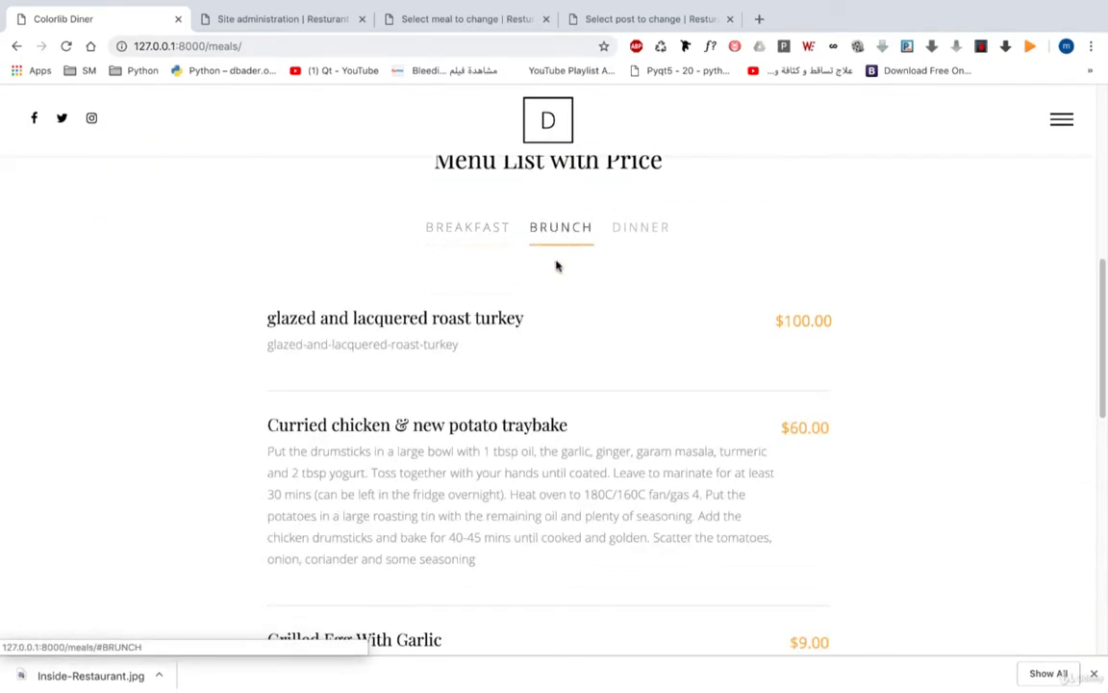
left_click(641, 228)
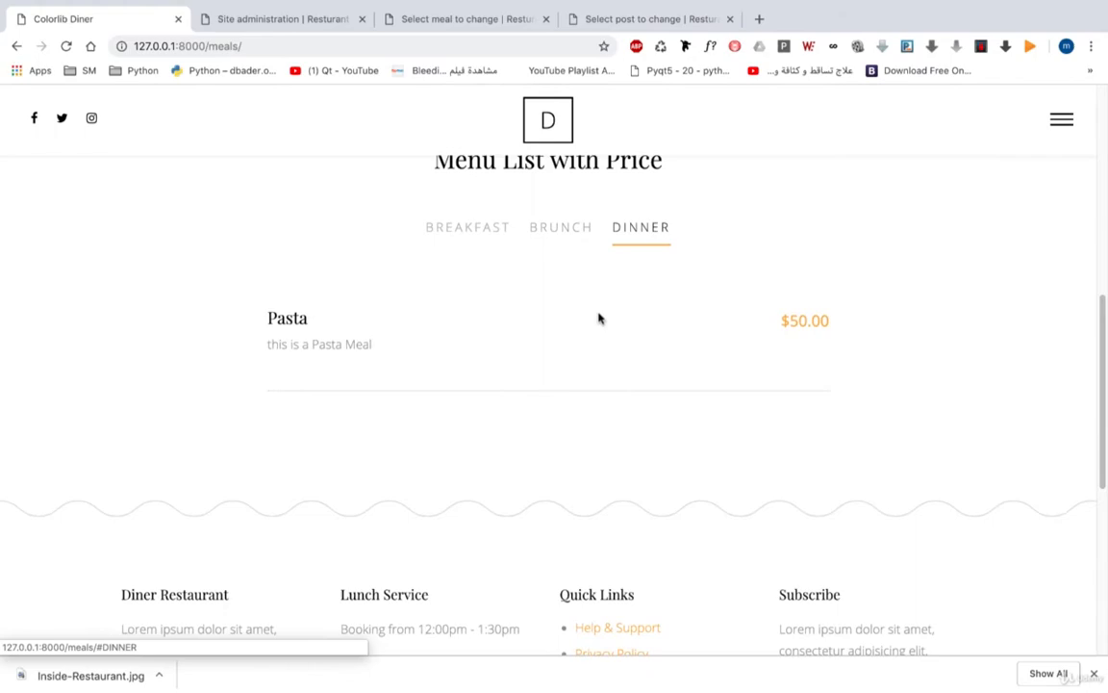
View the Pasta detail page: description, 2 people, 20 minutes, $50.00.
left_click(286, 317)
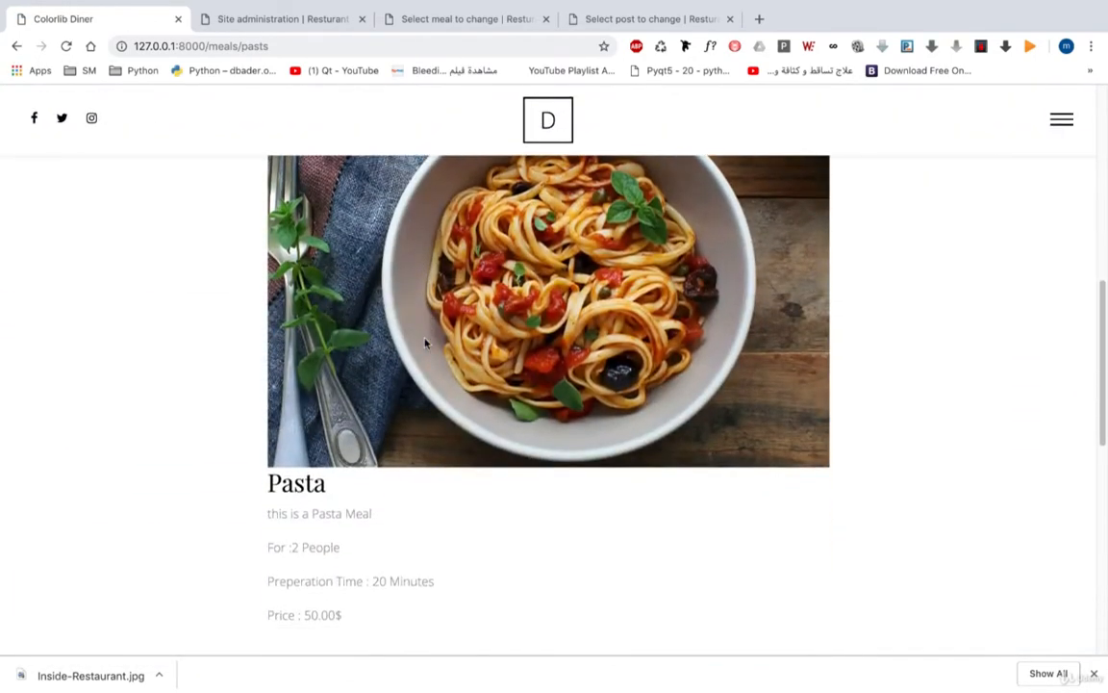
scroll("down", 3)
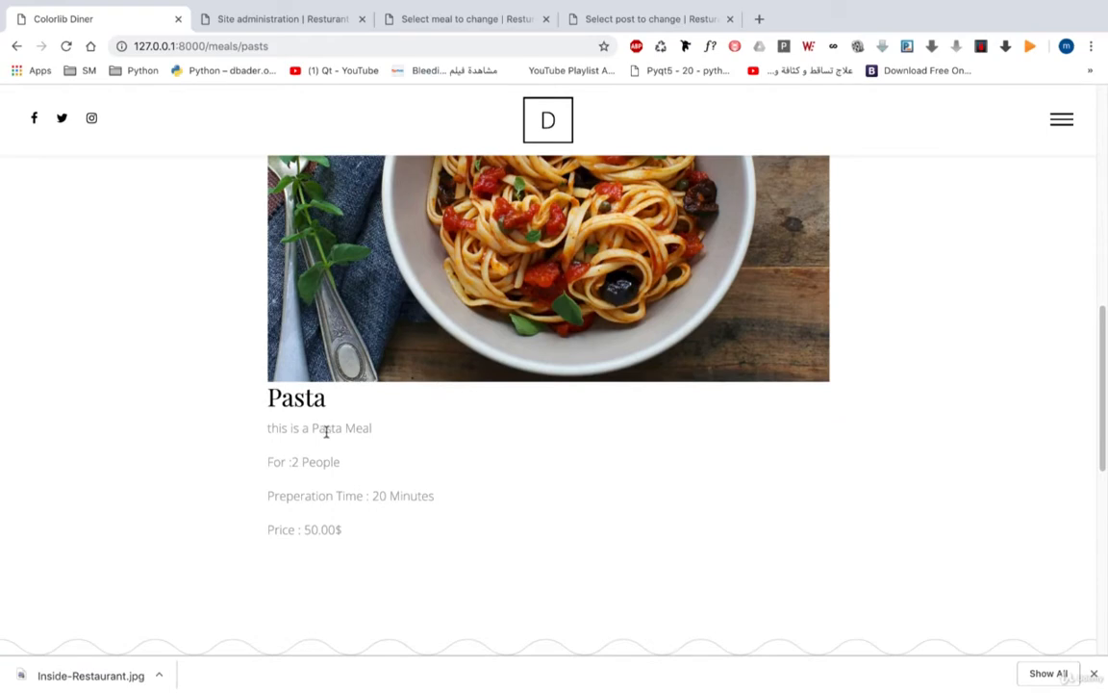
mouse_move(323, 454)
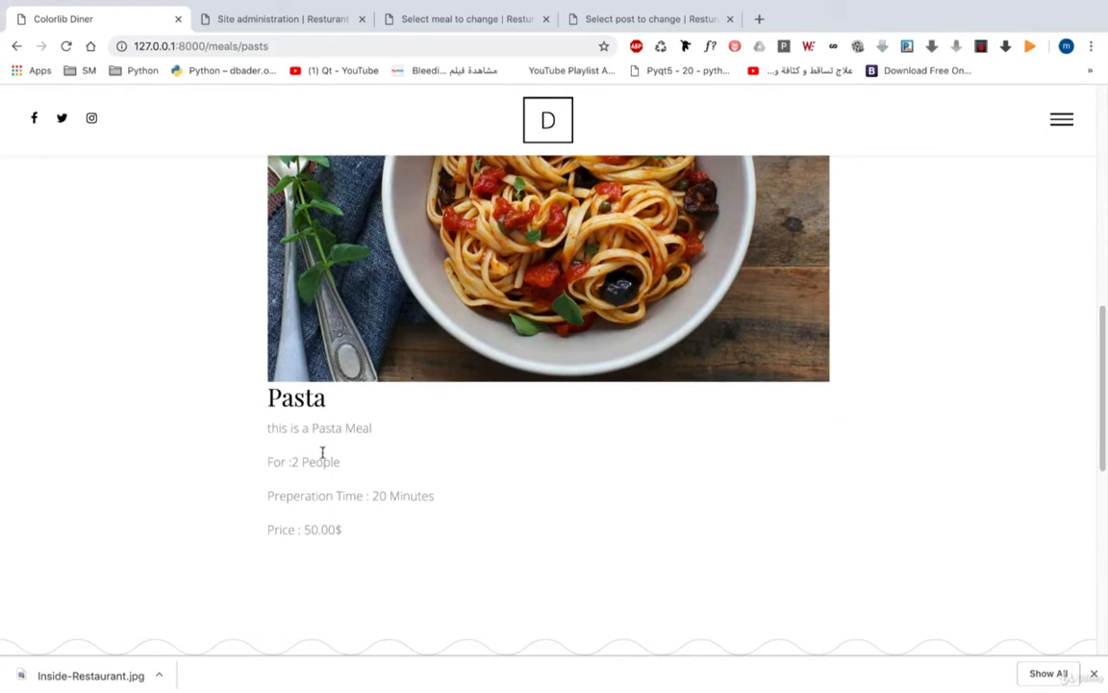
scroll("down", 3)
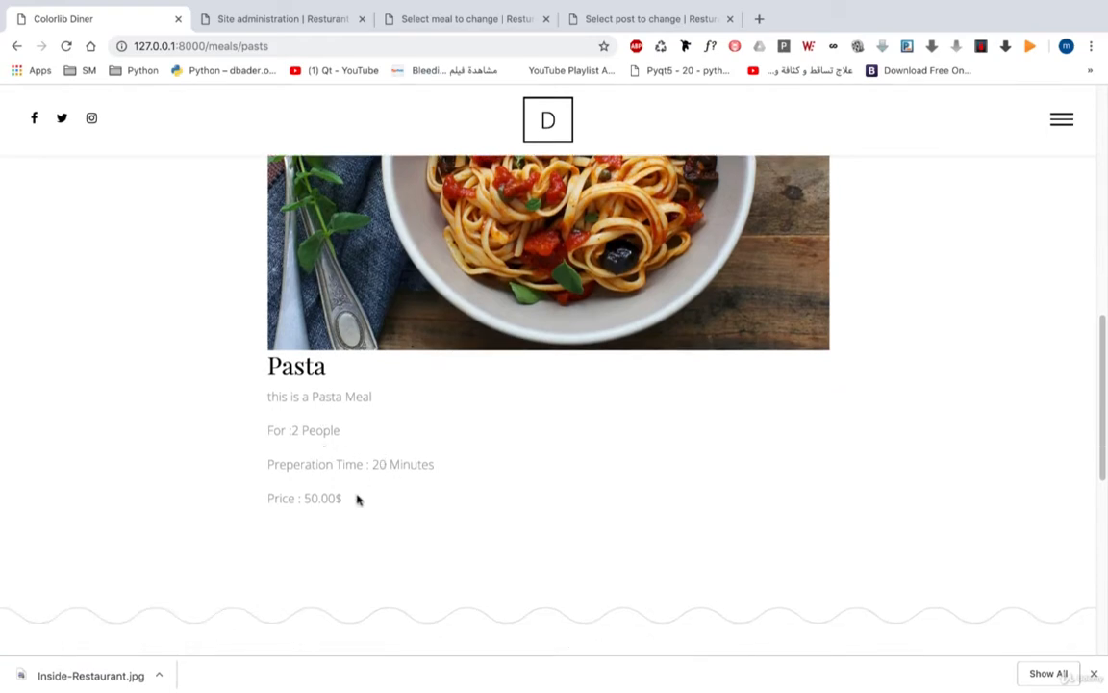
scroll("down", 3)
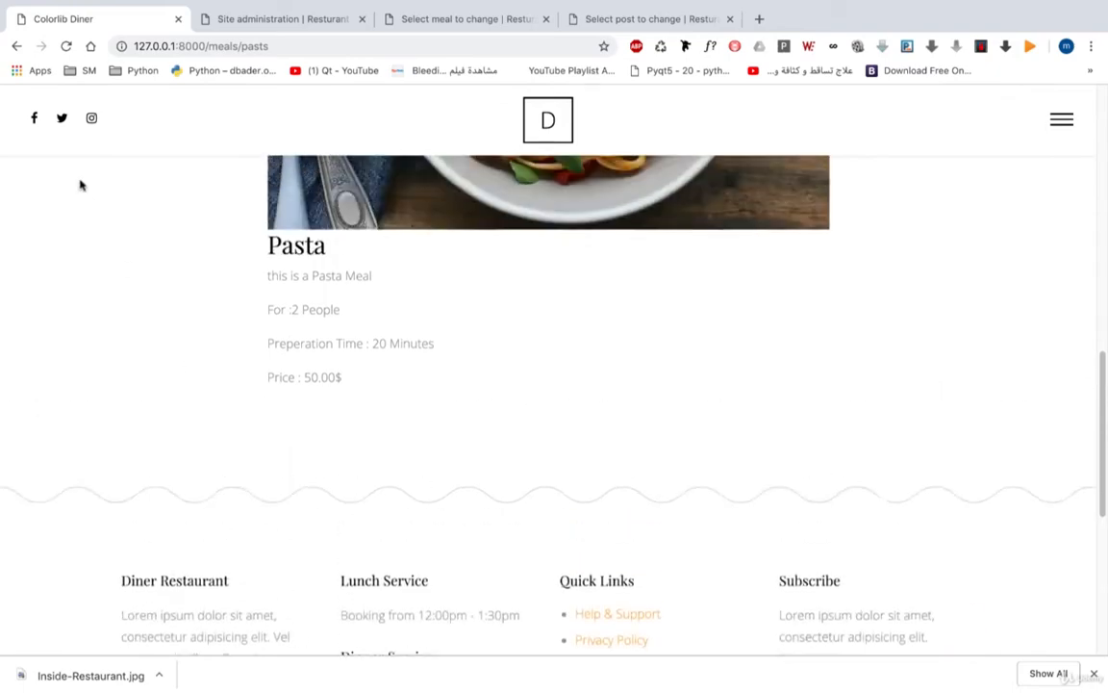
left_click(1061, 119)
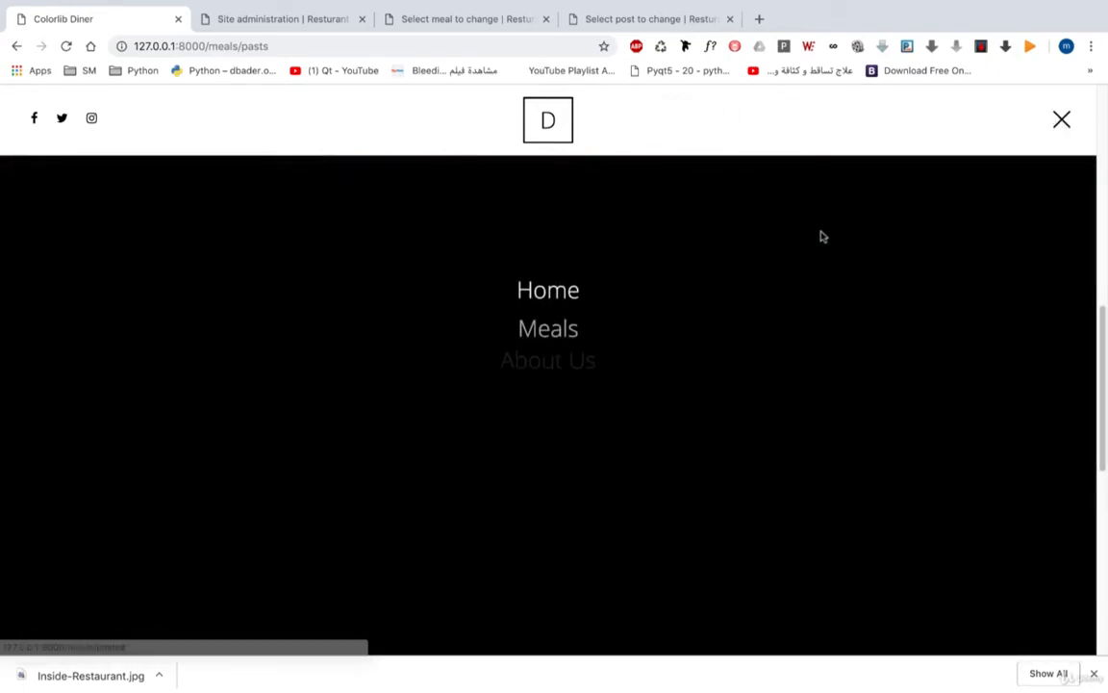
left_click(547, 360)
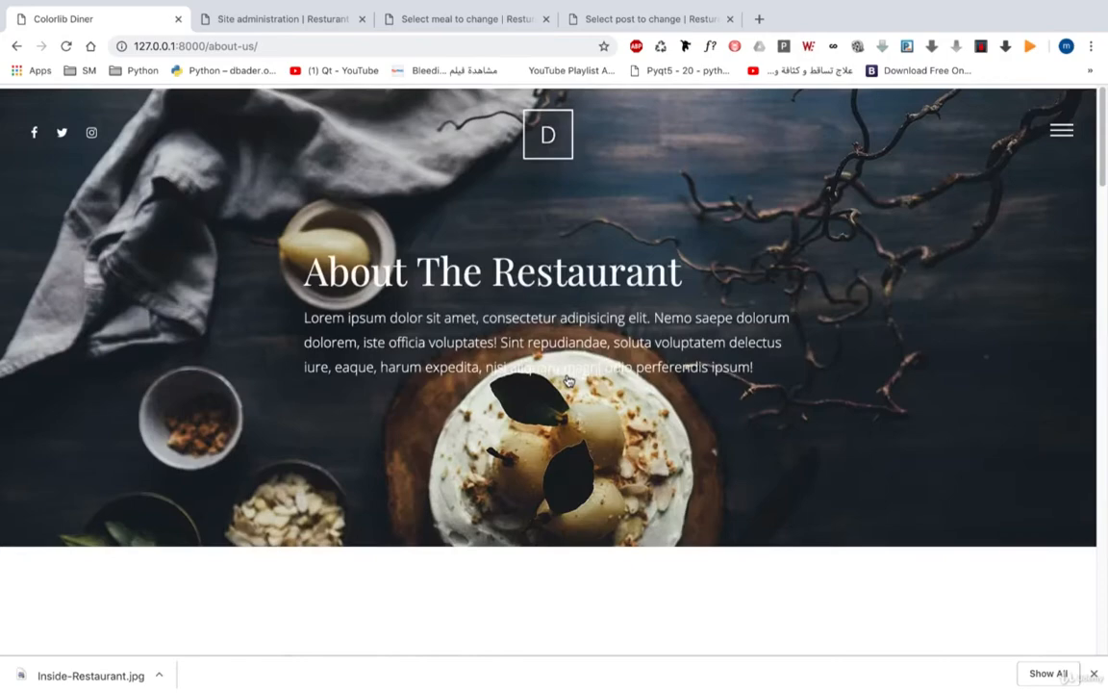
scroll("down", 3)
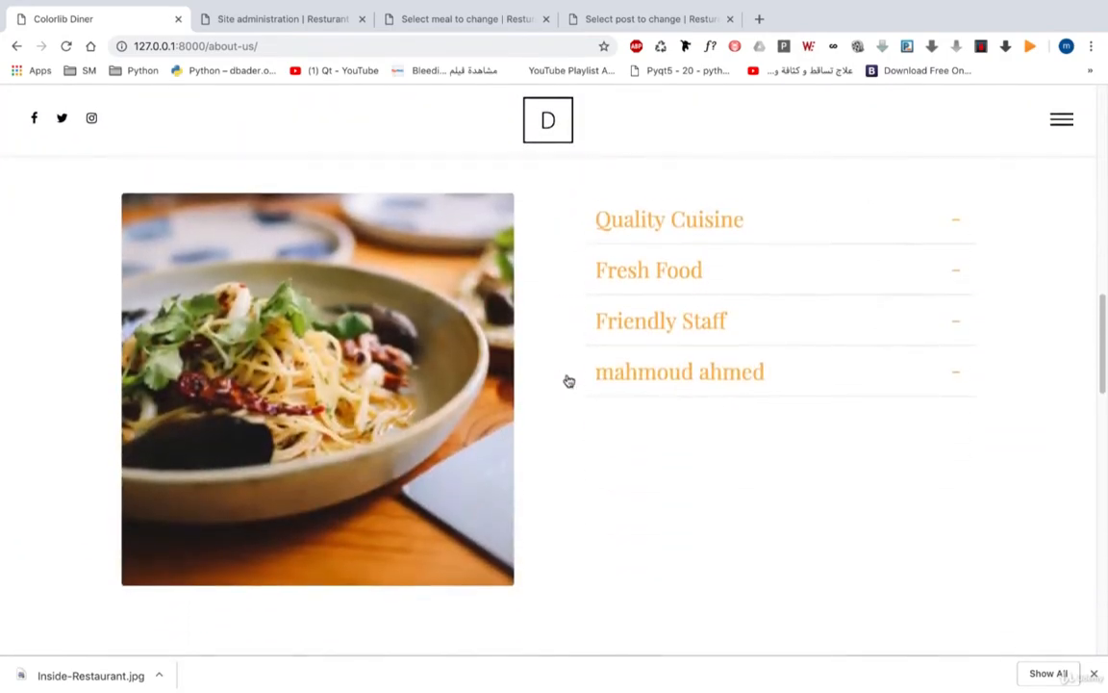
scroll("down", 3)
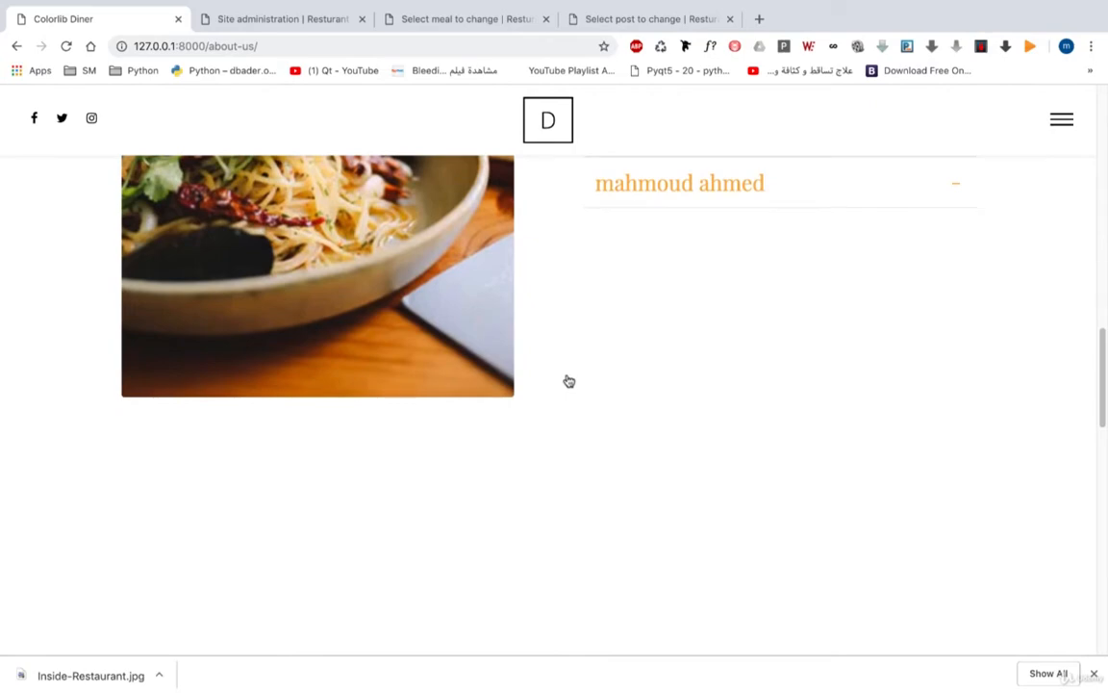
scroll("up", 3)
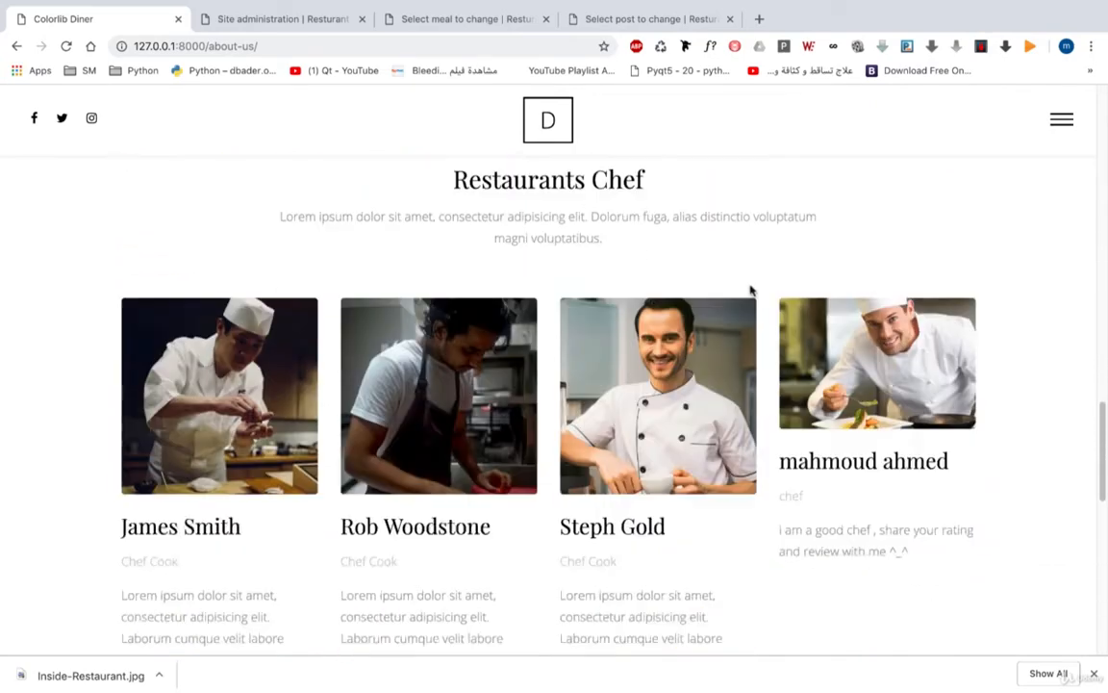
scroll("down", 3)
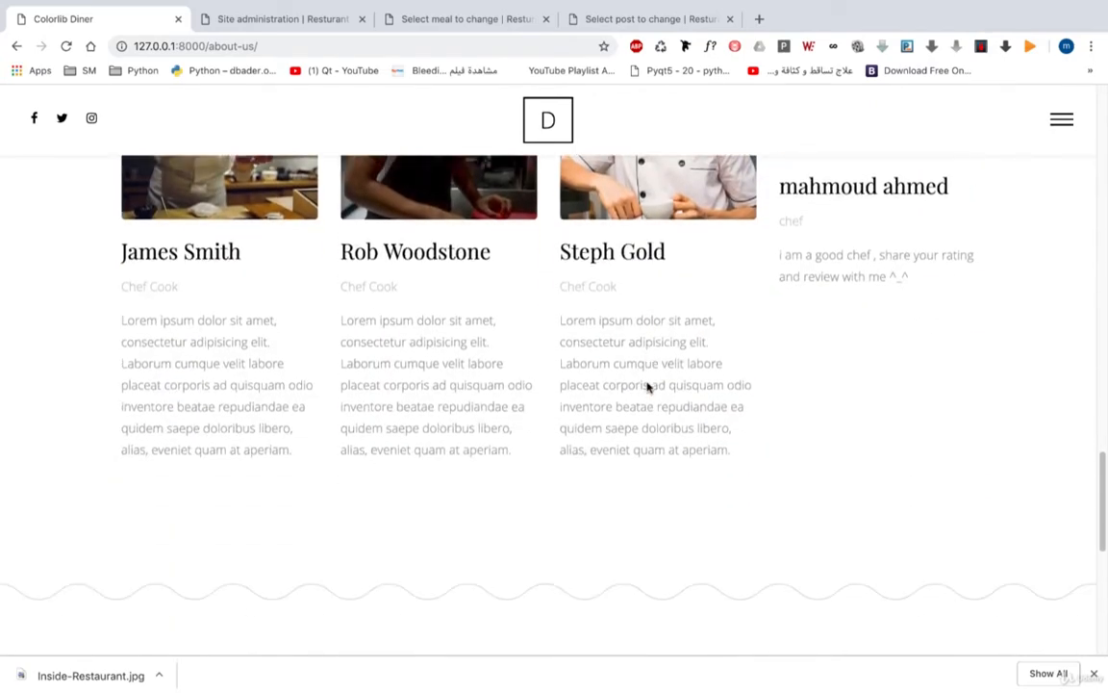
left_click(1061, 119)
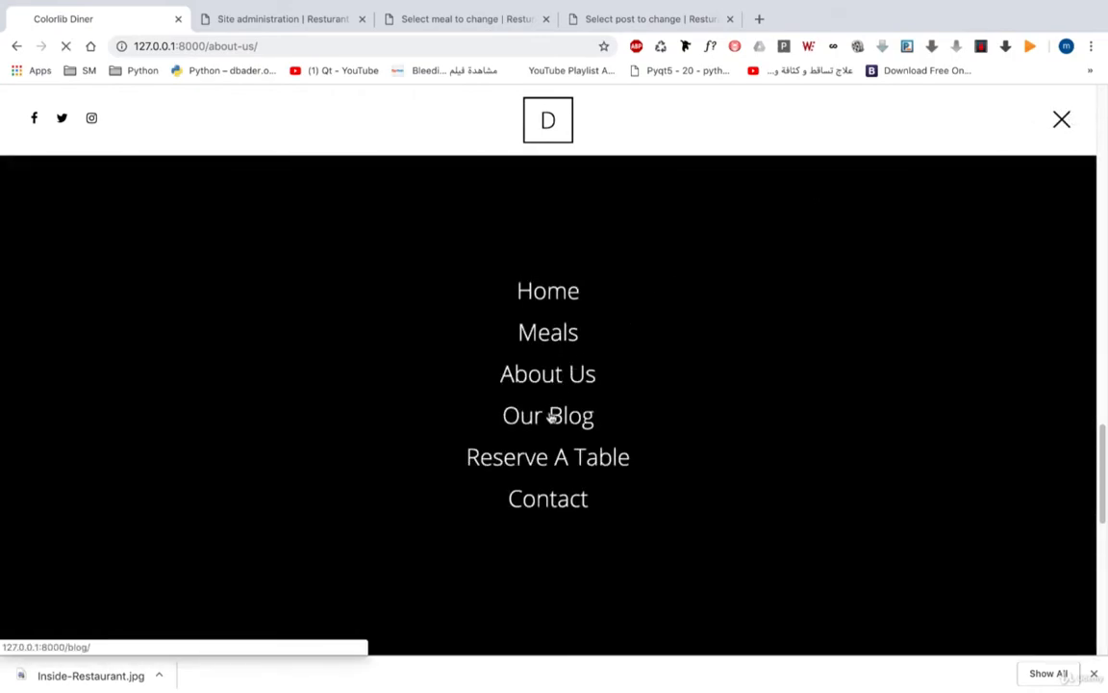
Go to Our Blog and browse to the second page of the post listing.
left_click(548, 415)
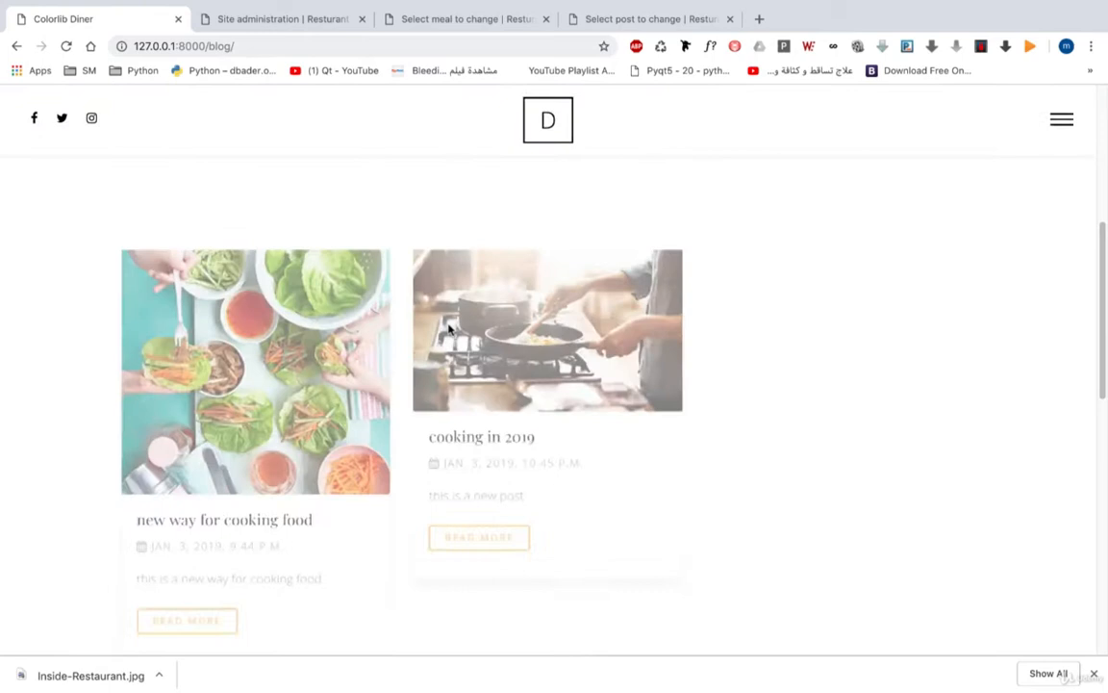
scroll("down", 3)
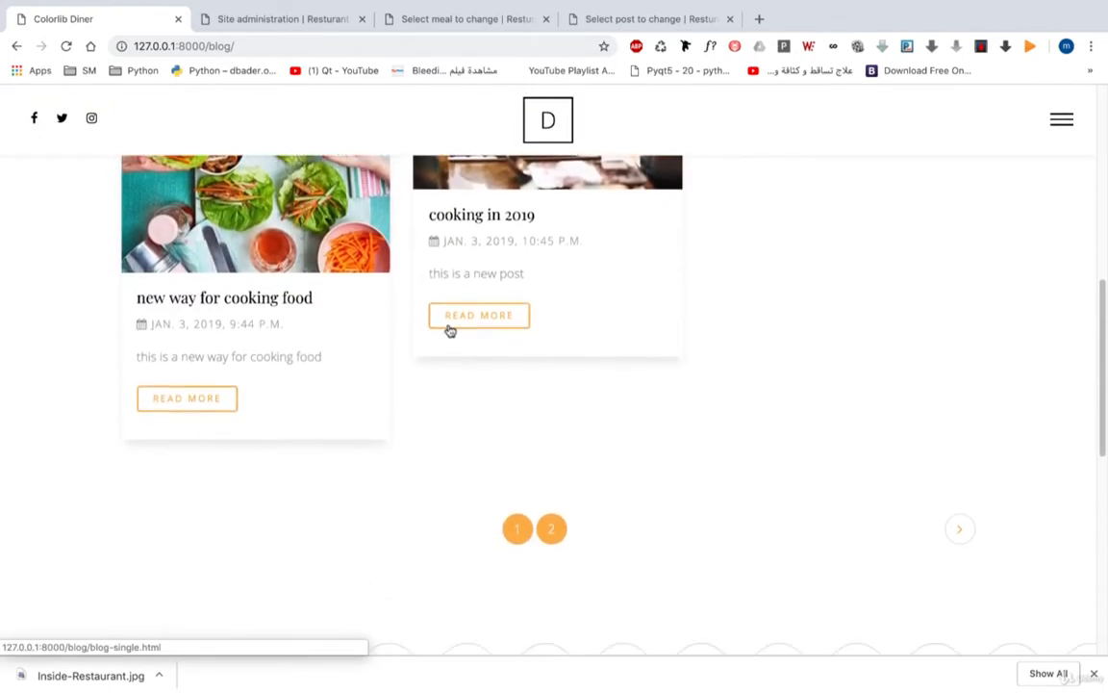
mouse_move(770, 534)
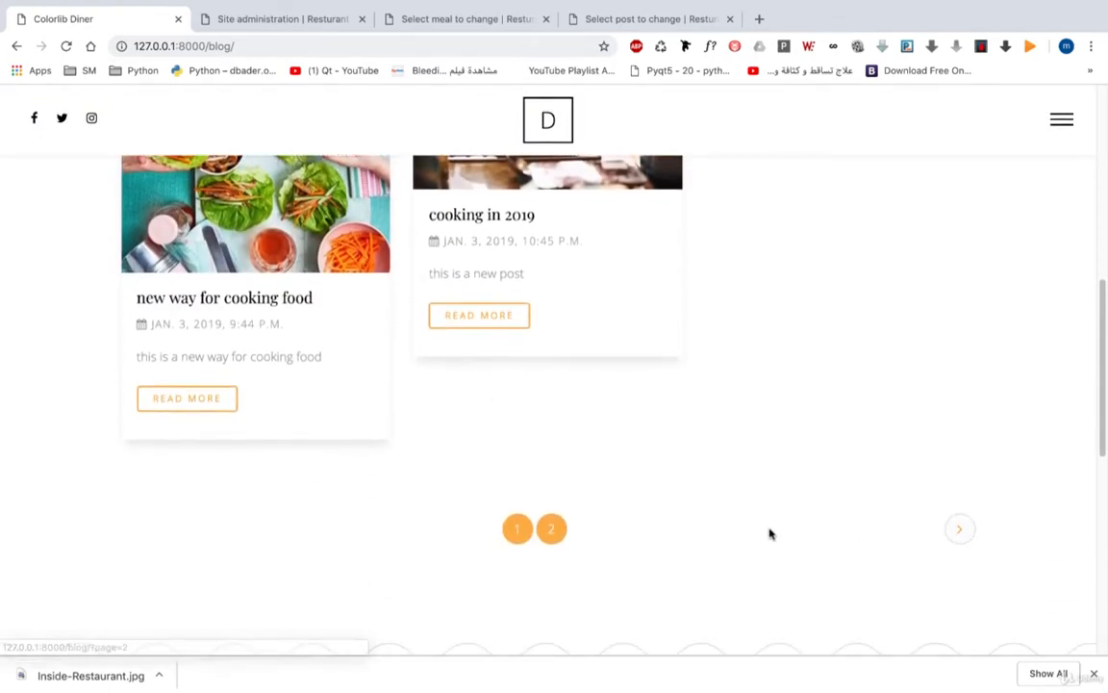
left_click(551, 529)
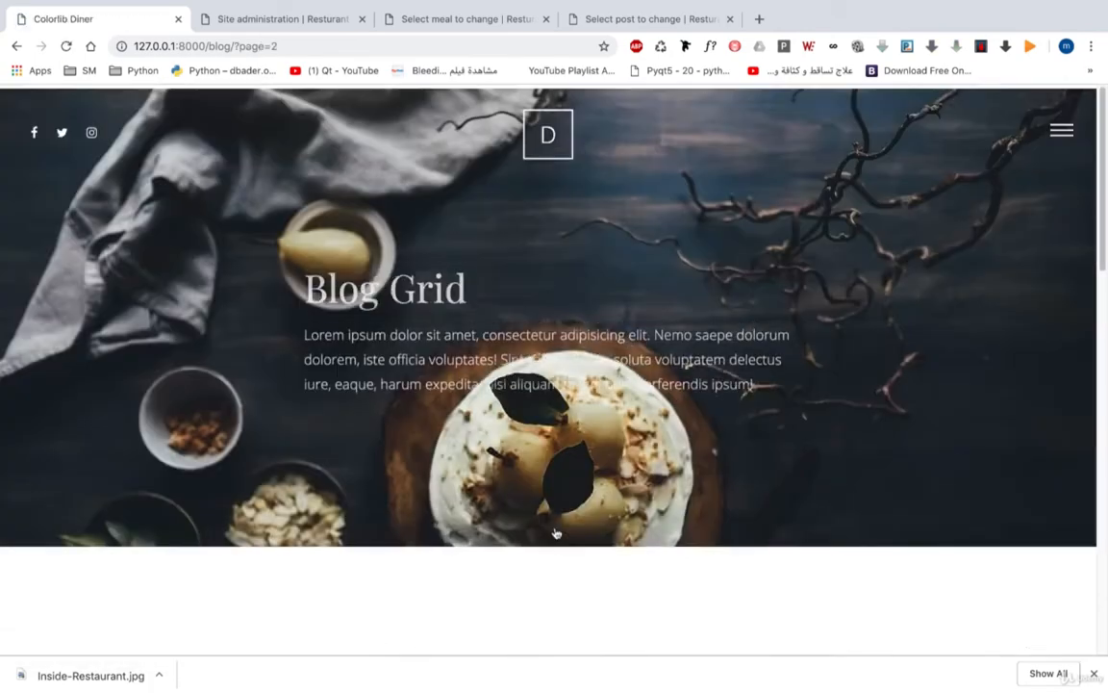
scroll("down", 3)
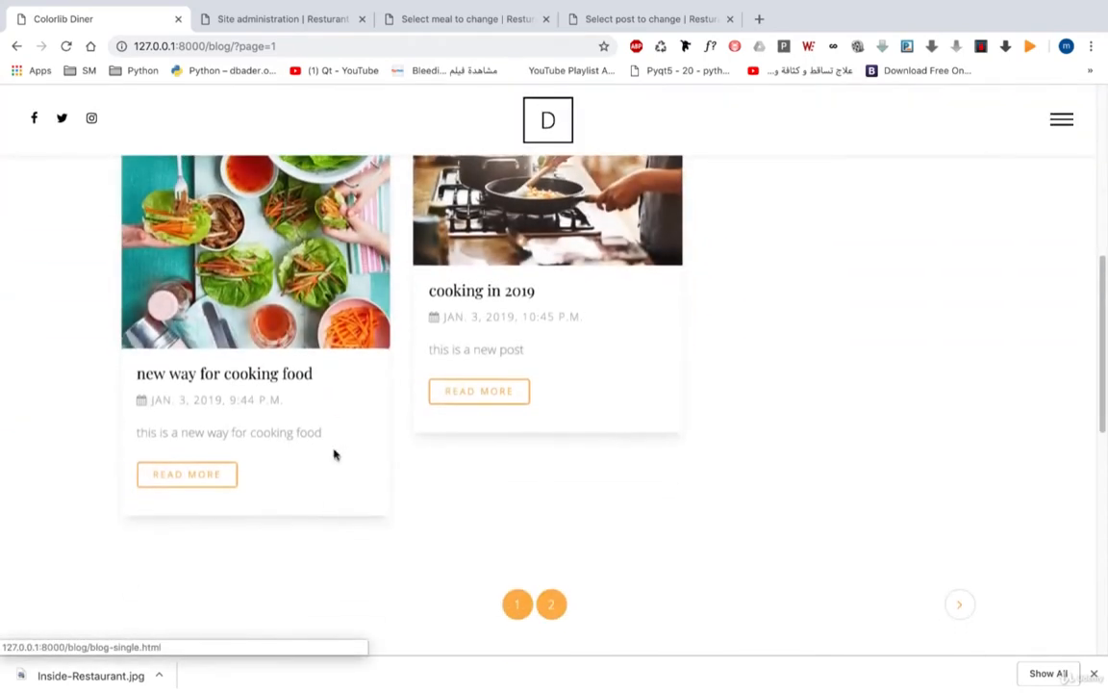
Read the 'new way for cooking food' post with its tags and three comments.
left_click(186, 474)
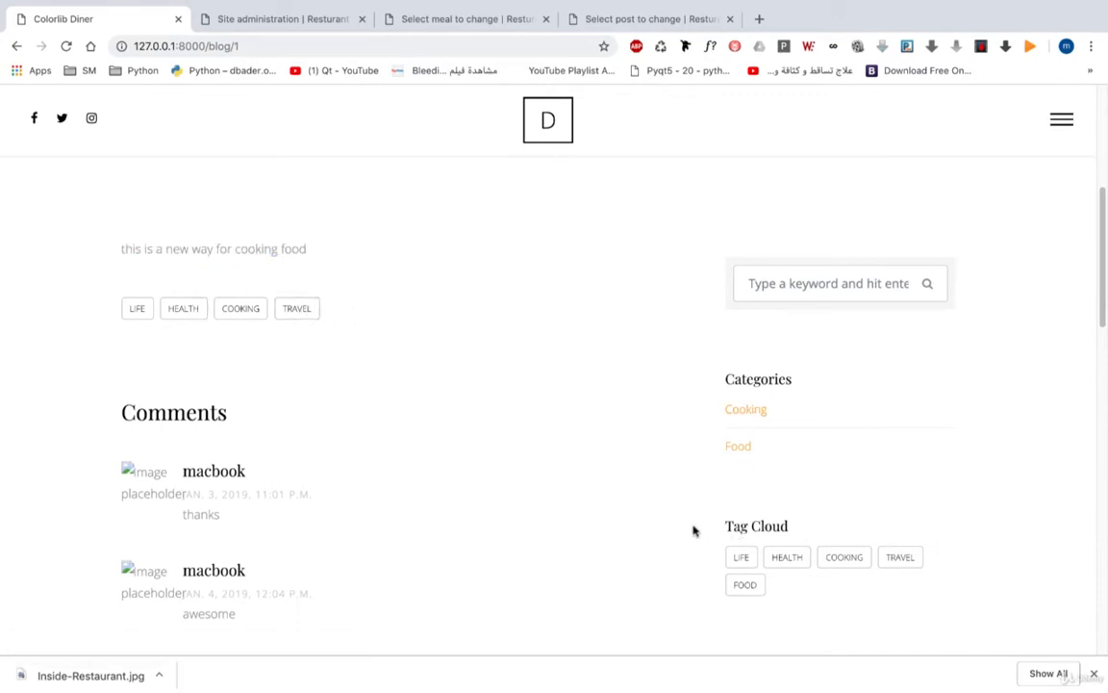
scroll("down", 3)
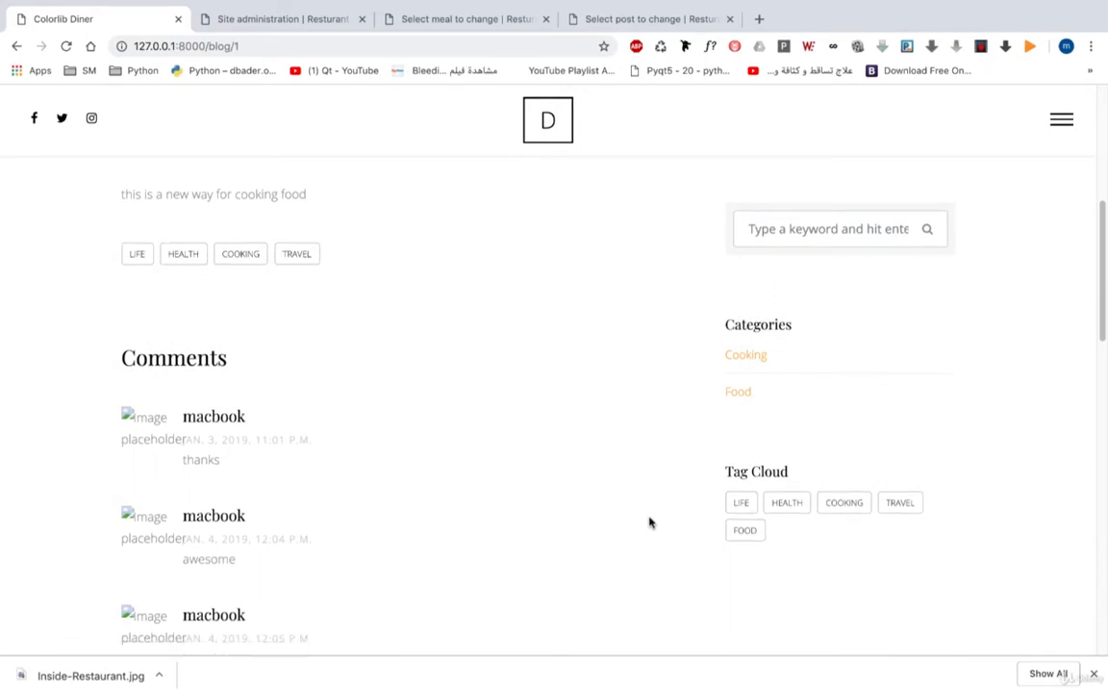
scroll("down", 3)
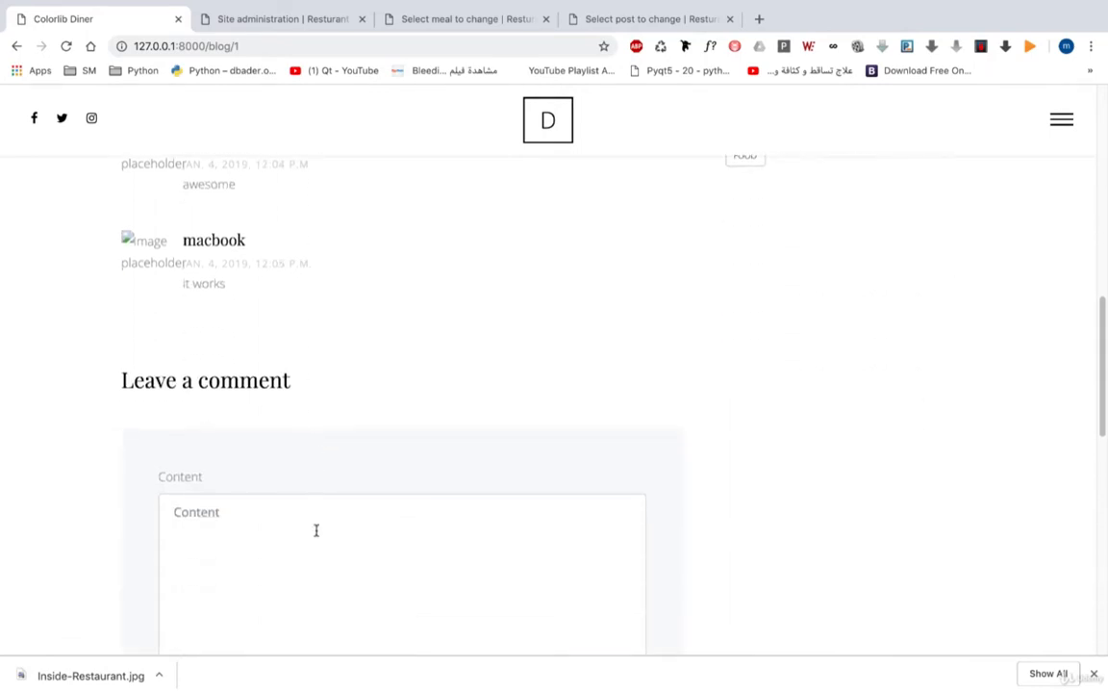
scroll("up", 3)
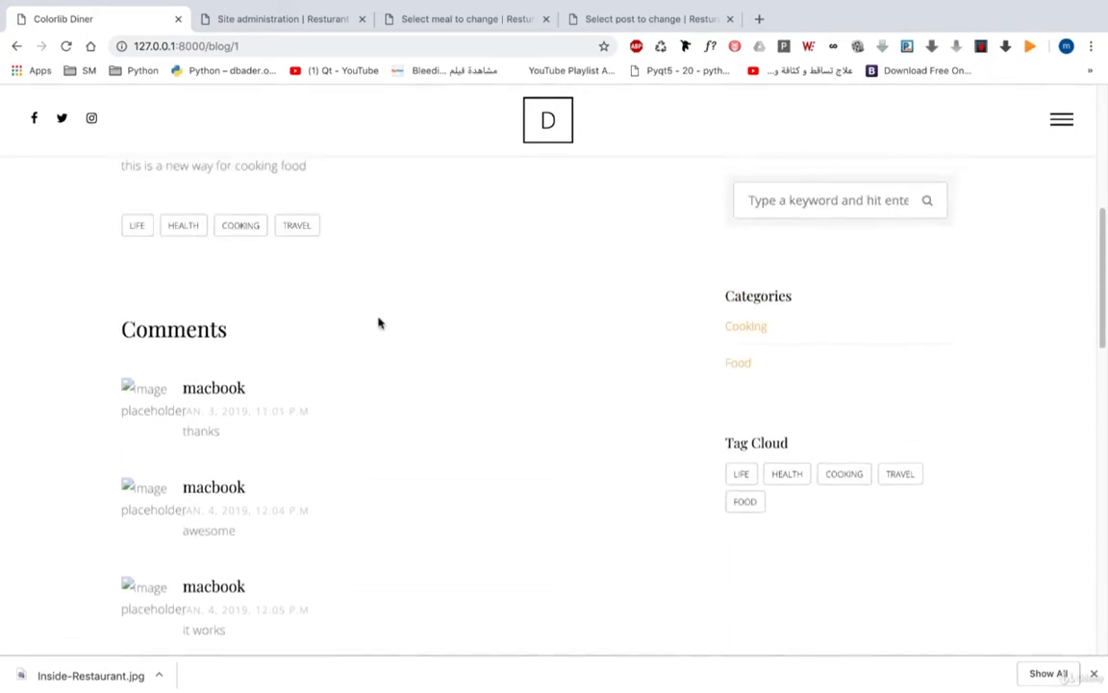
List posts tagged life and reopen 'new way for cooking food' from that listing.
left_click(136, 225)
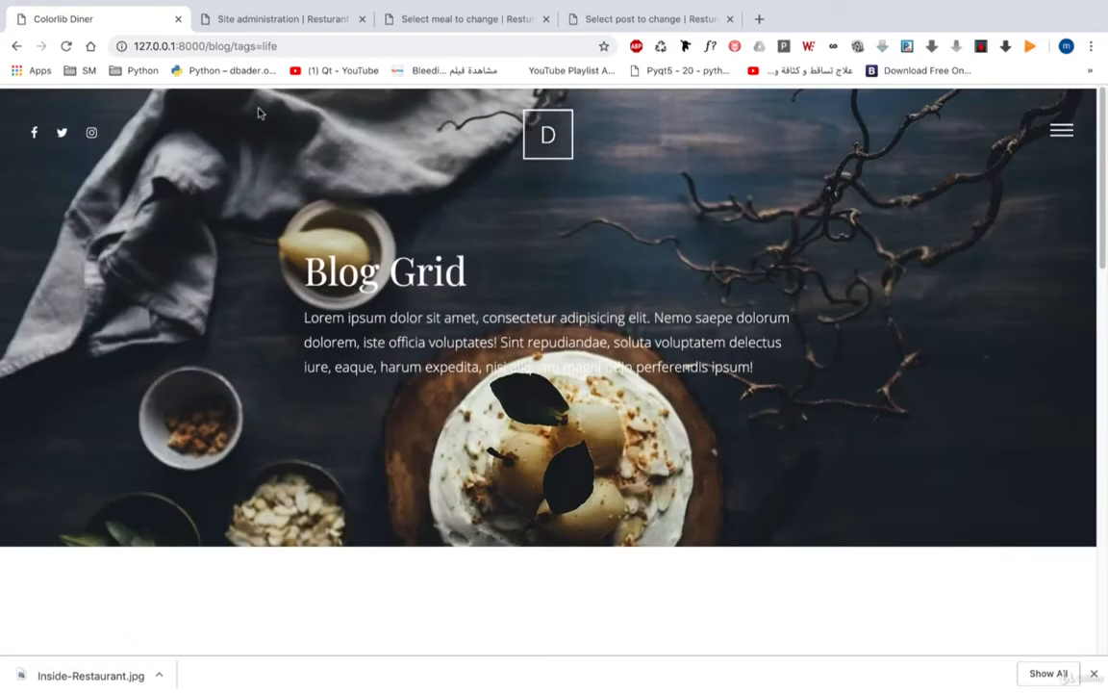
scroll("down", 3)
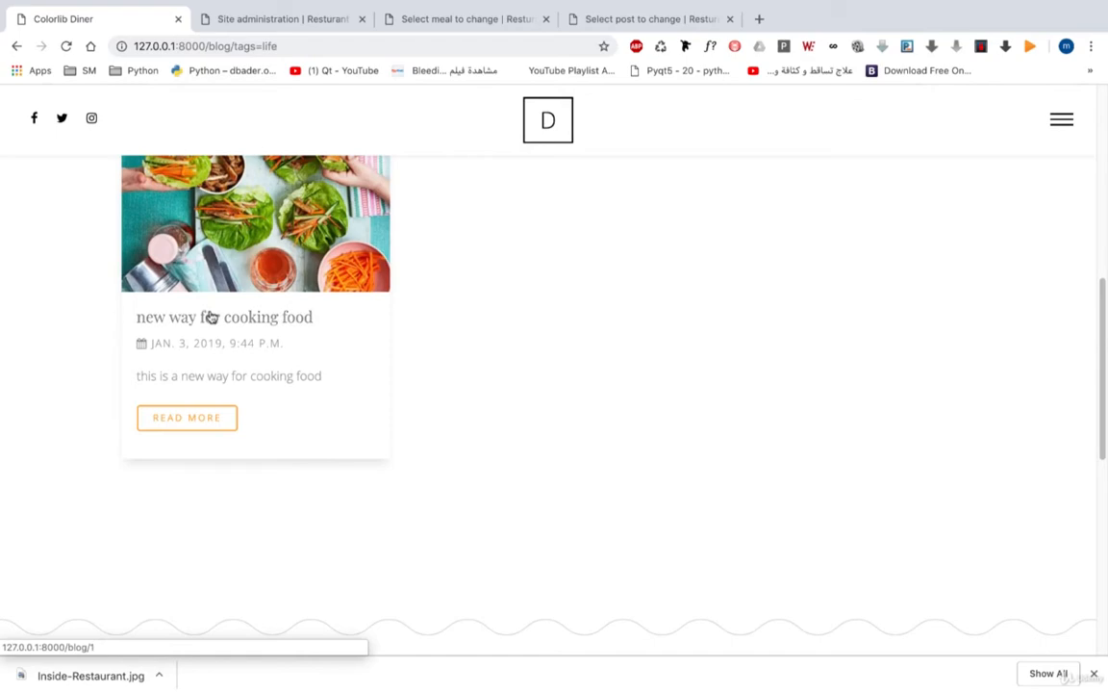
left_click(225, 316)
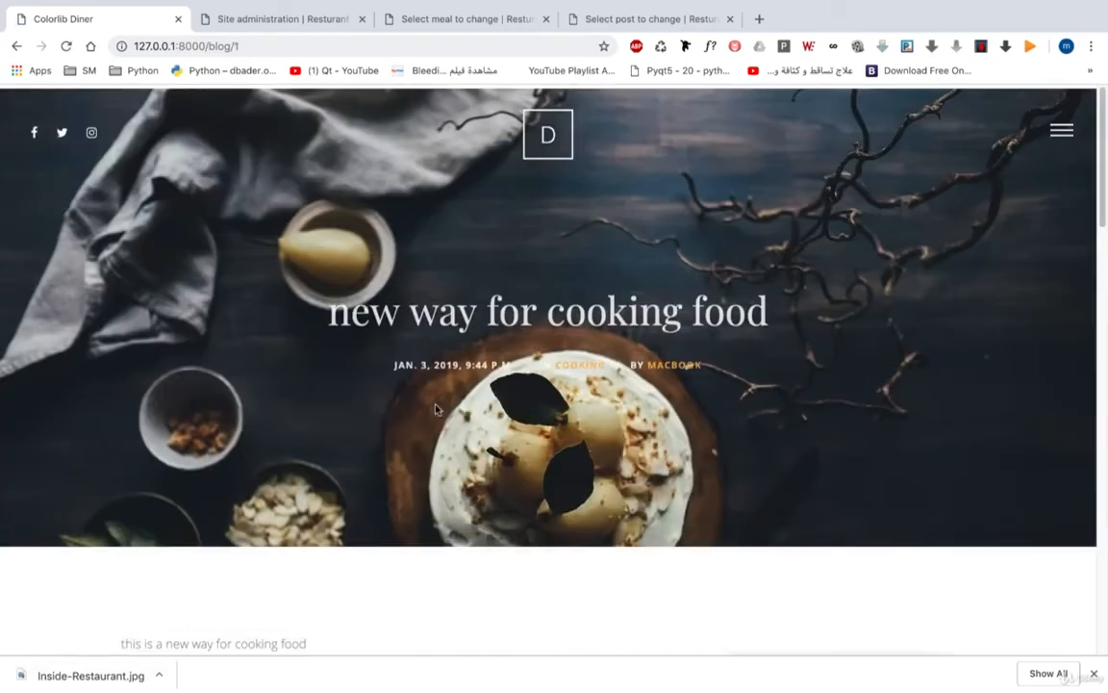
scroll("down", 3)
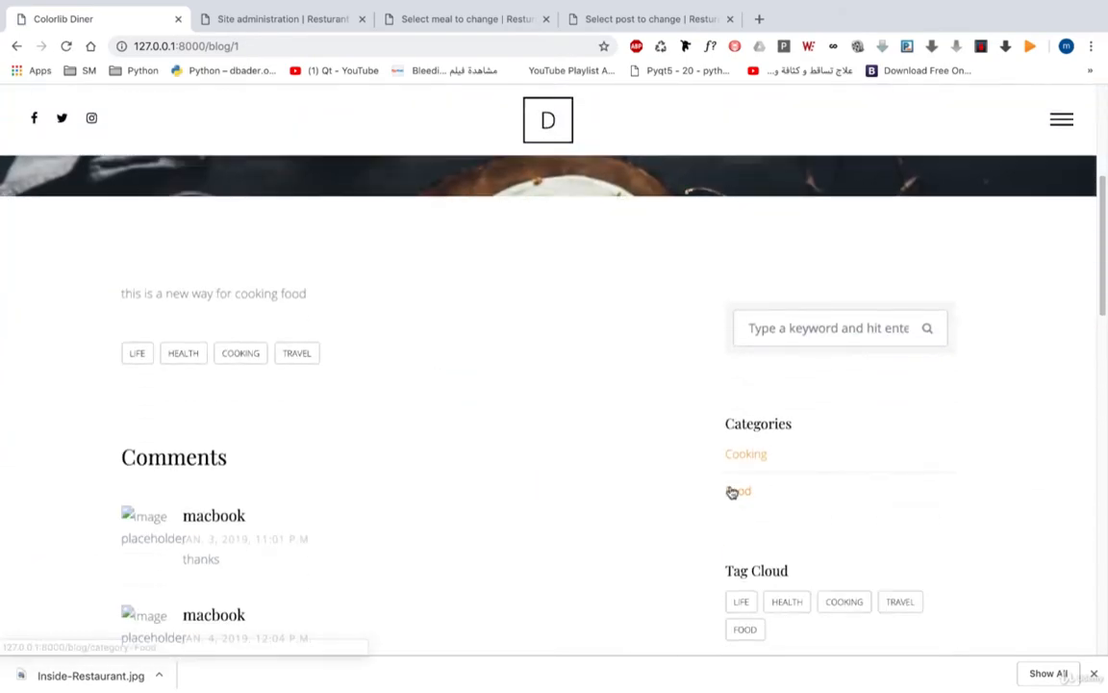
List the Food category posts and view the 'restaurant food' post.
left_click(740, 492)
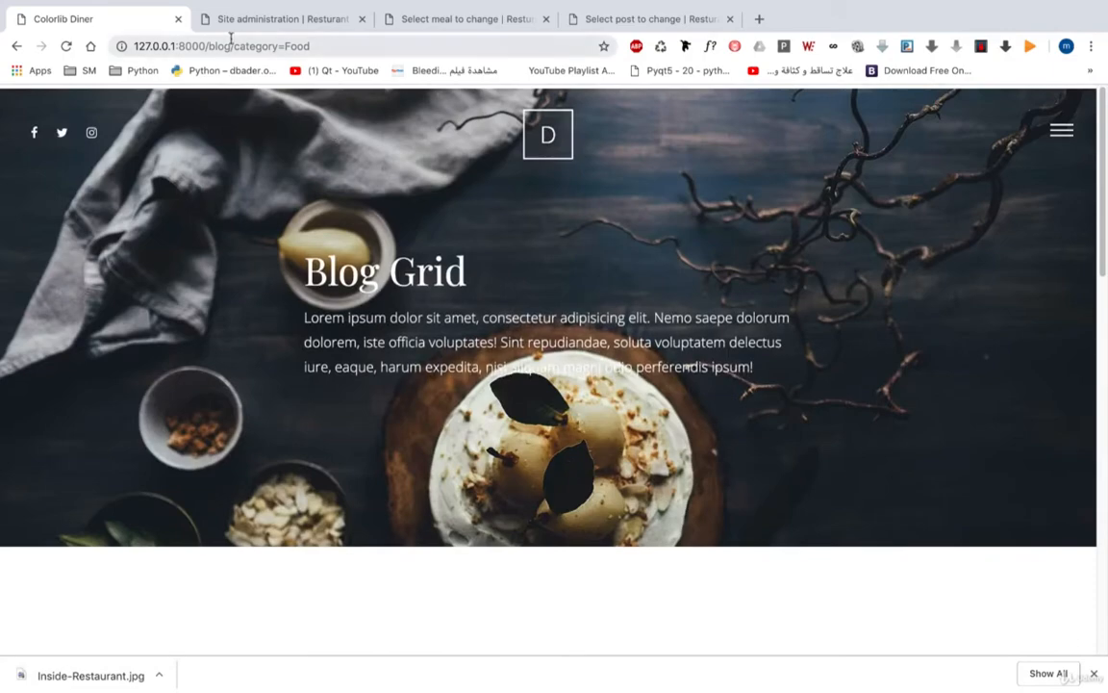
scroll("down", 3)
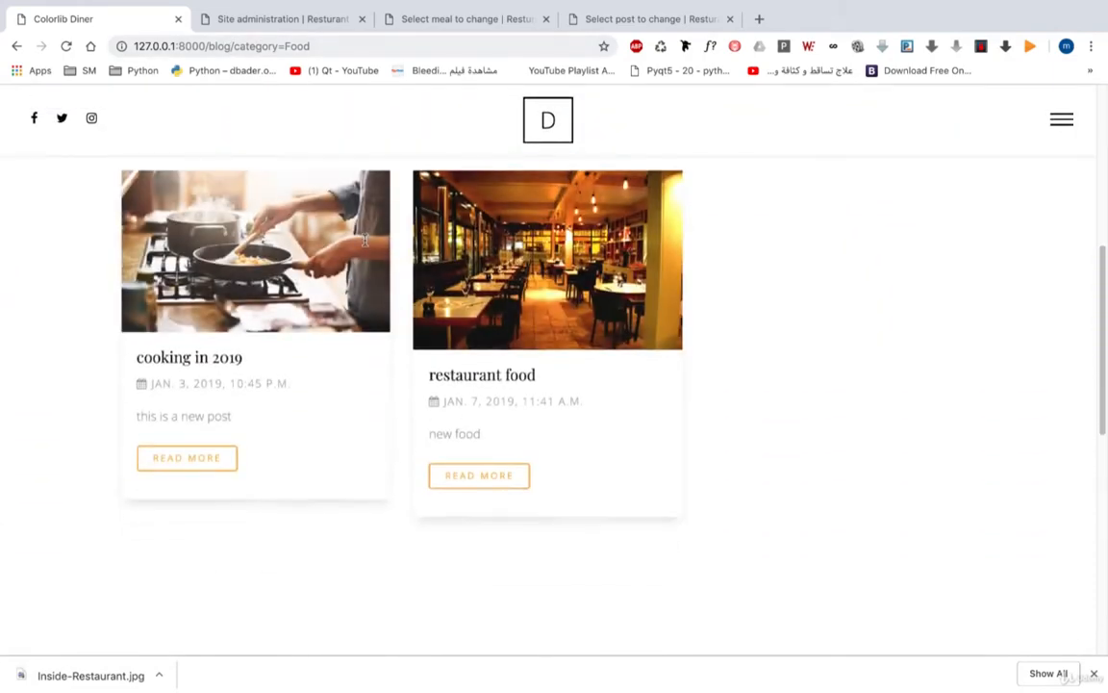
left_click(479, 475)
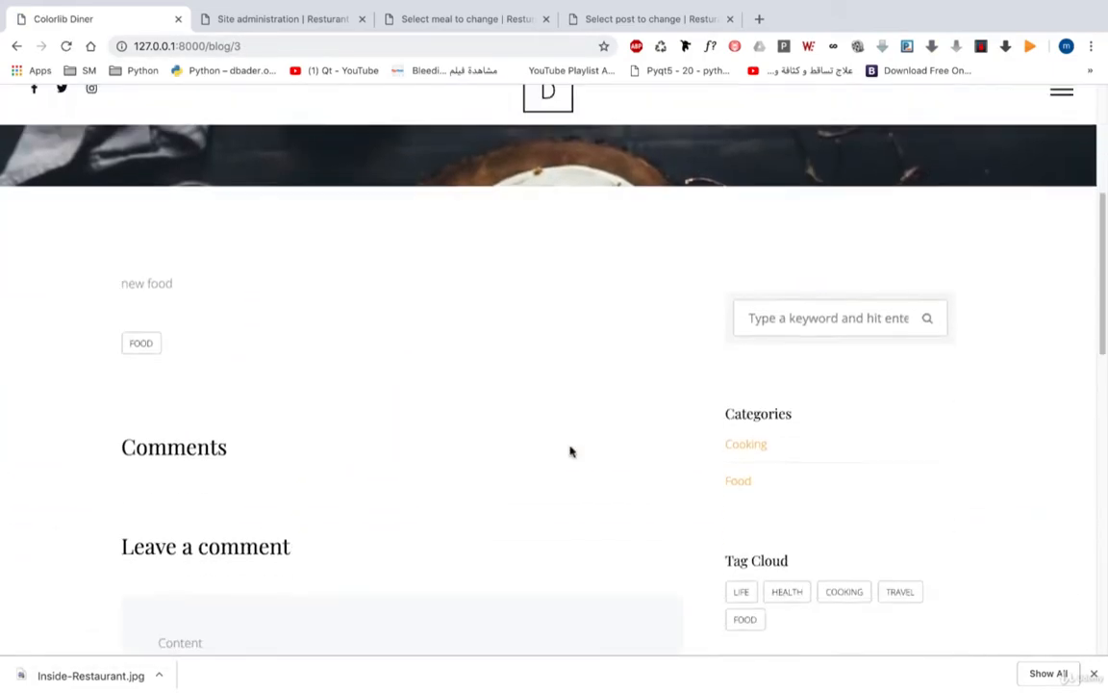
Search the blog for 'food' and scroll through the matching posts.
left_click(828, 231)
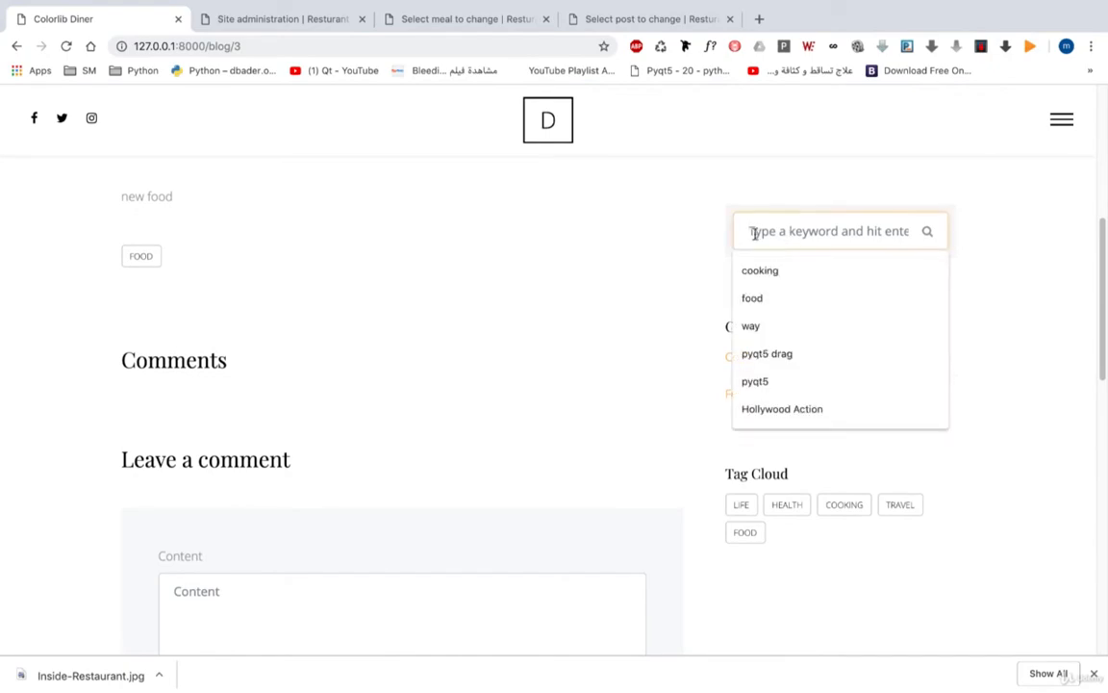
type("food")
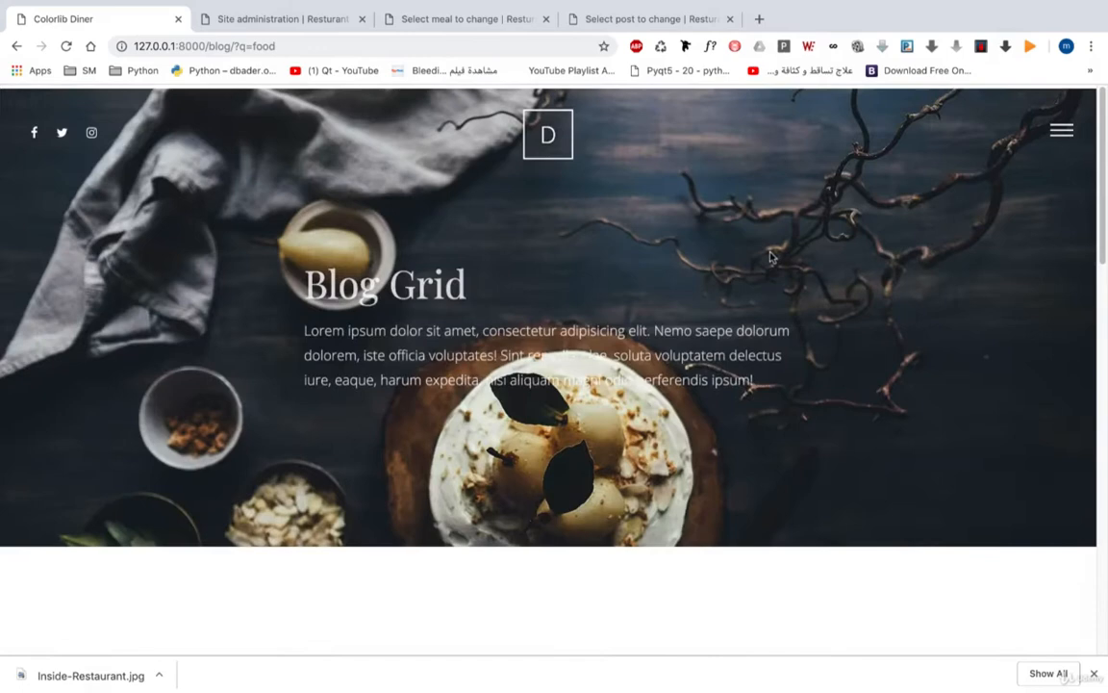
scroll("down", 3)
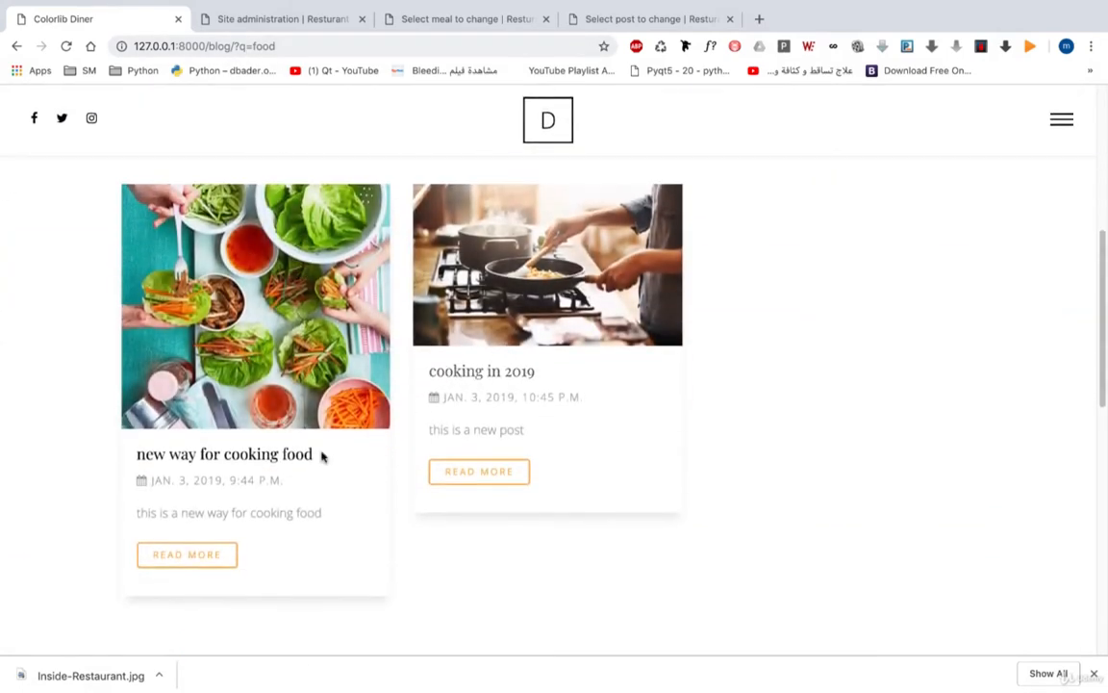
scroll("down", 3)
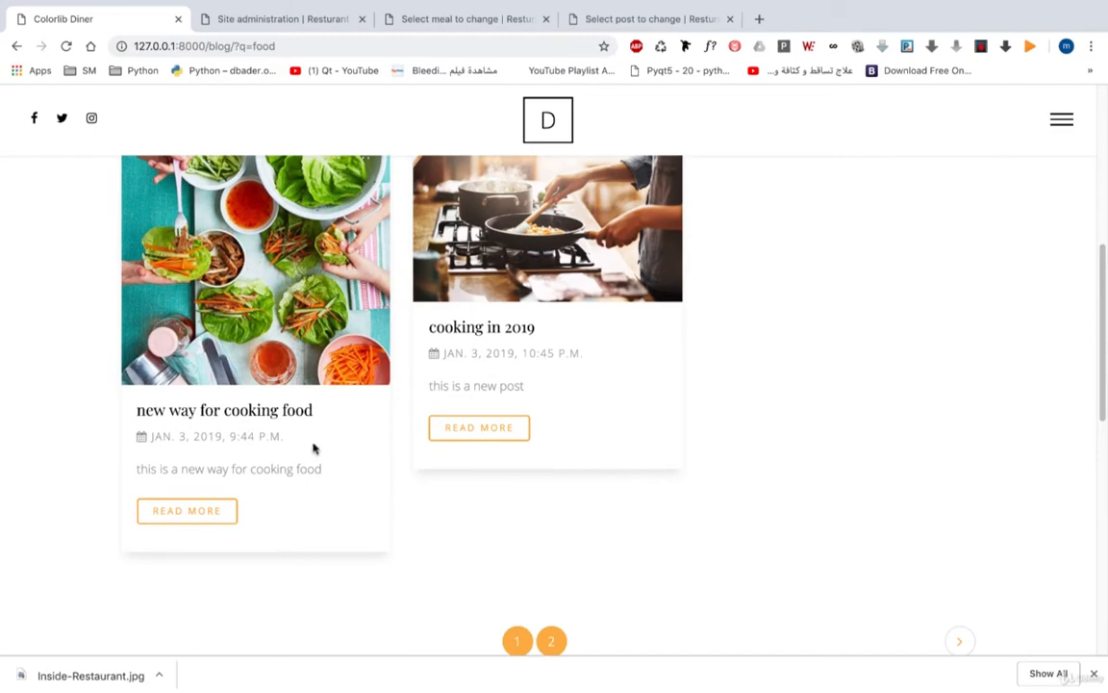
scroll("up", 3)
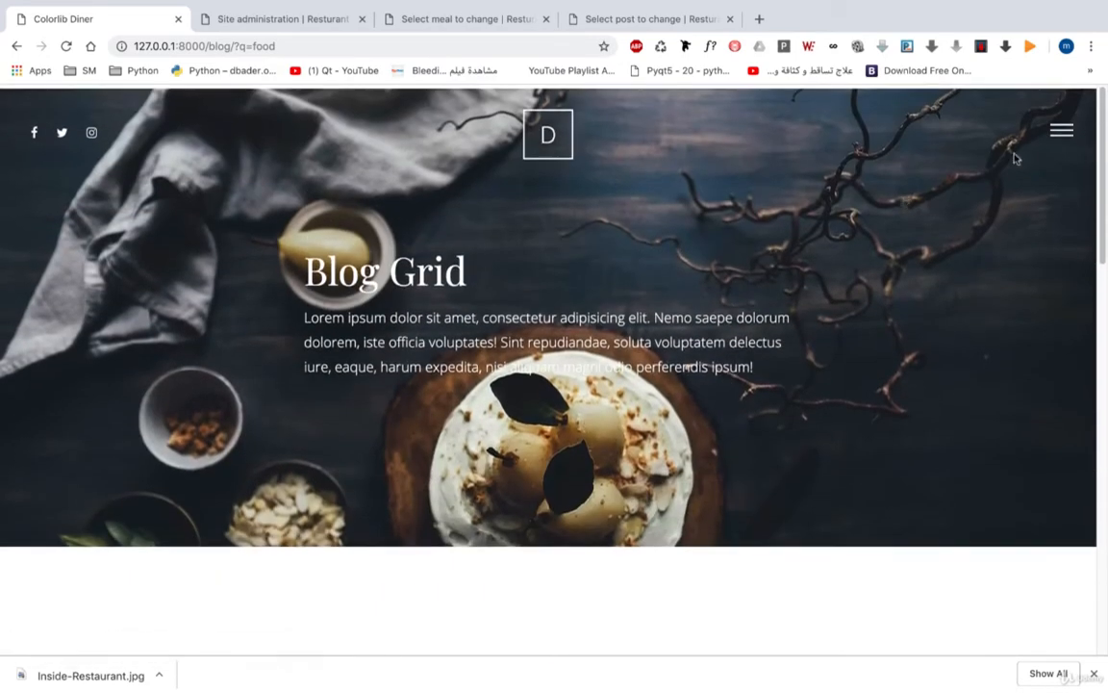
Reopen 'new way for cooking food' from the results, read its comments, and show the navigation menu.
left_click(1061, 129)
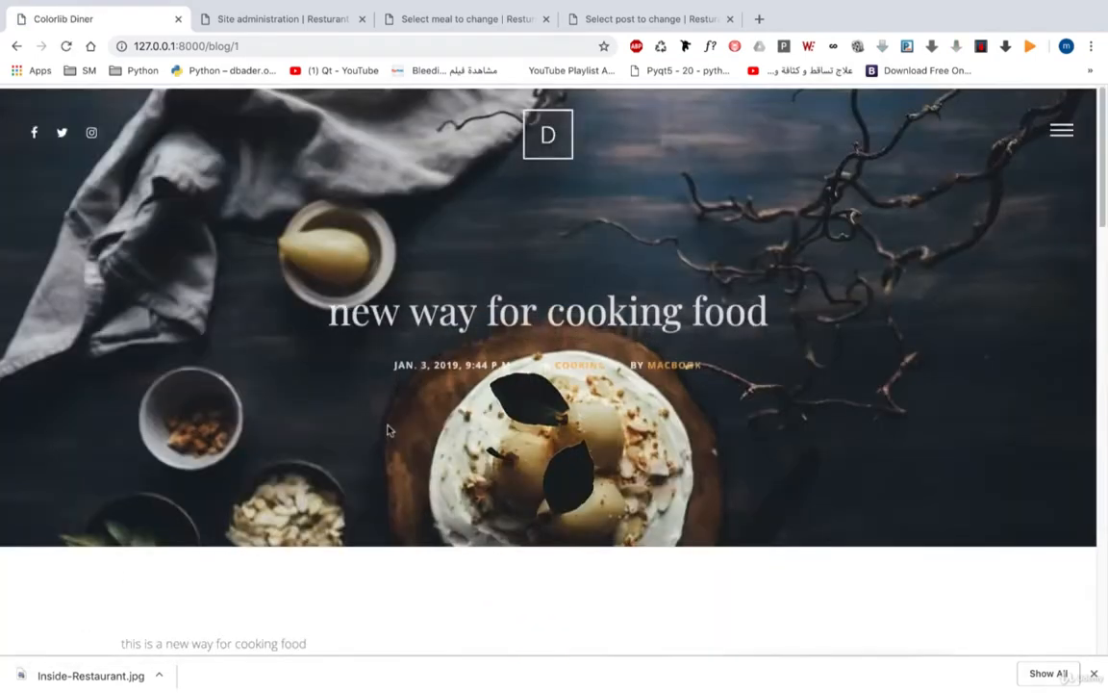
scroll("down", 3)
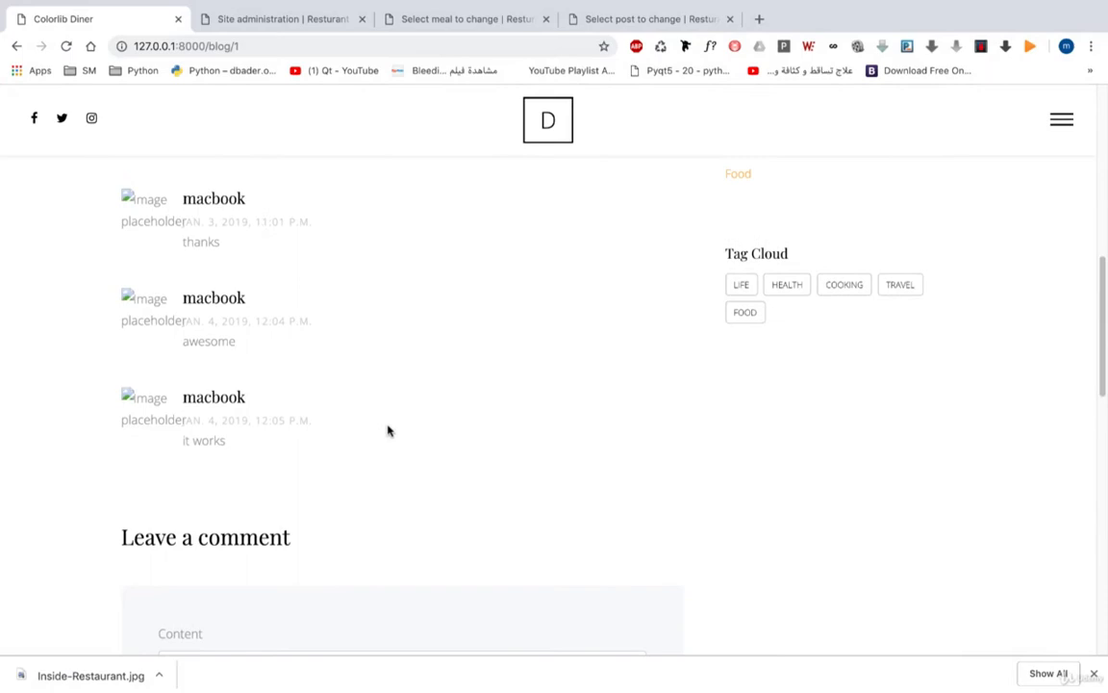
scroll("down", 3)
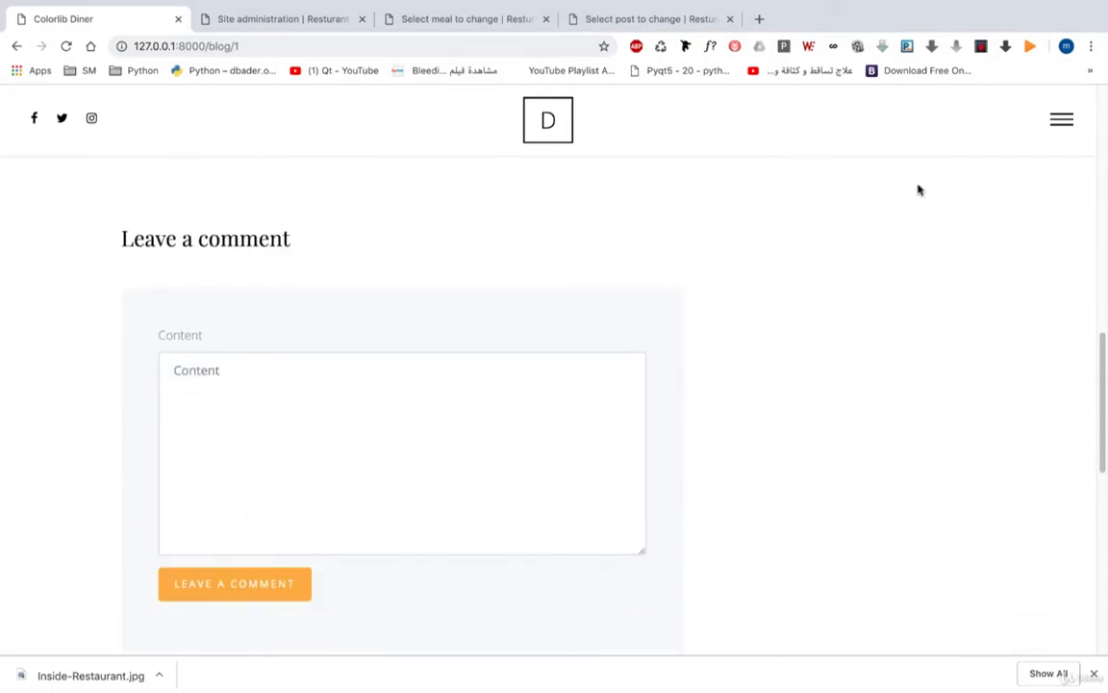
left_click(1061, 118)
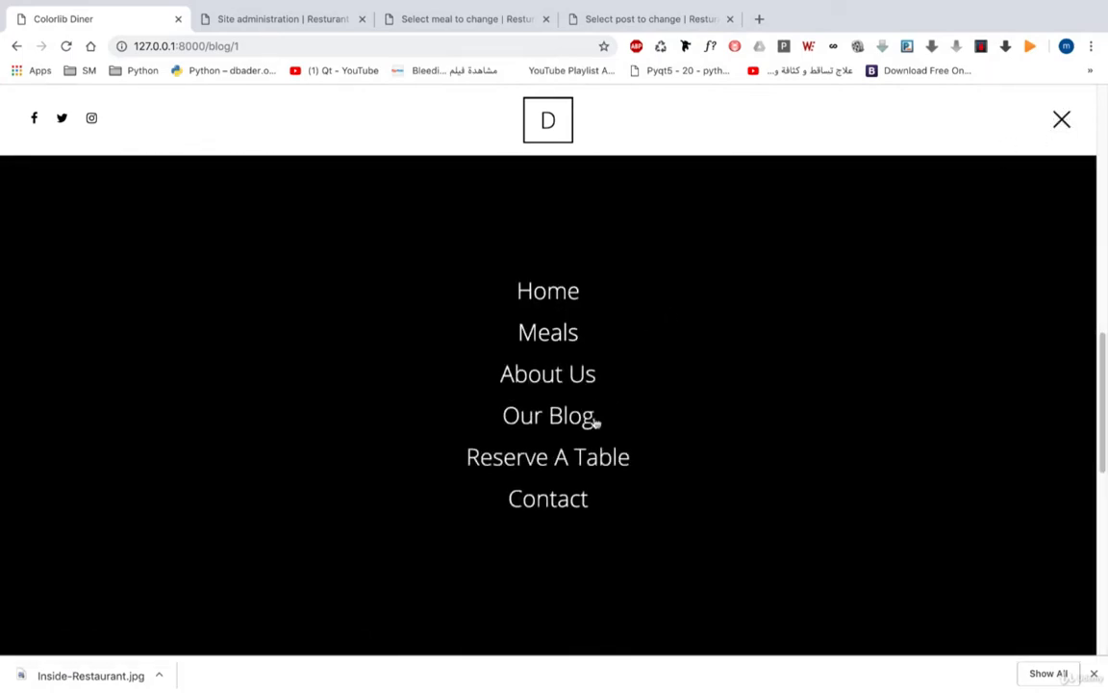
View the Reserve A Table page, scrolling through its reservation form, then bring up the site menu again.
left_click(548, 456)
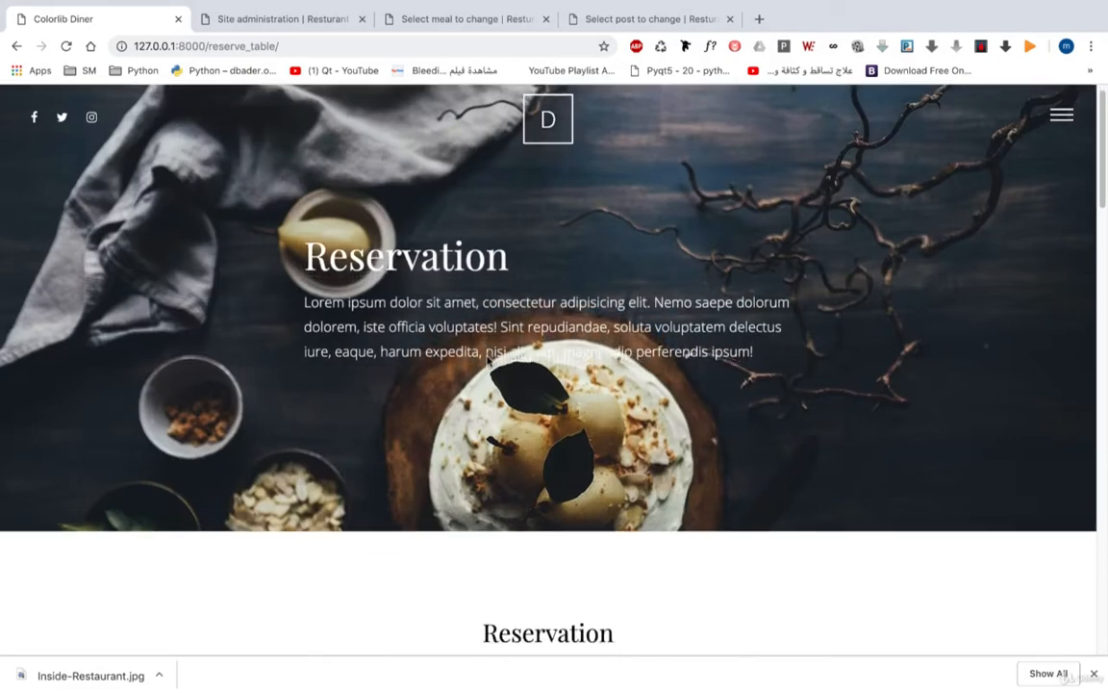
scroll("down", 3)
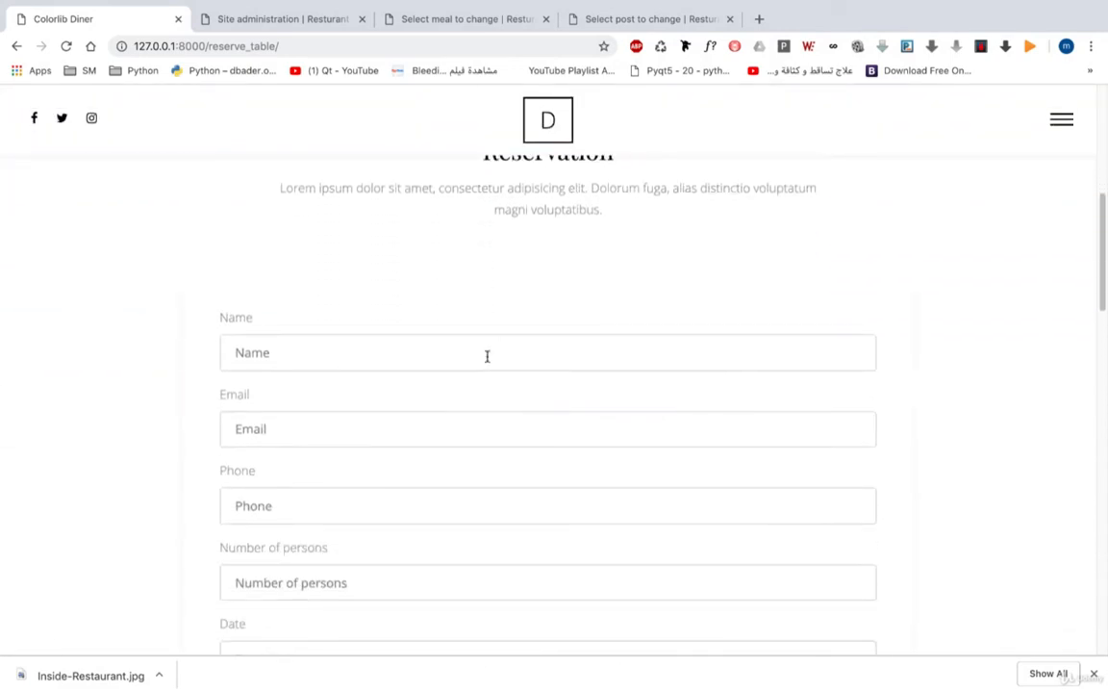
scroll("down", 3)
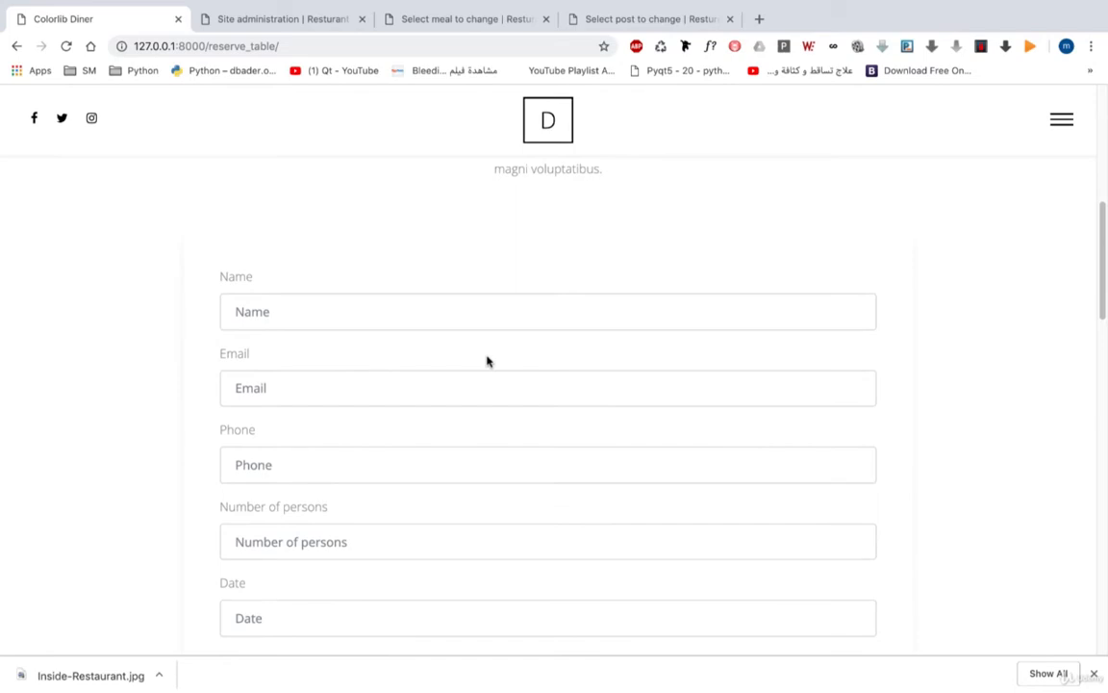
scroll("down", 3)
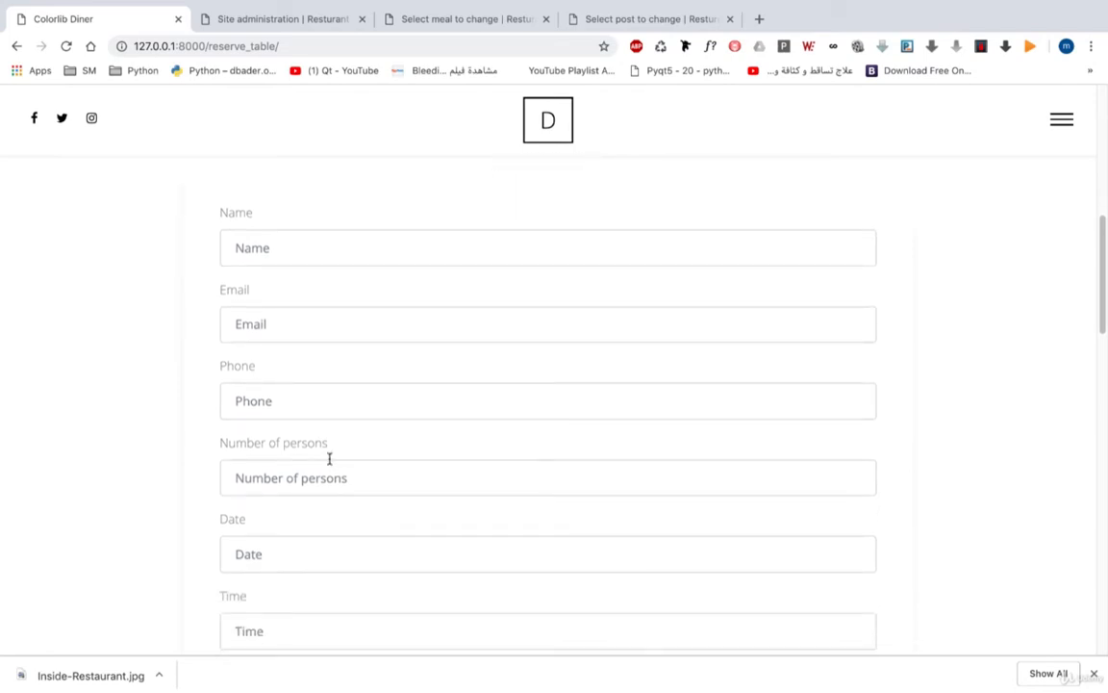
scroll("down", 3)
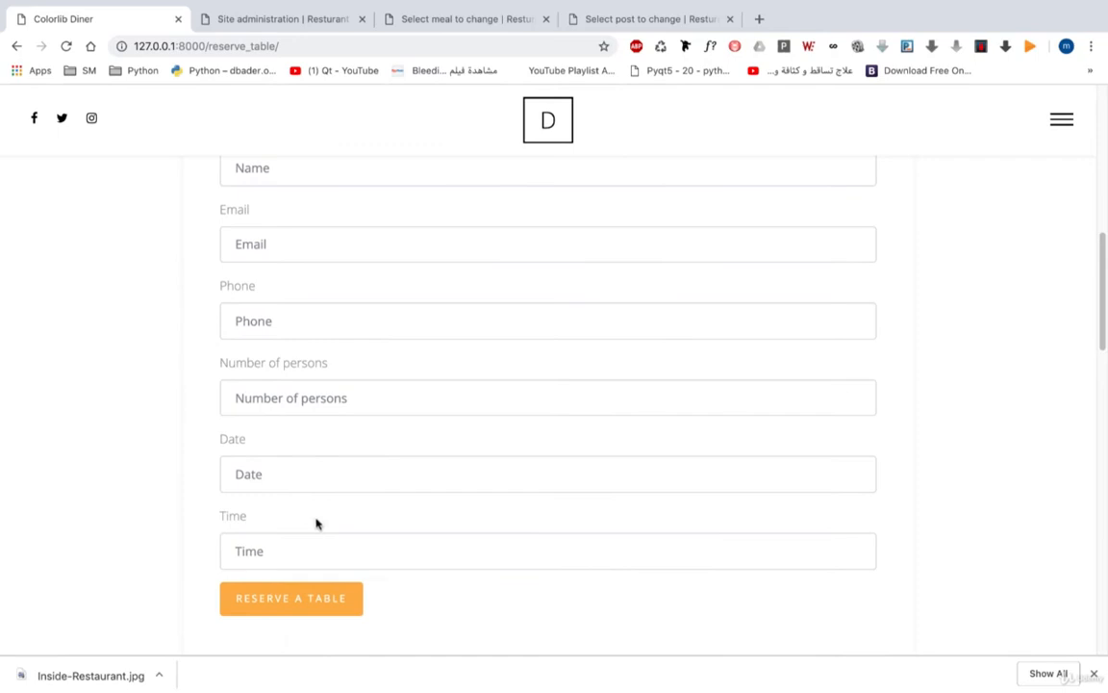
mouse_move(1025, 135)
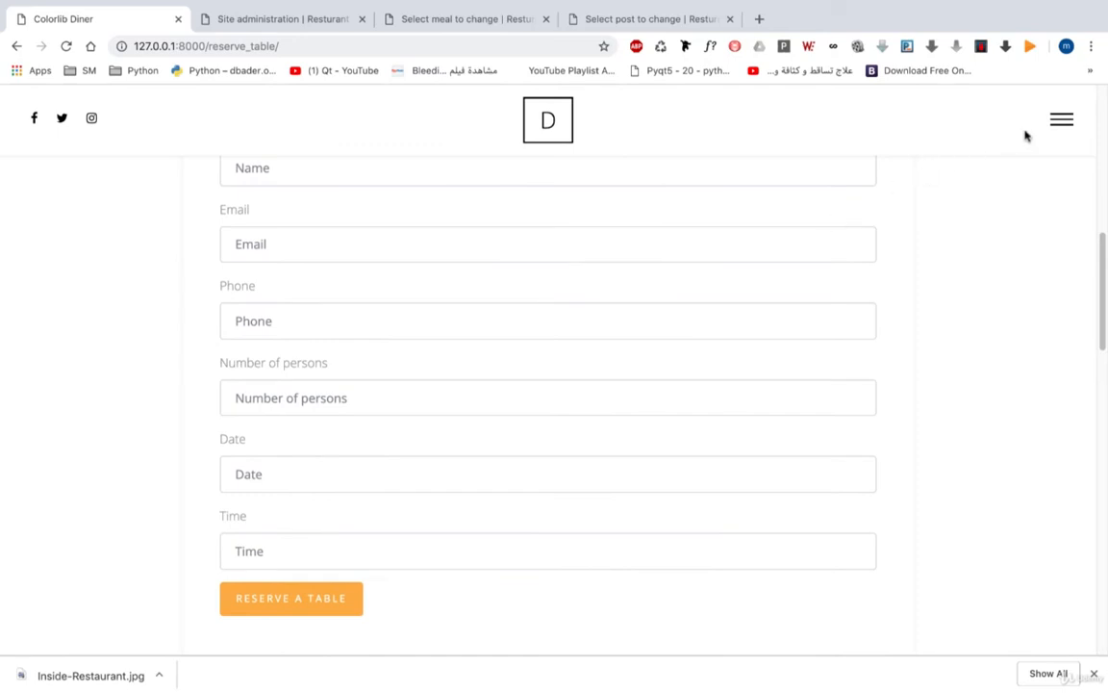
left_click(1061, 119)
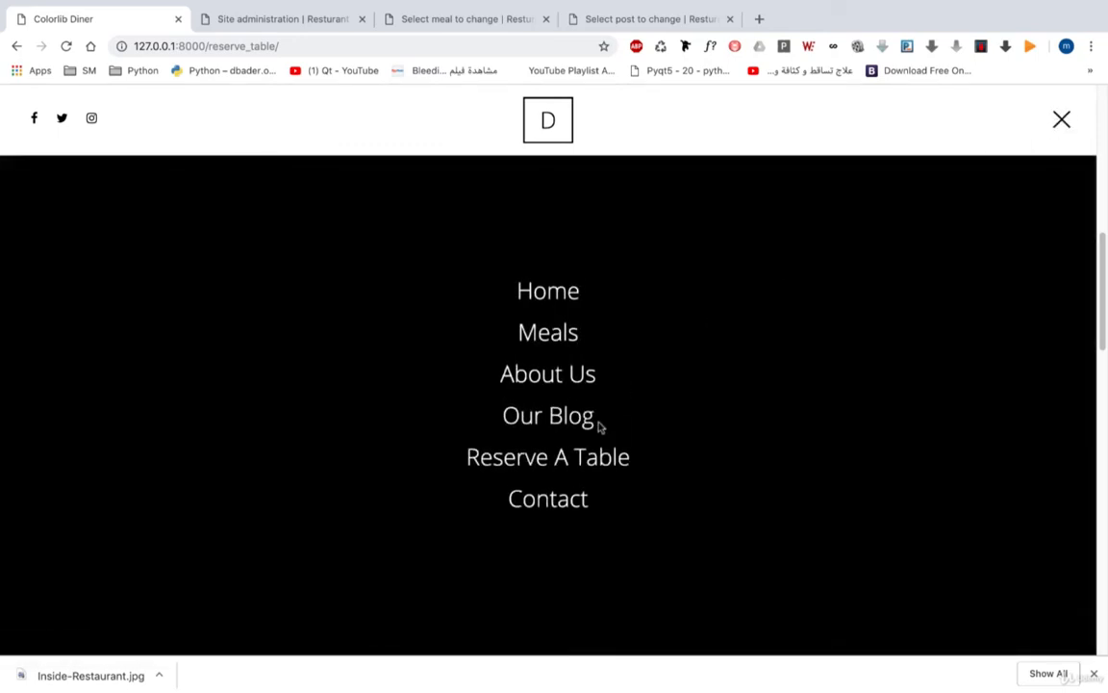
View the Contact page, scrolling down through its message form and back to the top.
left_click(547, 499)
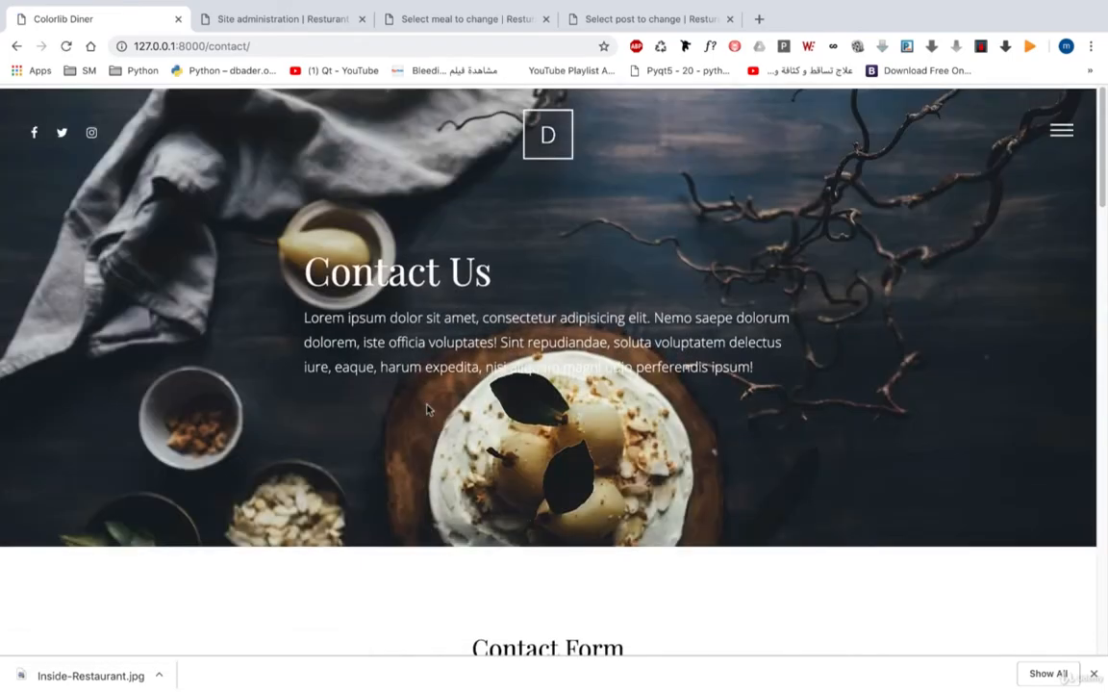
scroll("down", 3)
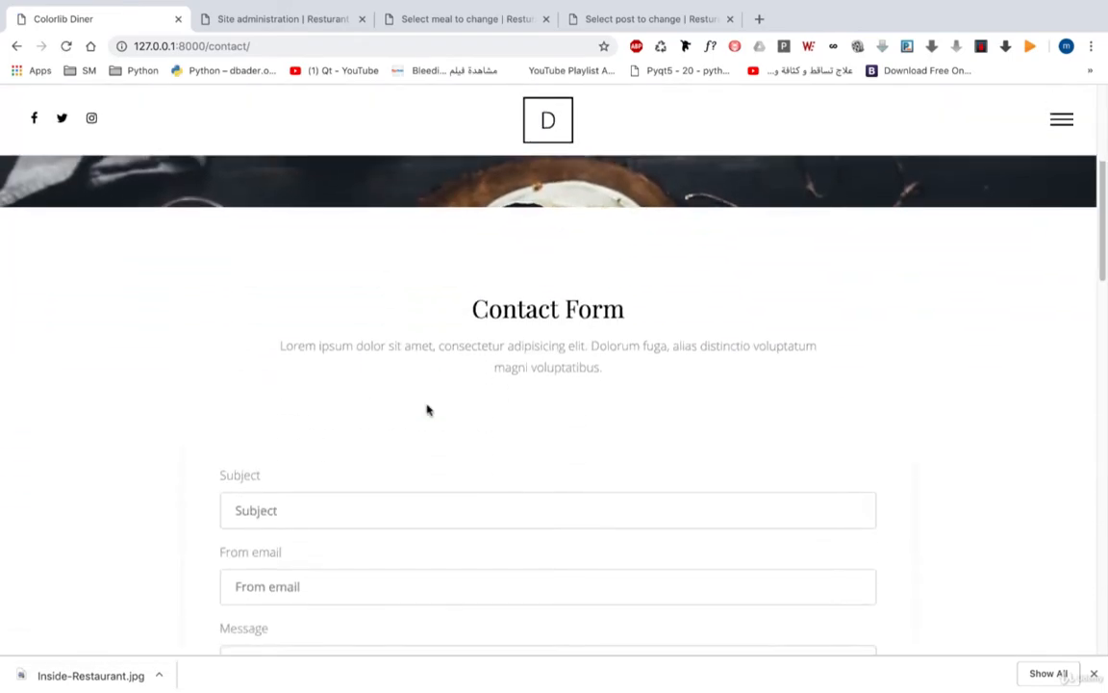
scroll("down", 3)
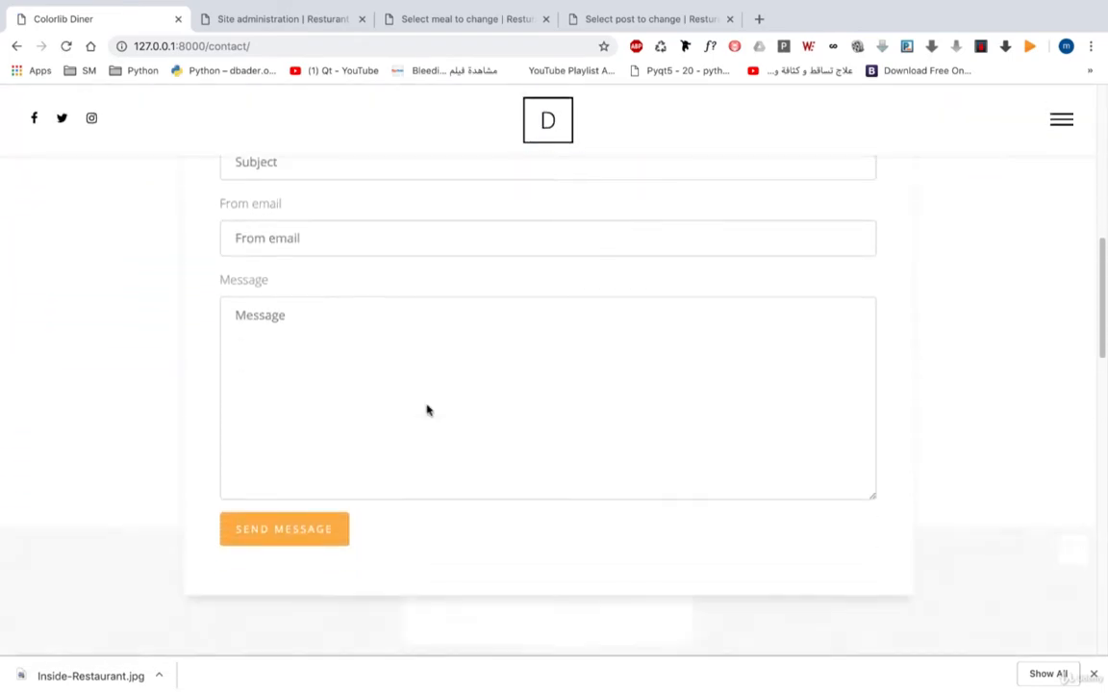
scroll("up", 3)
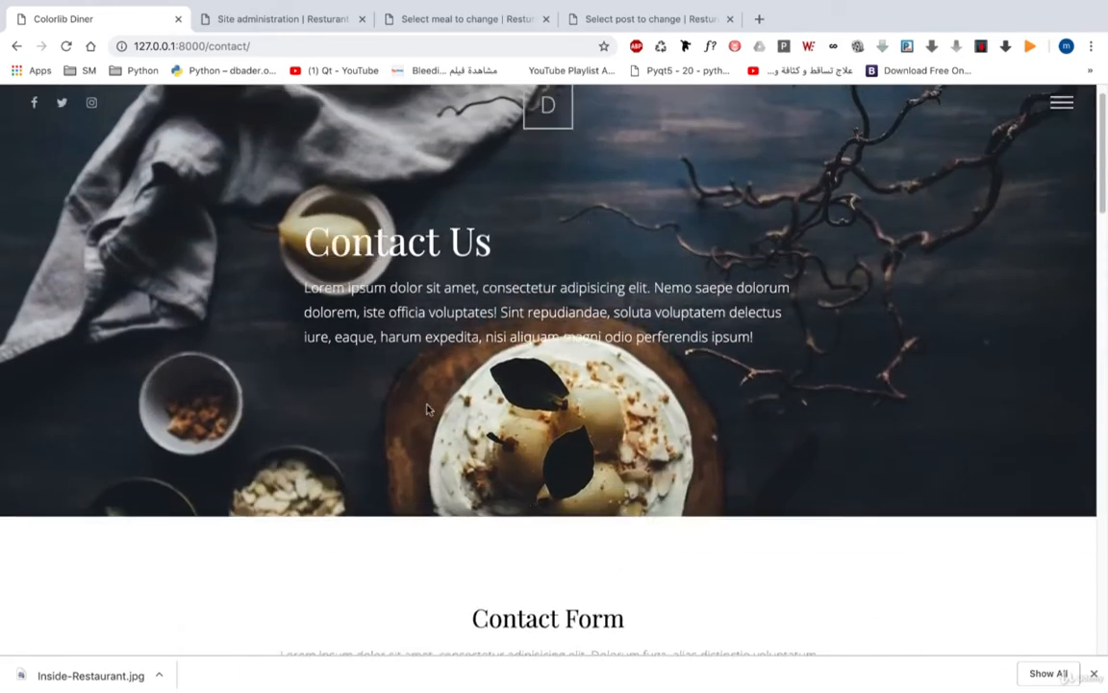
scroll("up", 3)
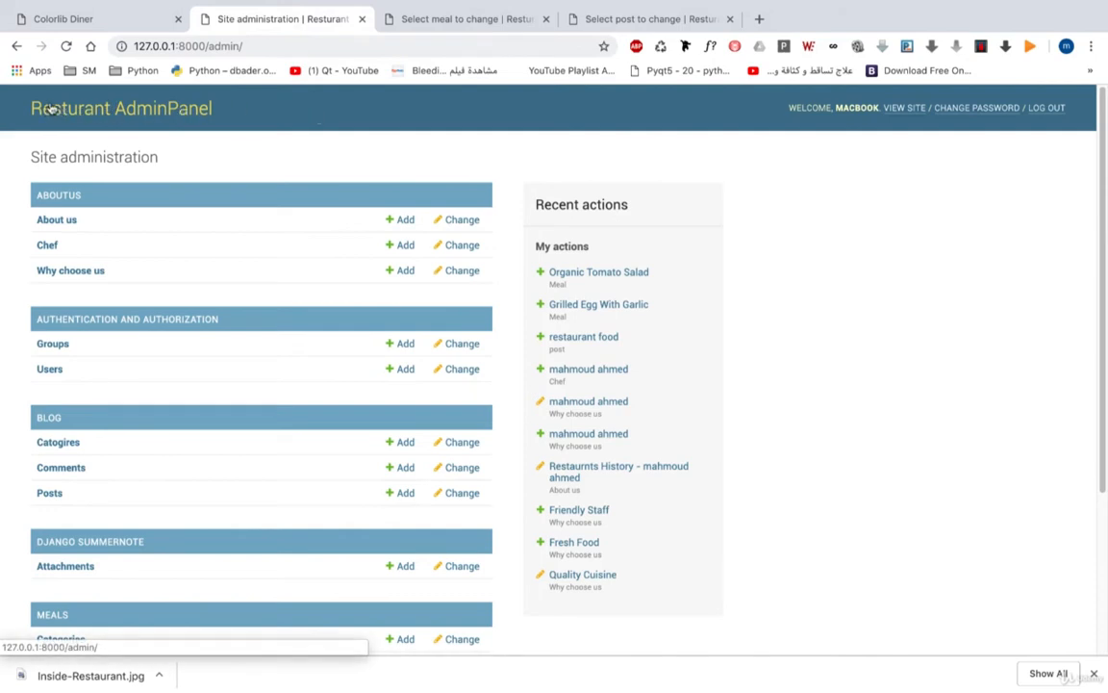
mouse_move(1047, 108)
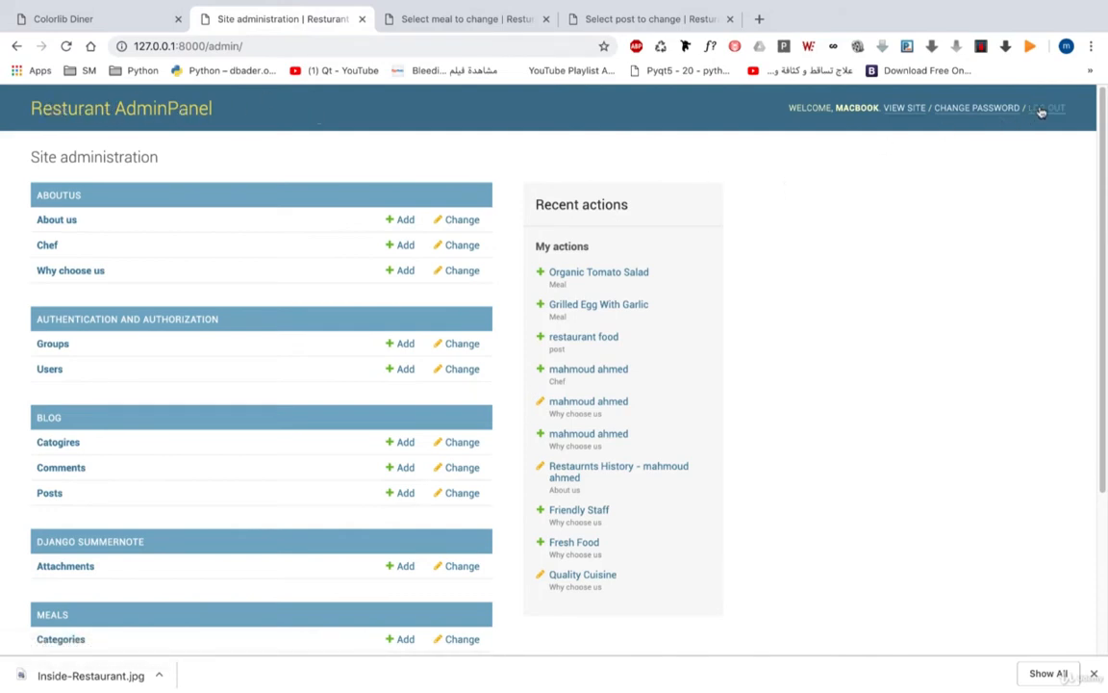
Log out of the Resturant AdminPanel and sign back in to reach Site administration.
left_click(1047, 108)
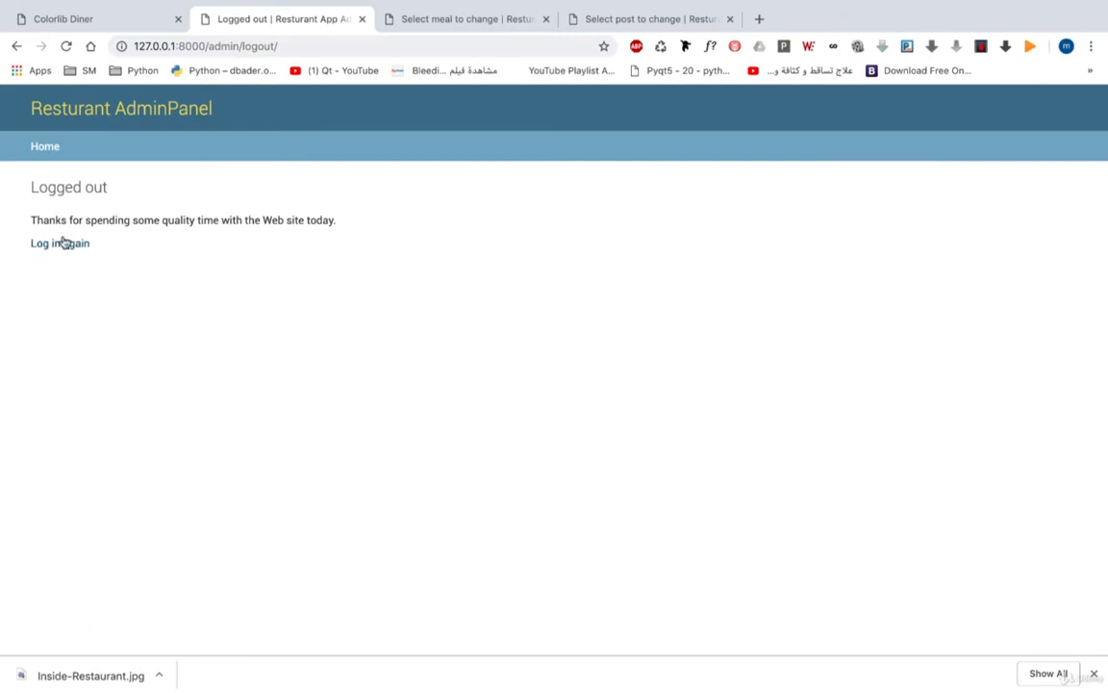
left_click(60, 242)
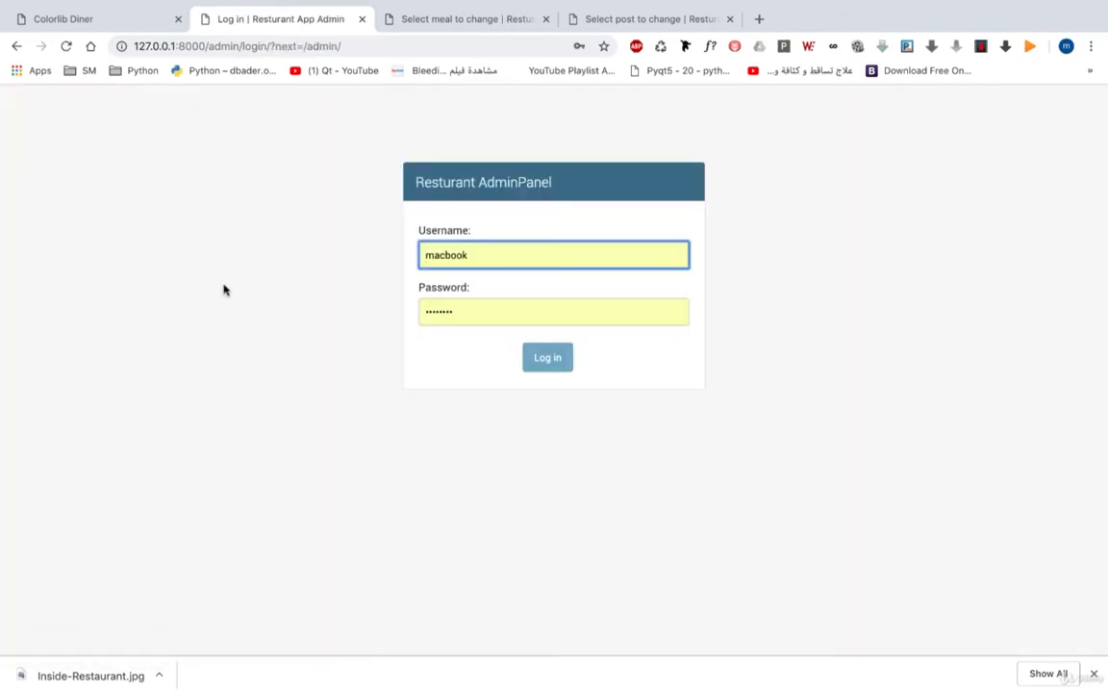
mouse_move(534, 291)
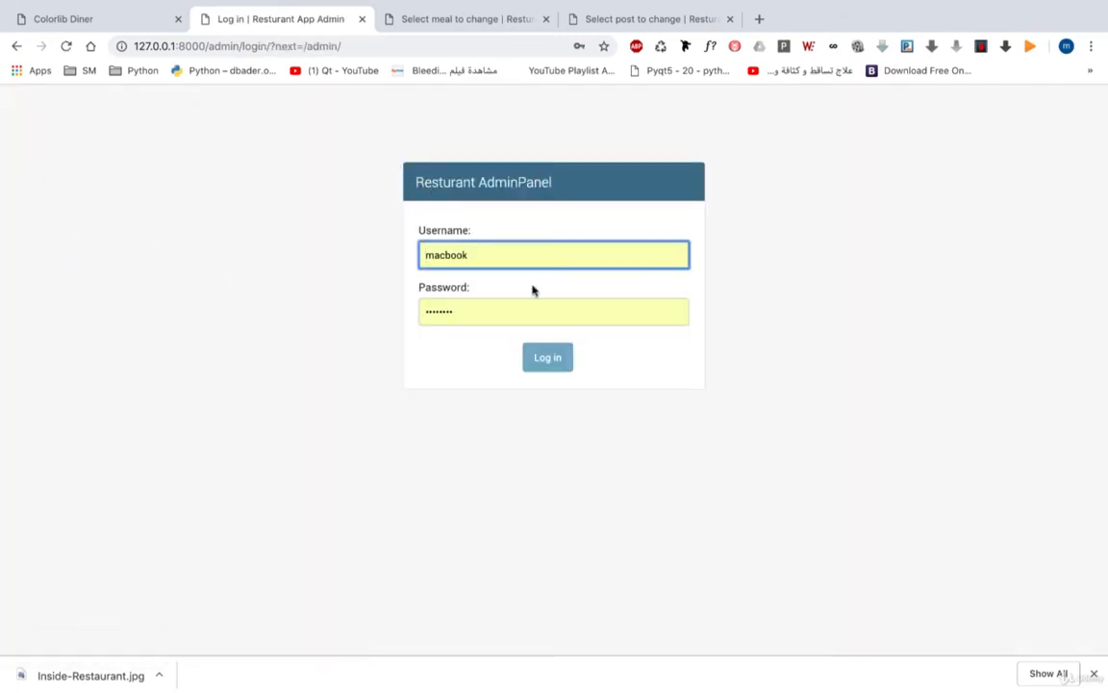
left_click(548, 357)
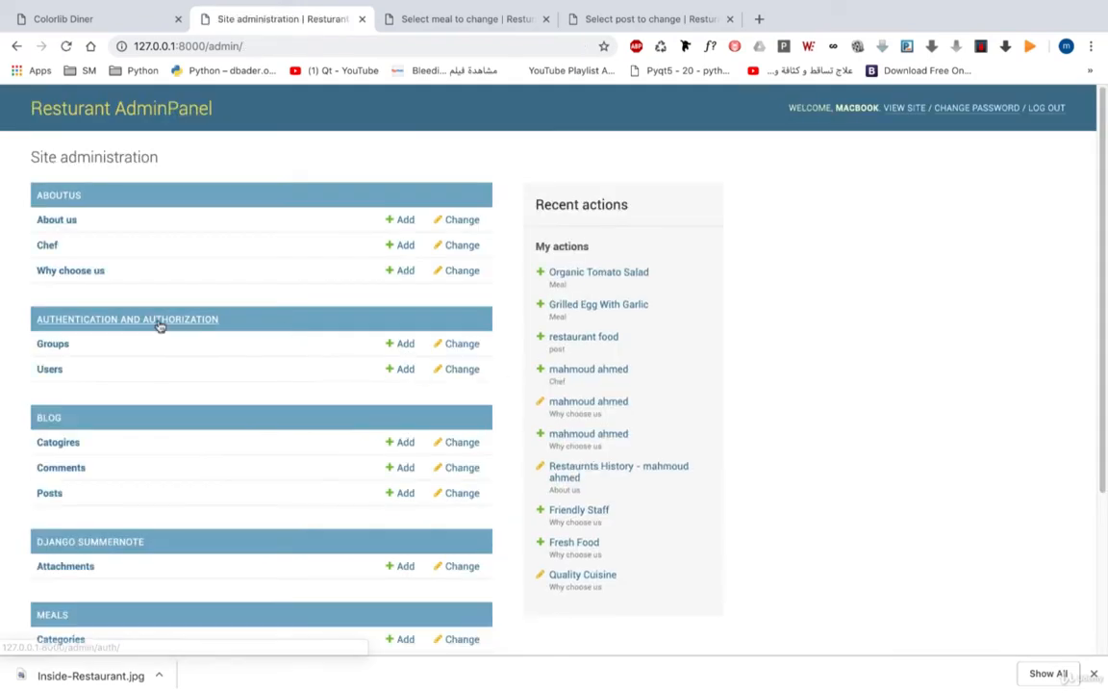
scroll("down", 3)
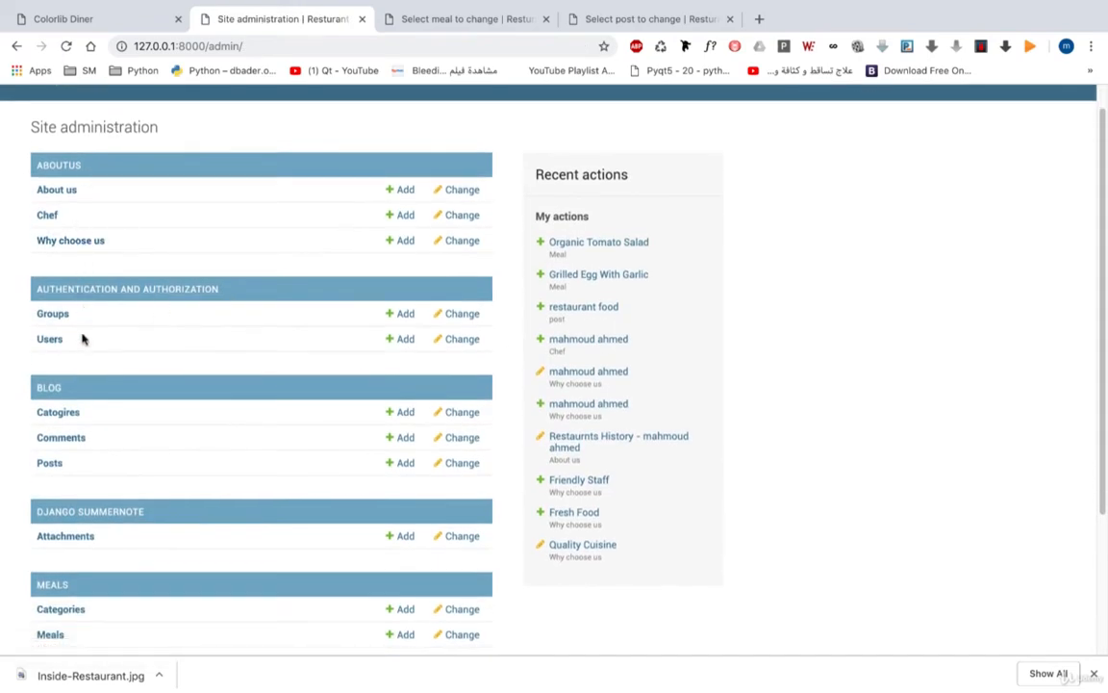
scroll("down", 3)
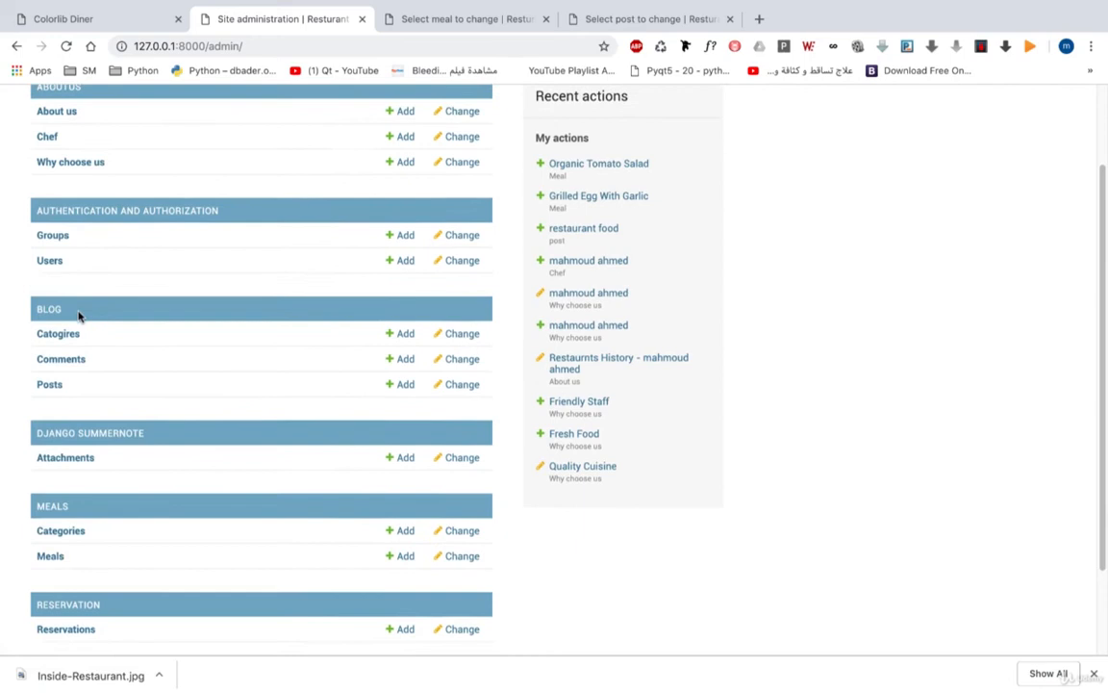
scroll("down", 3)
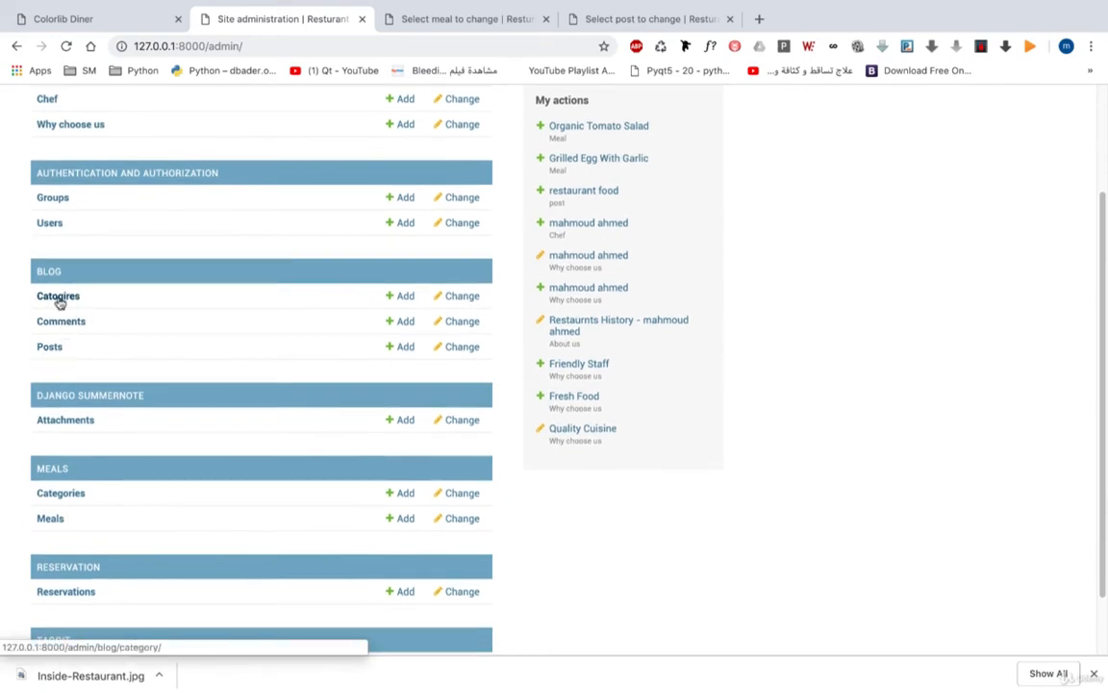
scroll("down", 3)
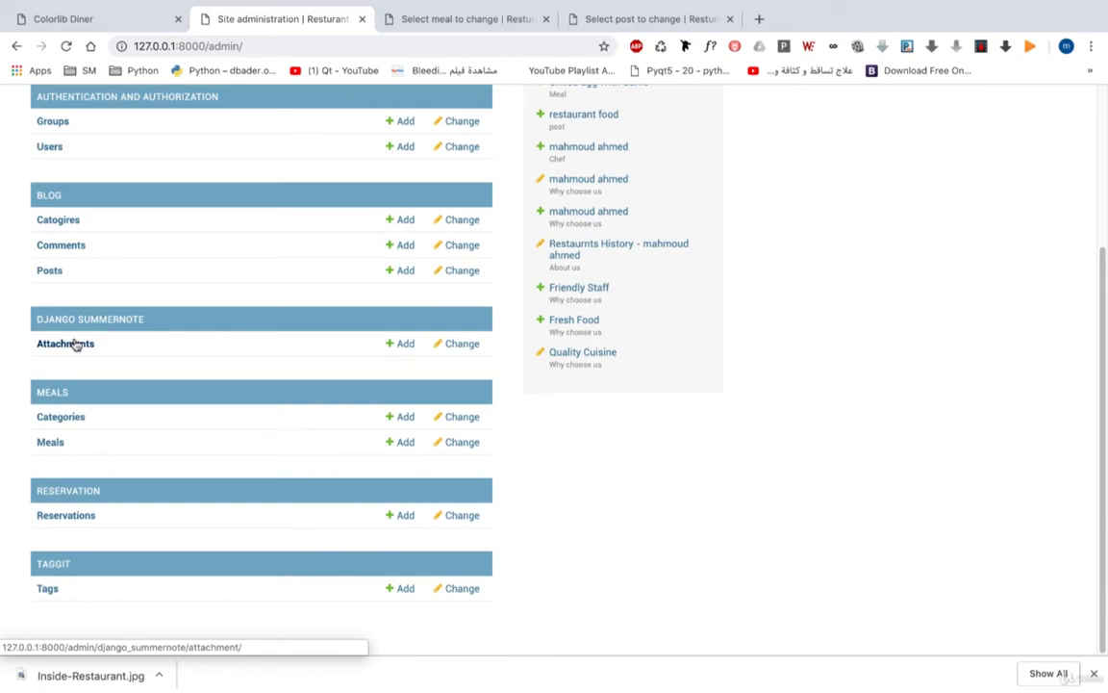
mouse_move(61, 417)
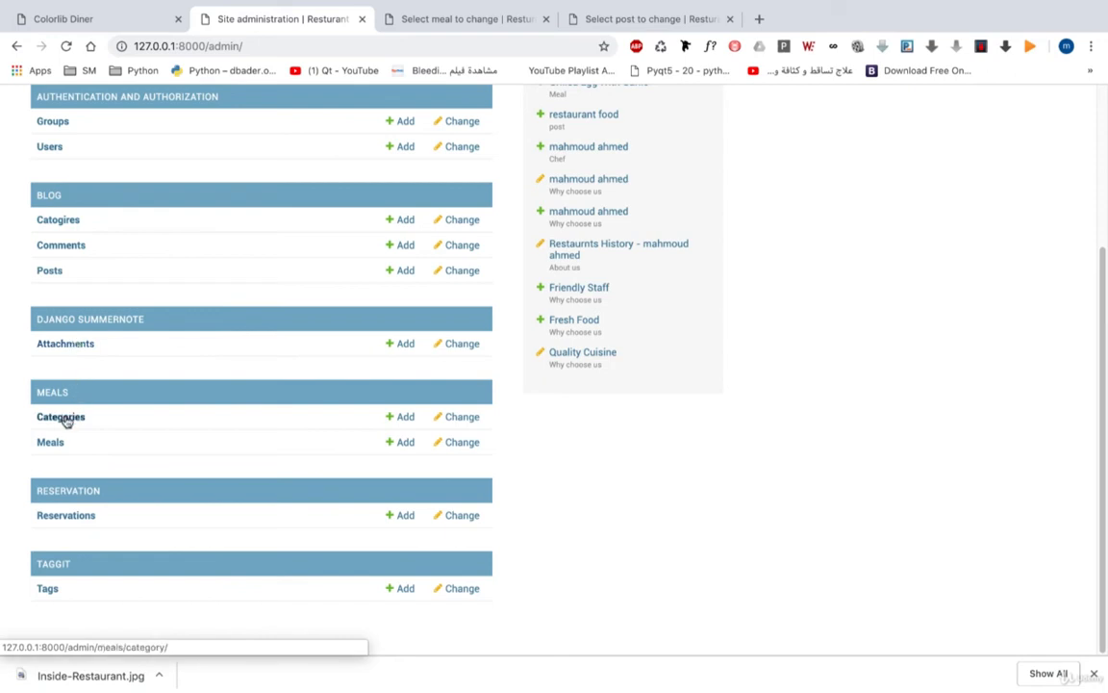
mouse_move(65, 515)
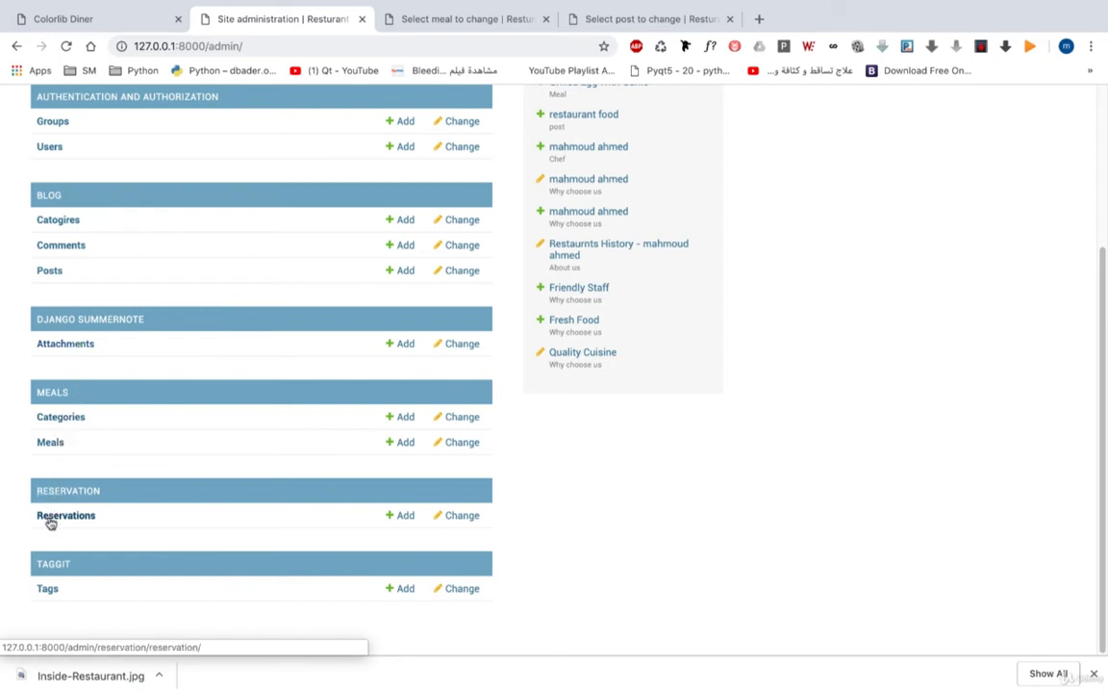
mouse_move(339, 99)
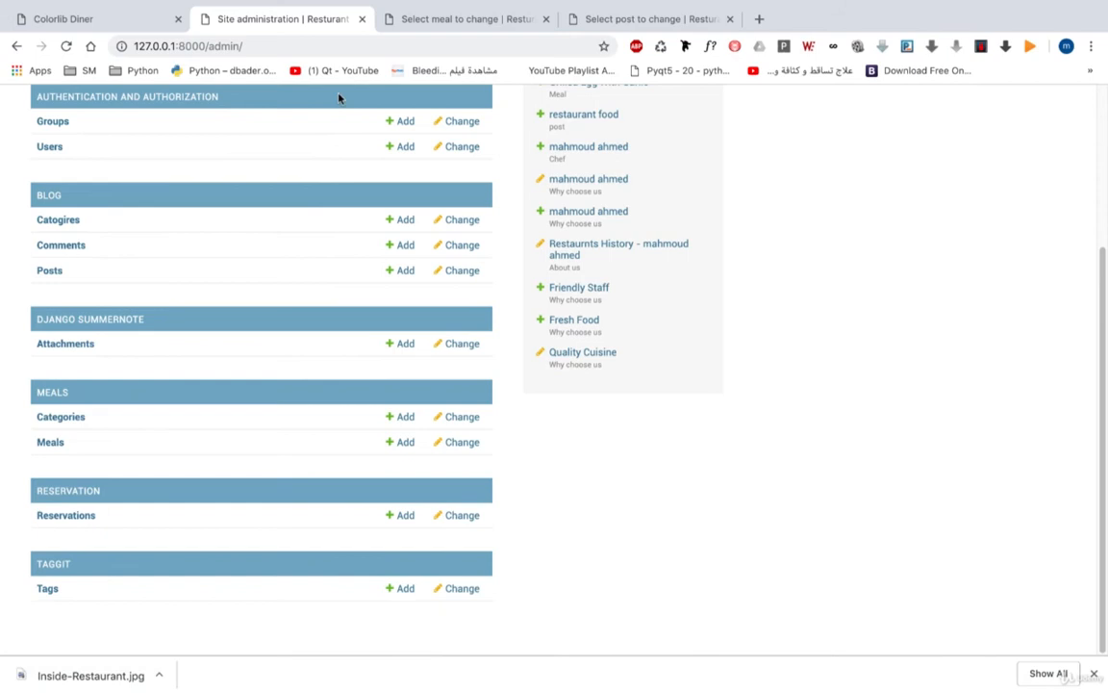
Reload the meals list and filter it by BRUNCH, DINNER and 2 people, then clear the filters.
left_click(467, 18)
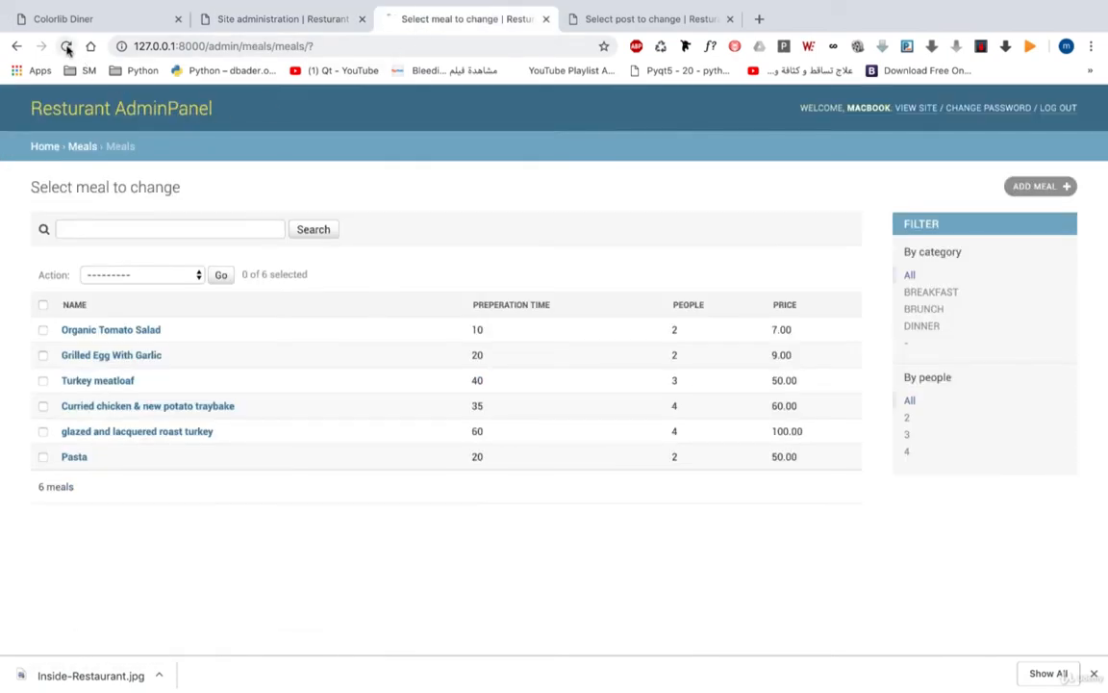
left_click(169, 229)
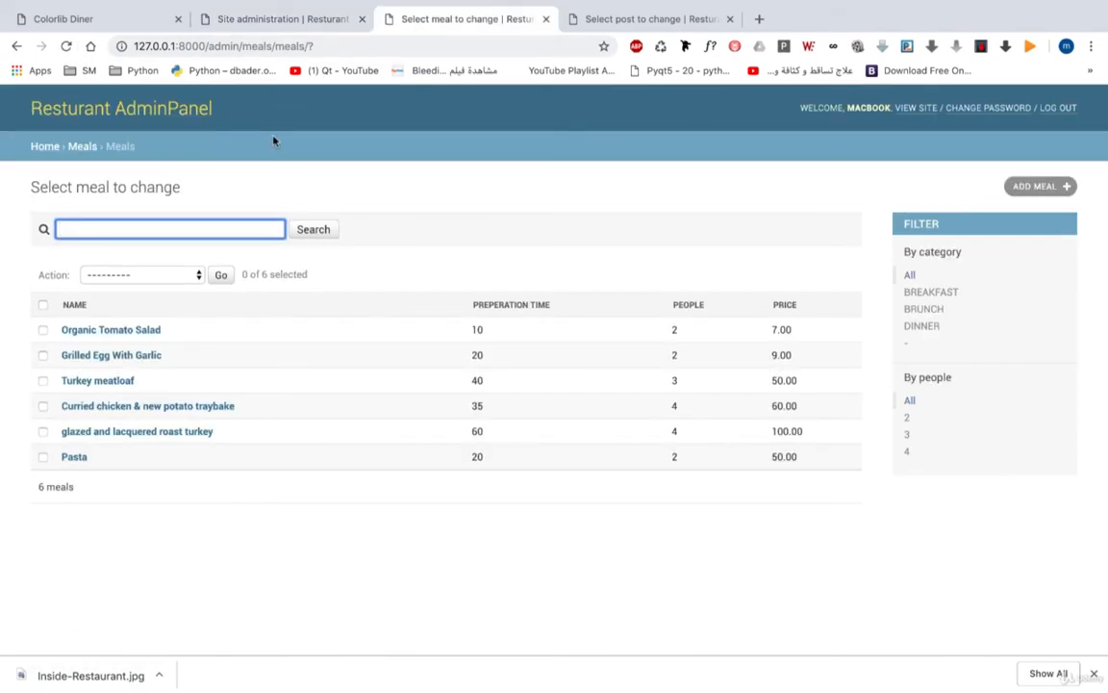
mouse_move(402, 237)
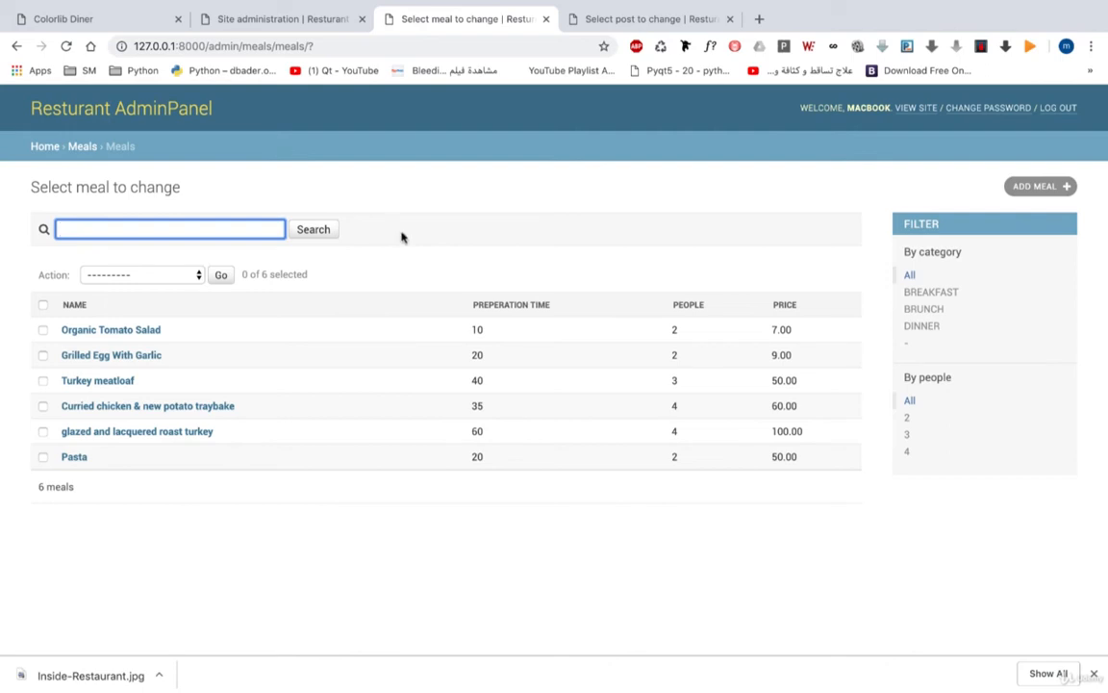
mouse_move(671, 320)
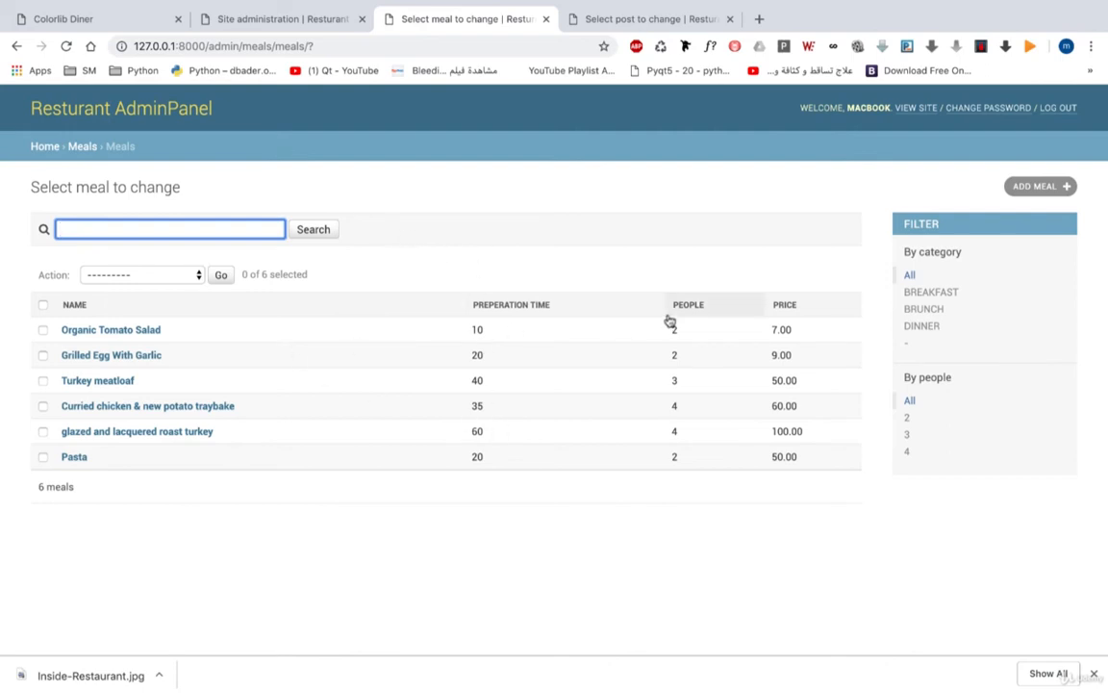
mouse_move(924, 308)
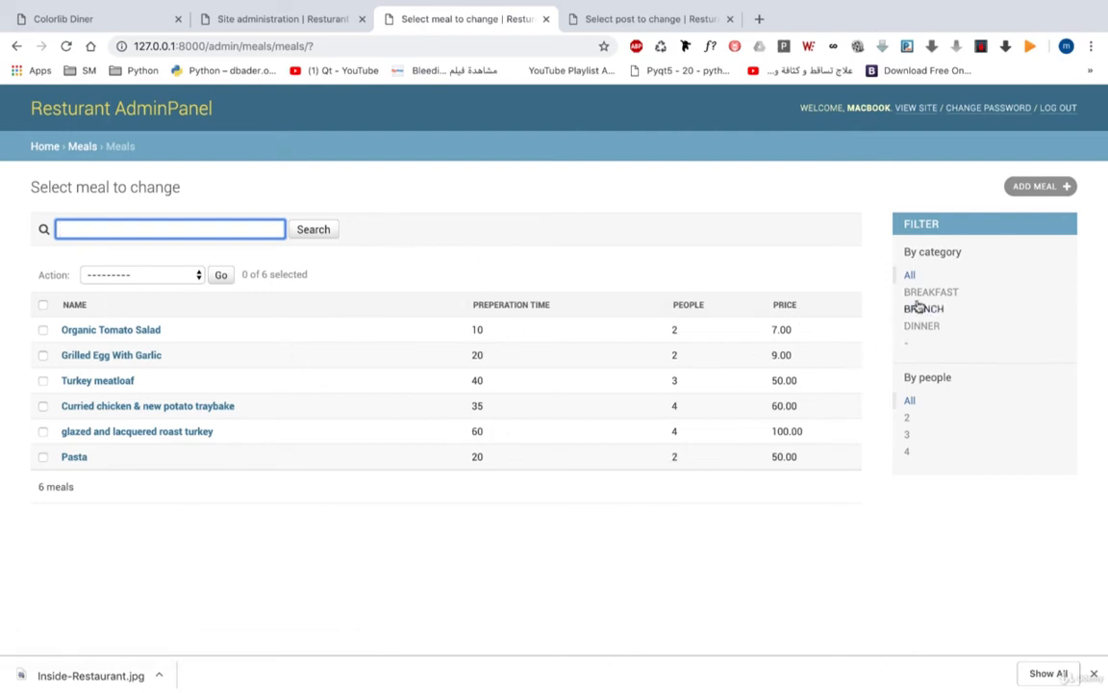
left_click(923, 308)
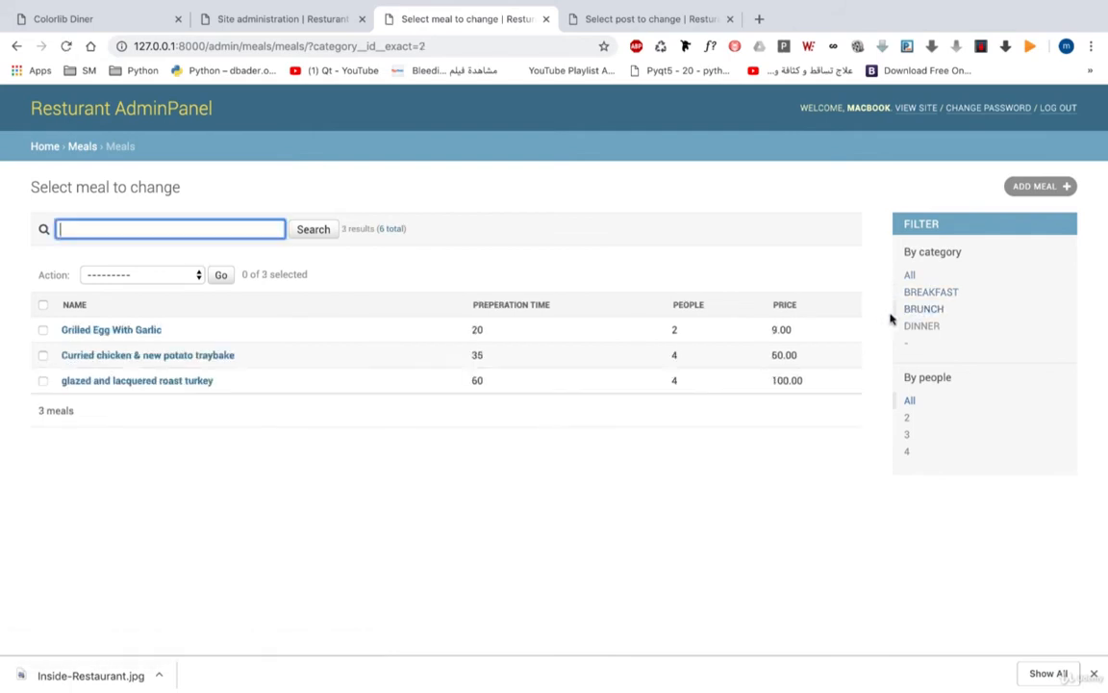
left_click(921, 325)
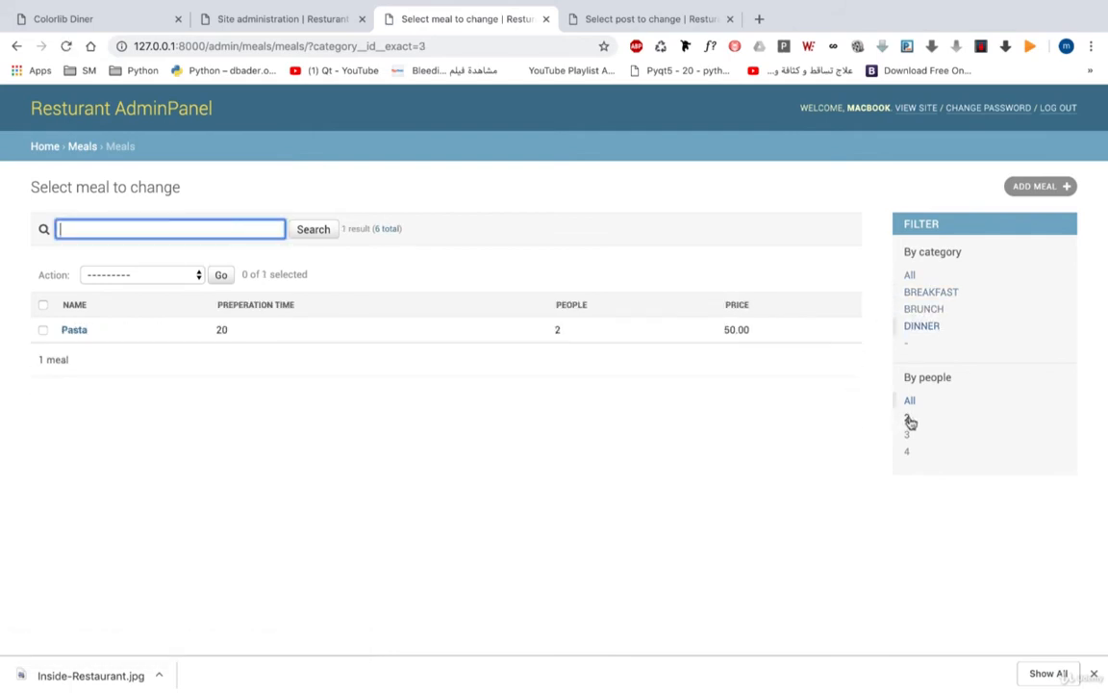
left_click(906, 417)
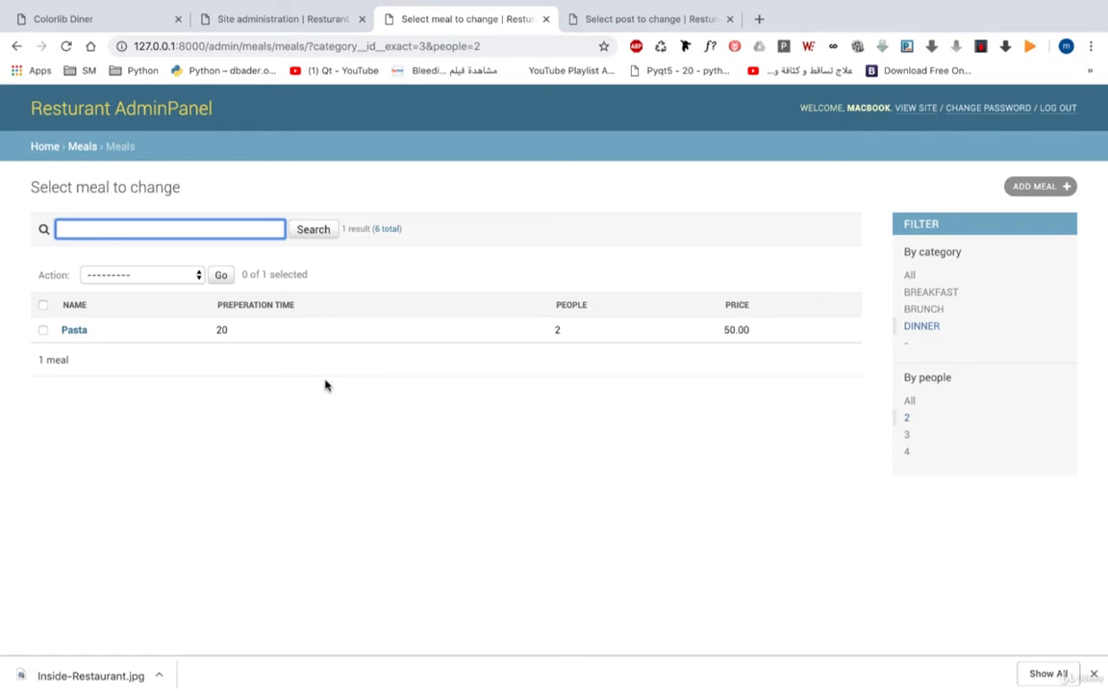
left_click(910, 274)
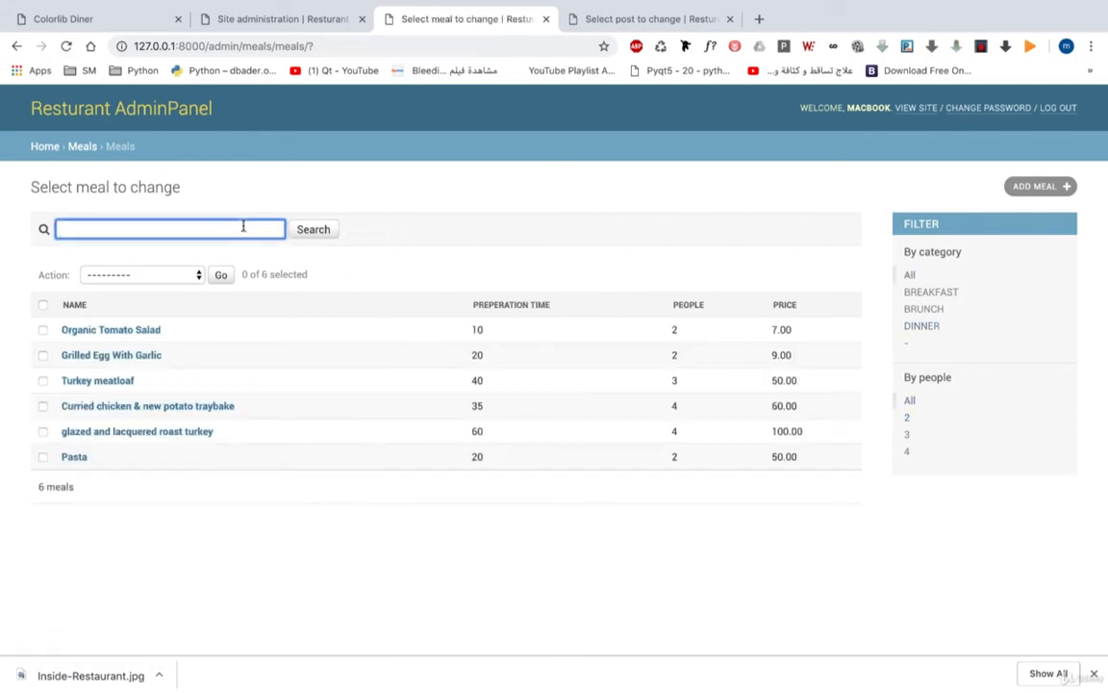
Search the meals list for 'pasta'.
type("pasta")
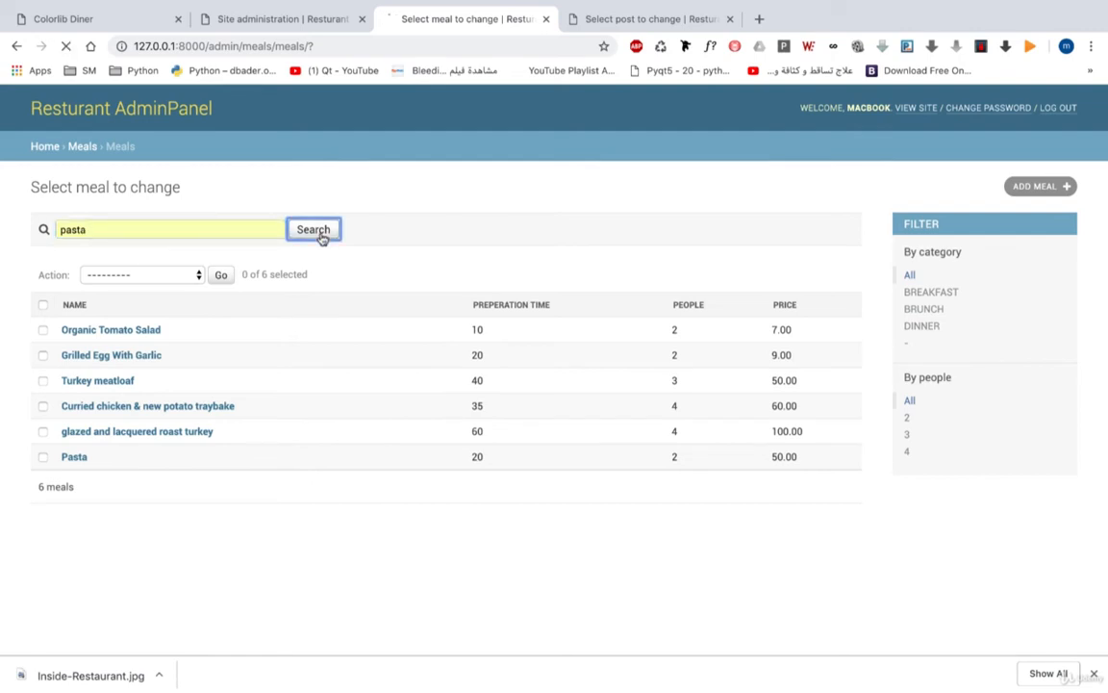
left_click(312, 229)
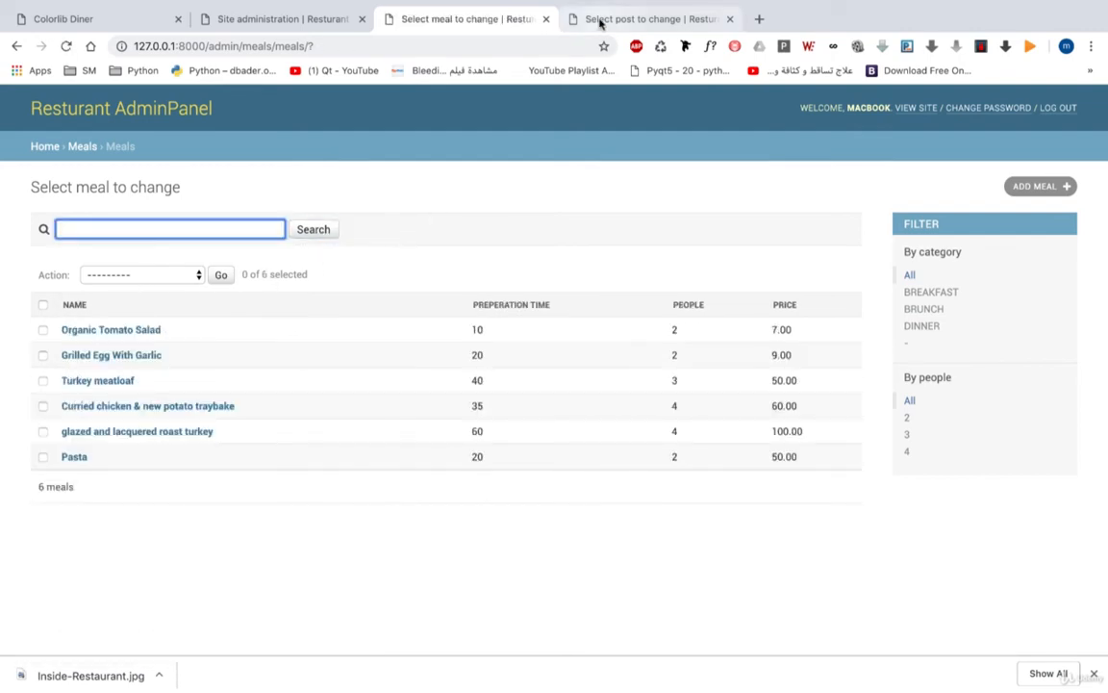
Reload the posts list showing its 3 posts with category and tag filters.
left_click(649, 18)
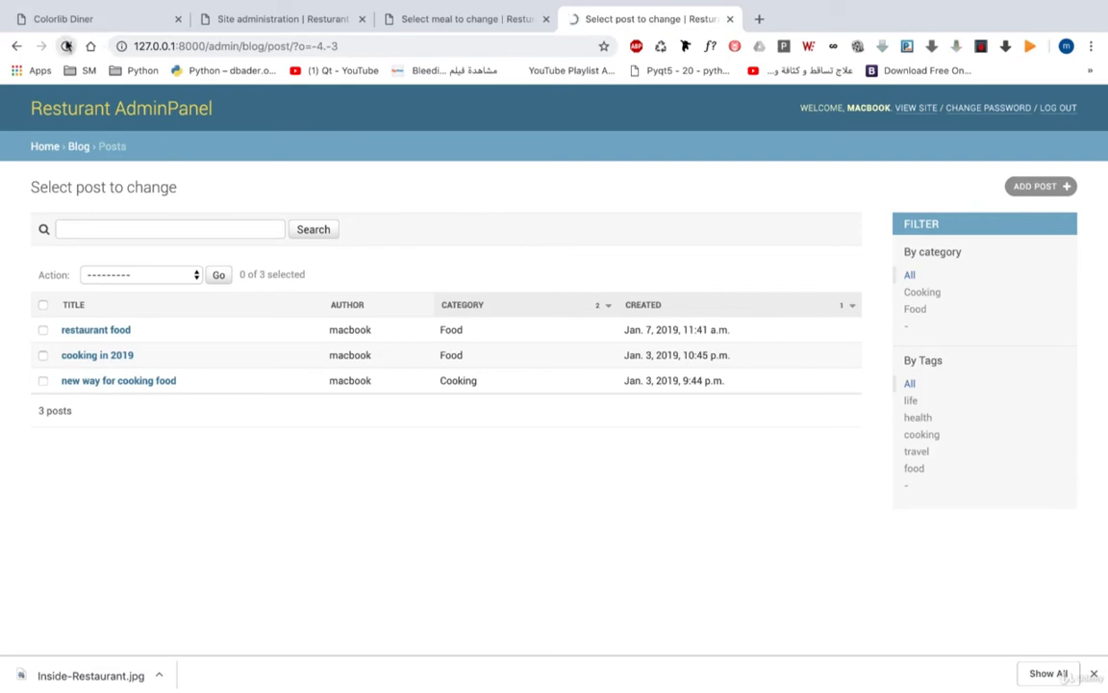
left_click(170, 229)
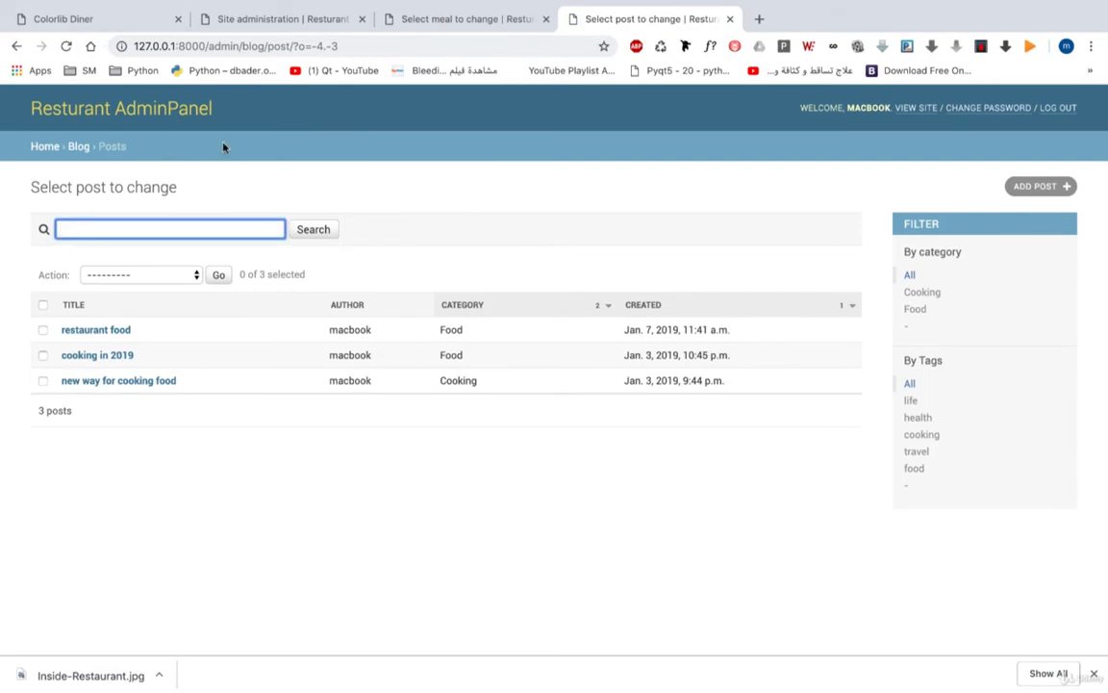
mouse_move(546, 328)
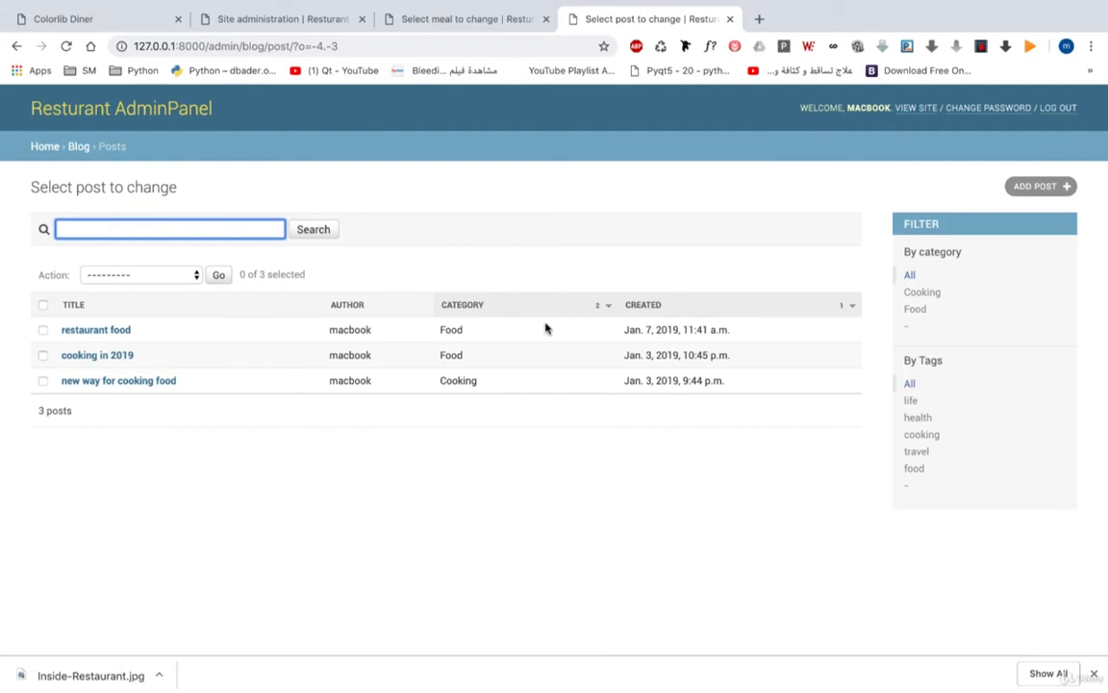
mouse_move(618, 392)
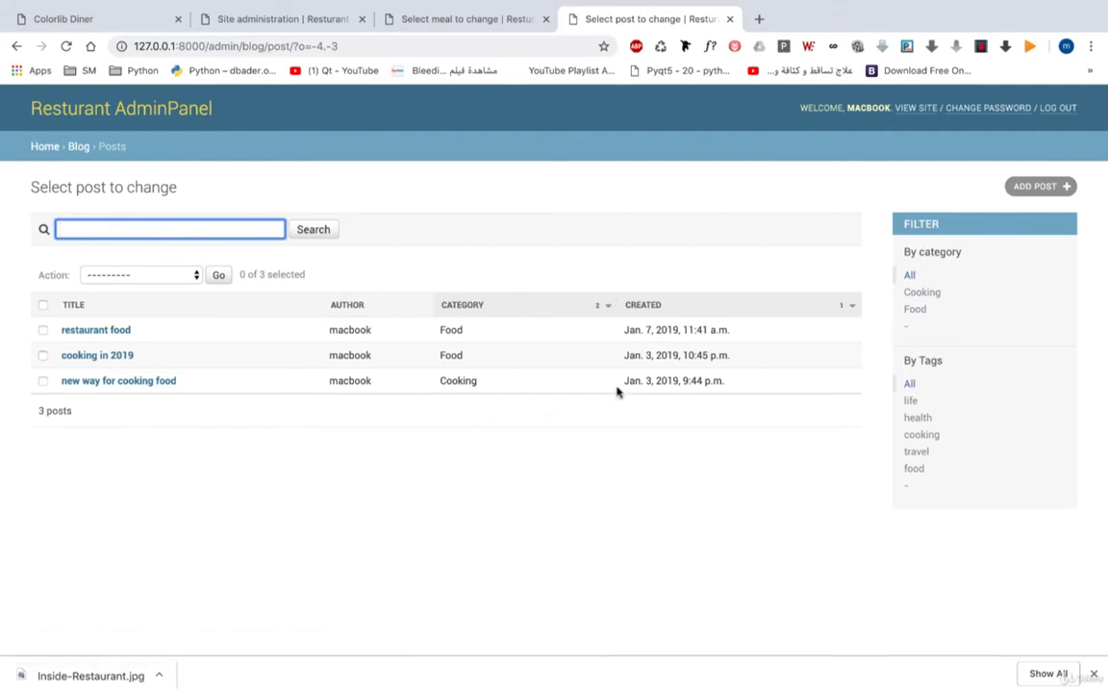
mouse_move(275, 440)
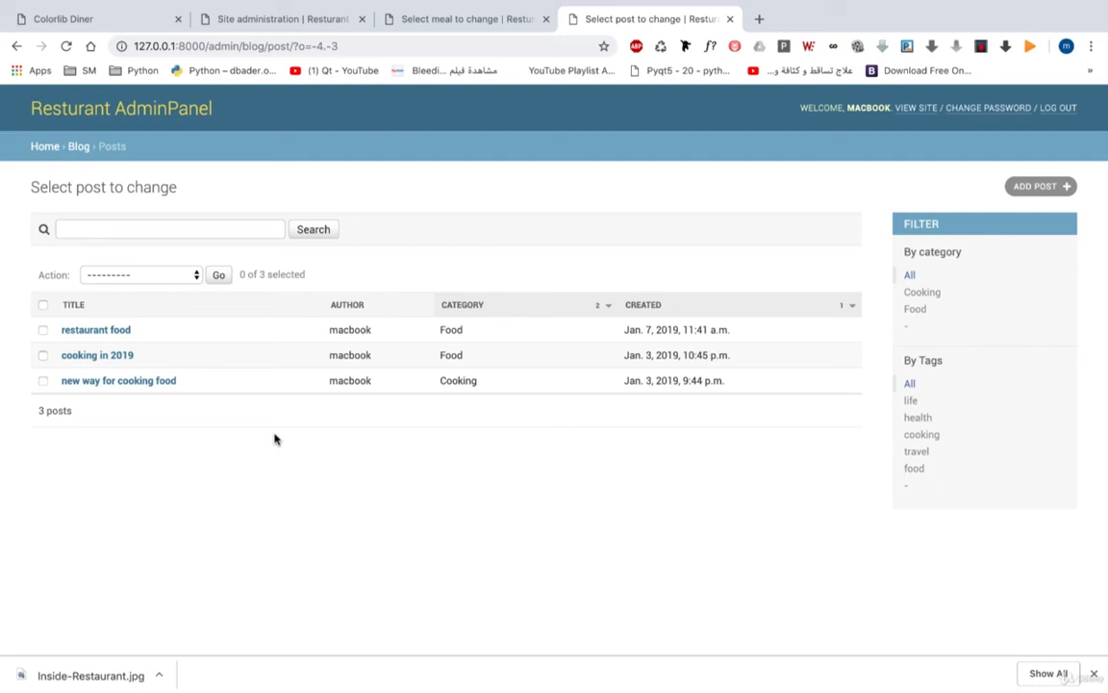
mouse_move(427, 261)
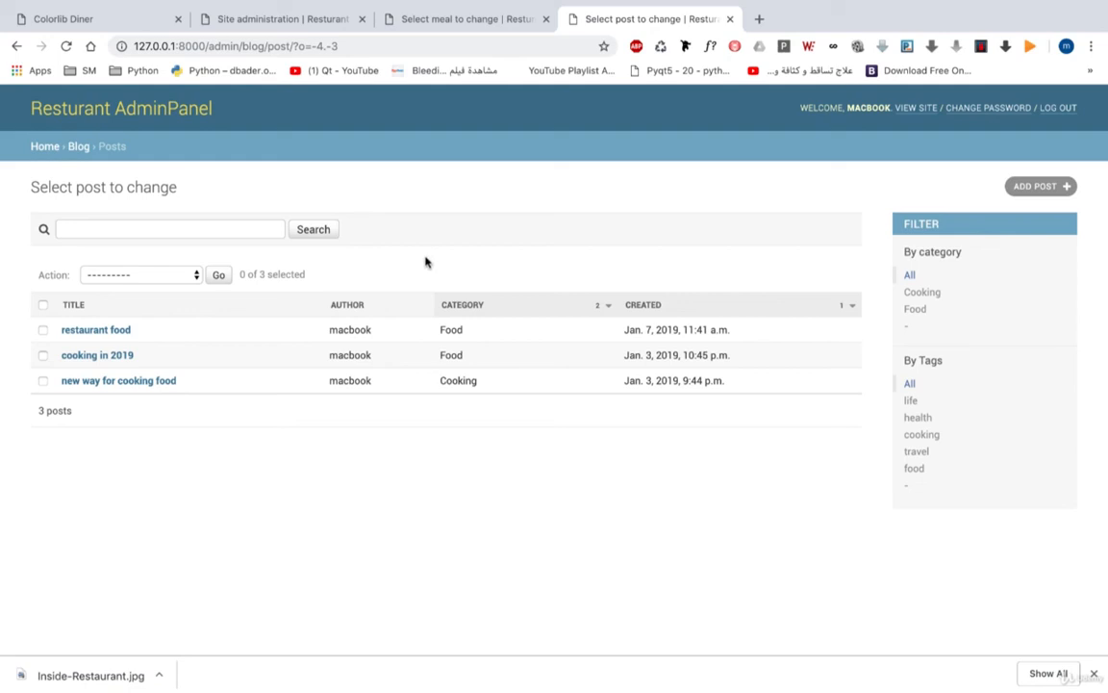
mouse_move(160, 113)
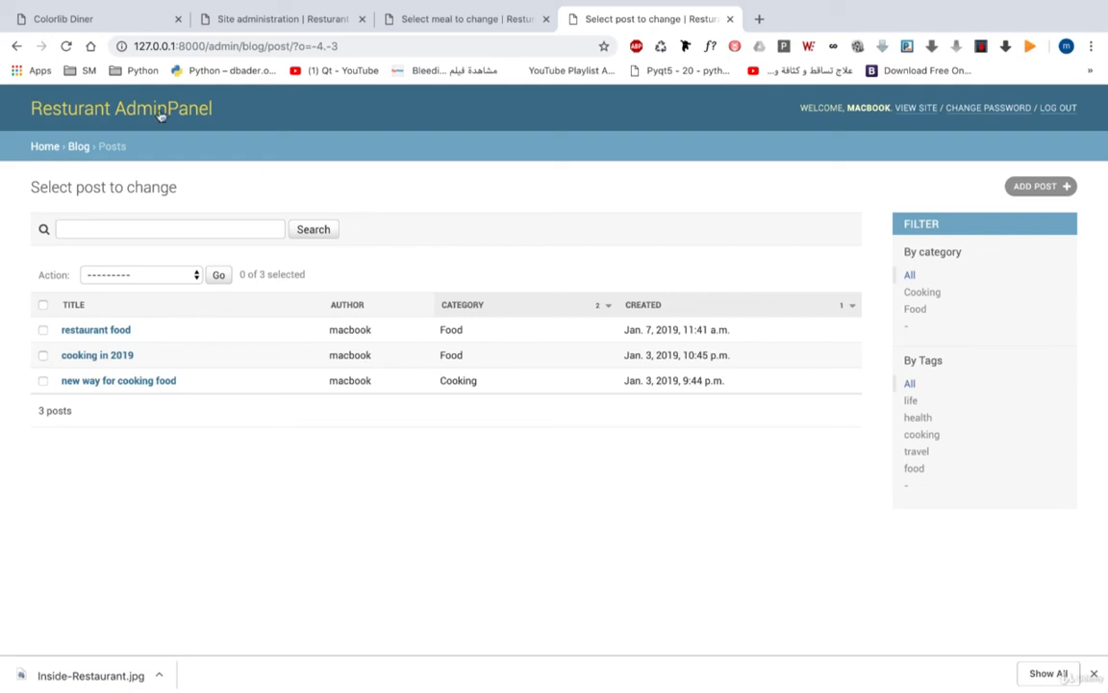
mouse_move(417, 282)
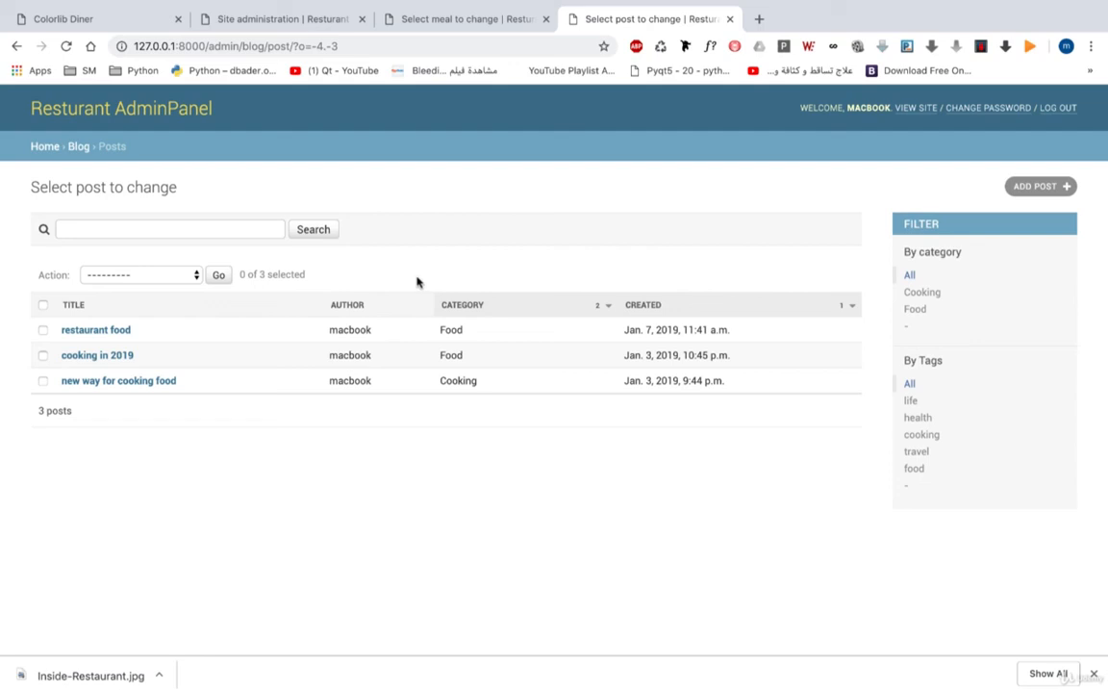
mouse_move(278, 252)
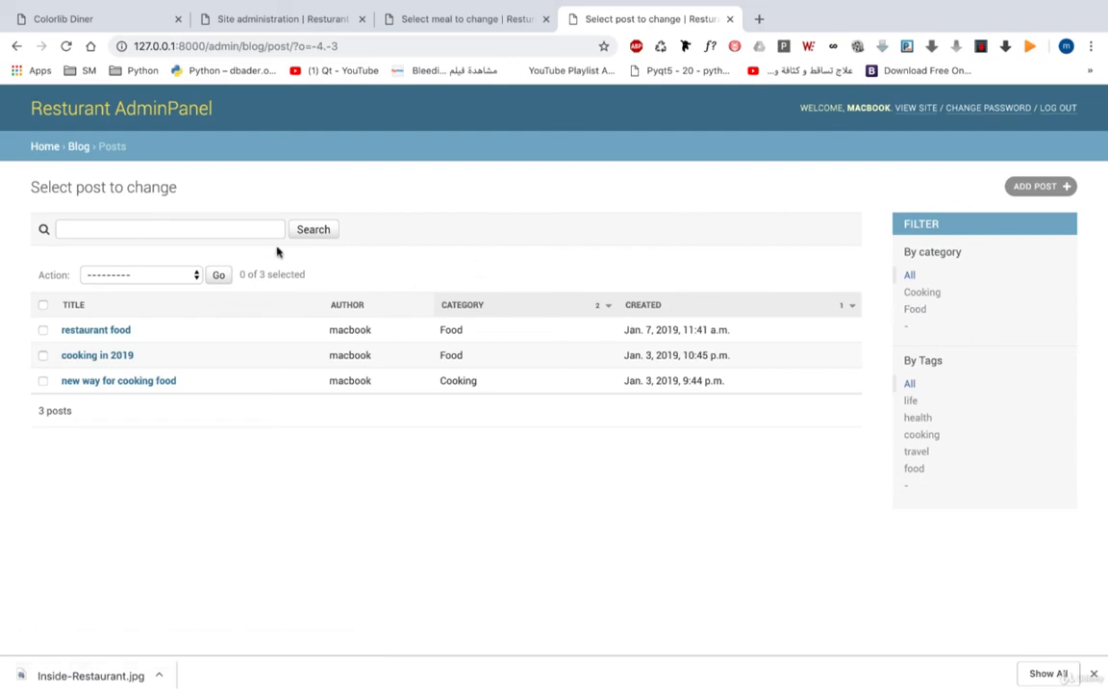
mouse_move(480, 167)
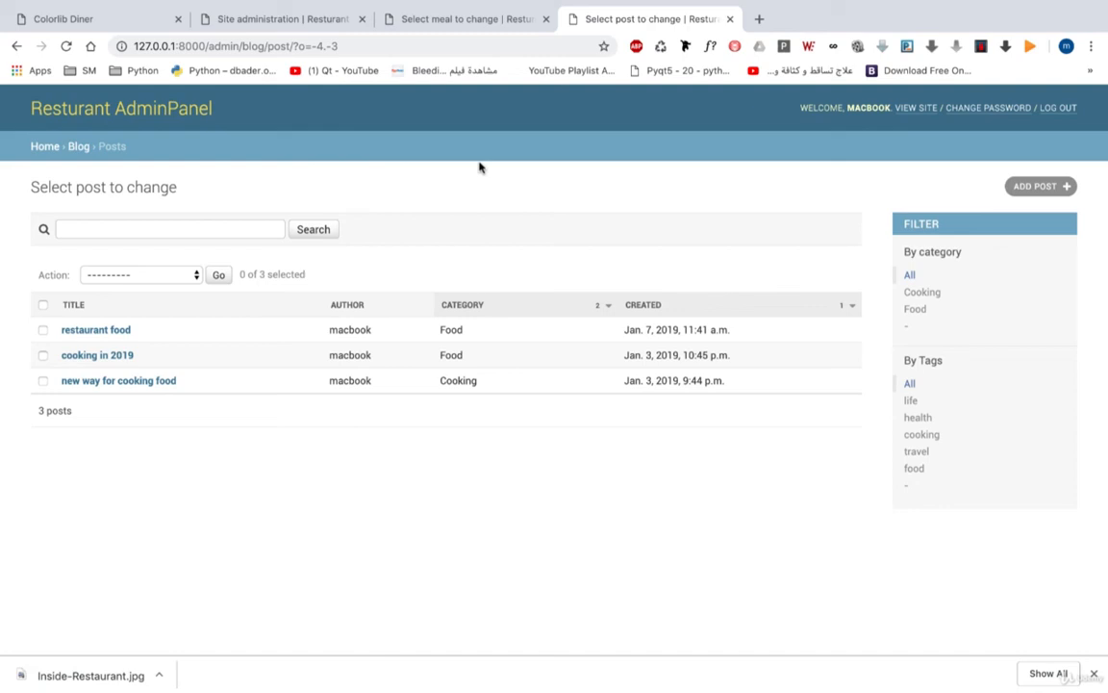